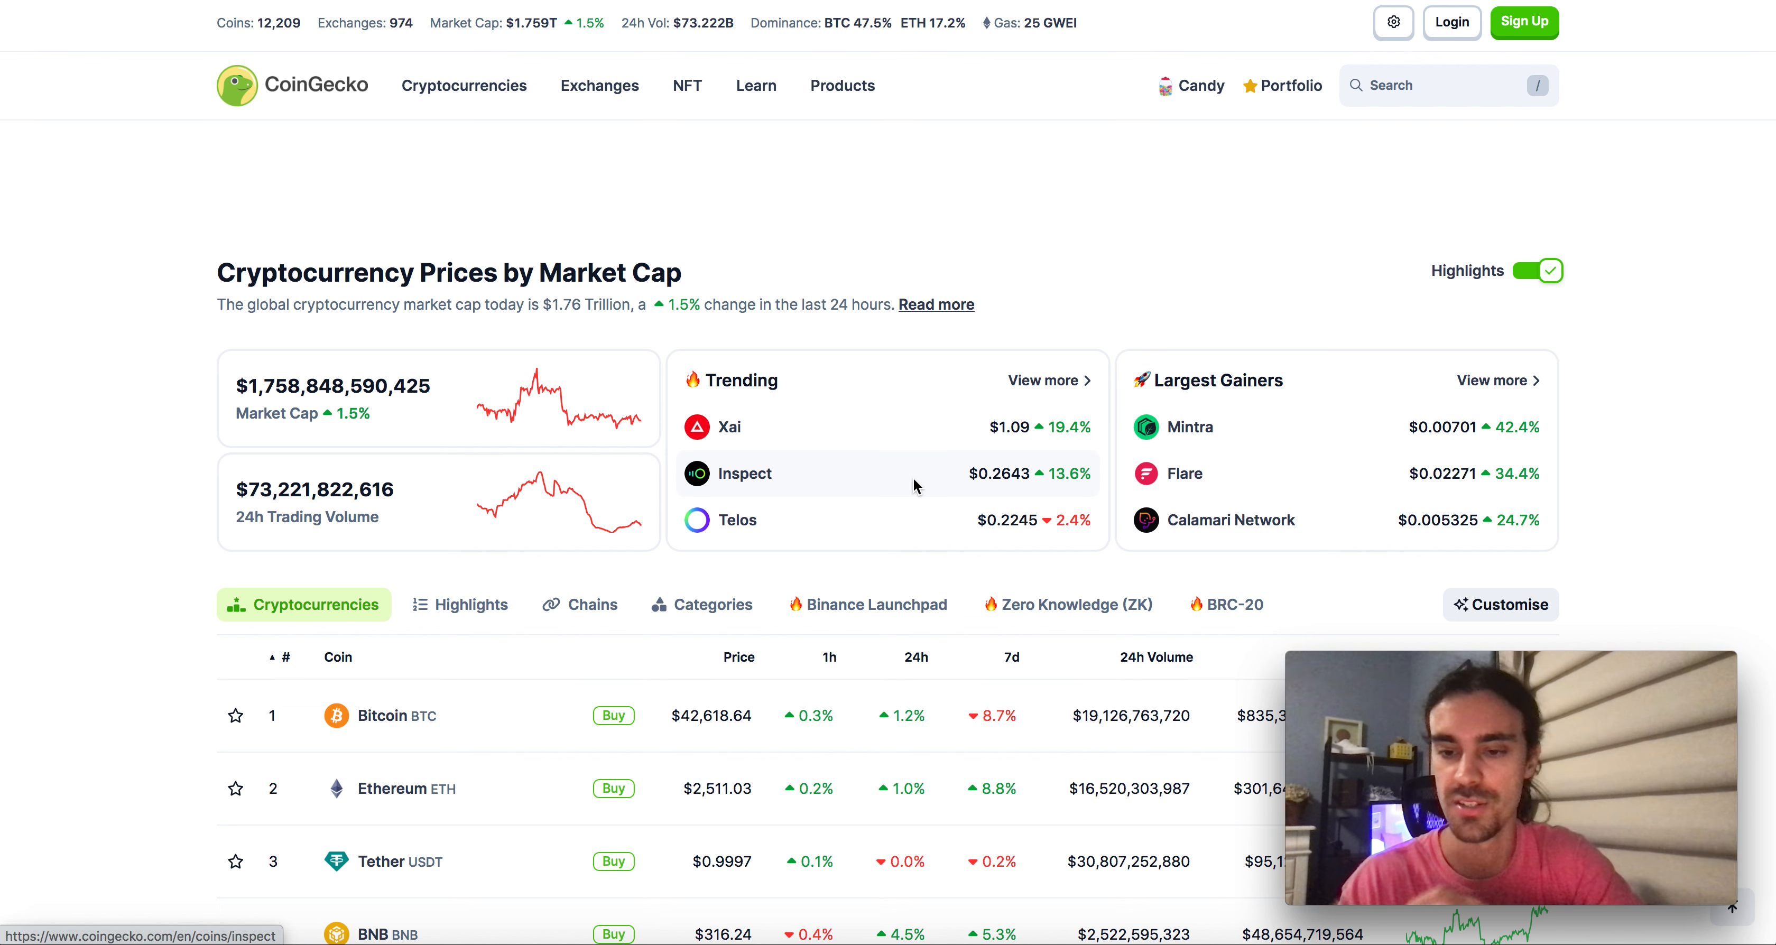
pyautogui.moveTo(901, 175)
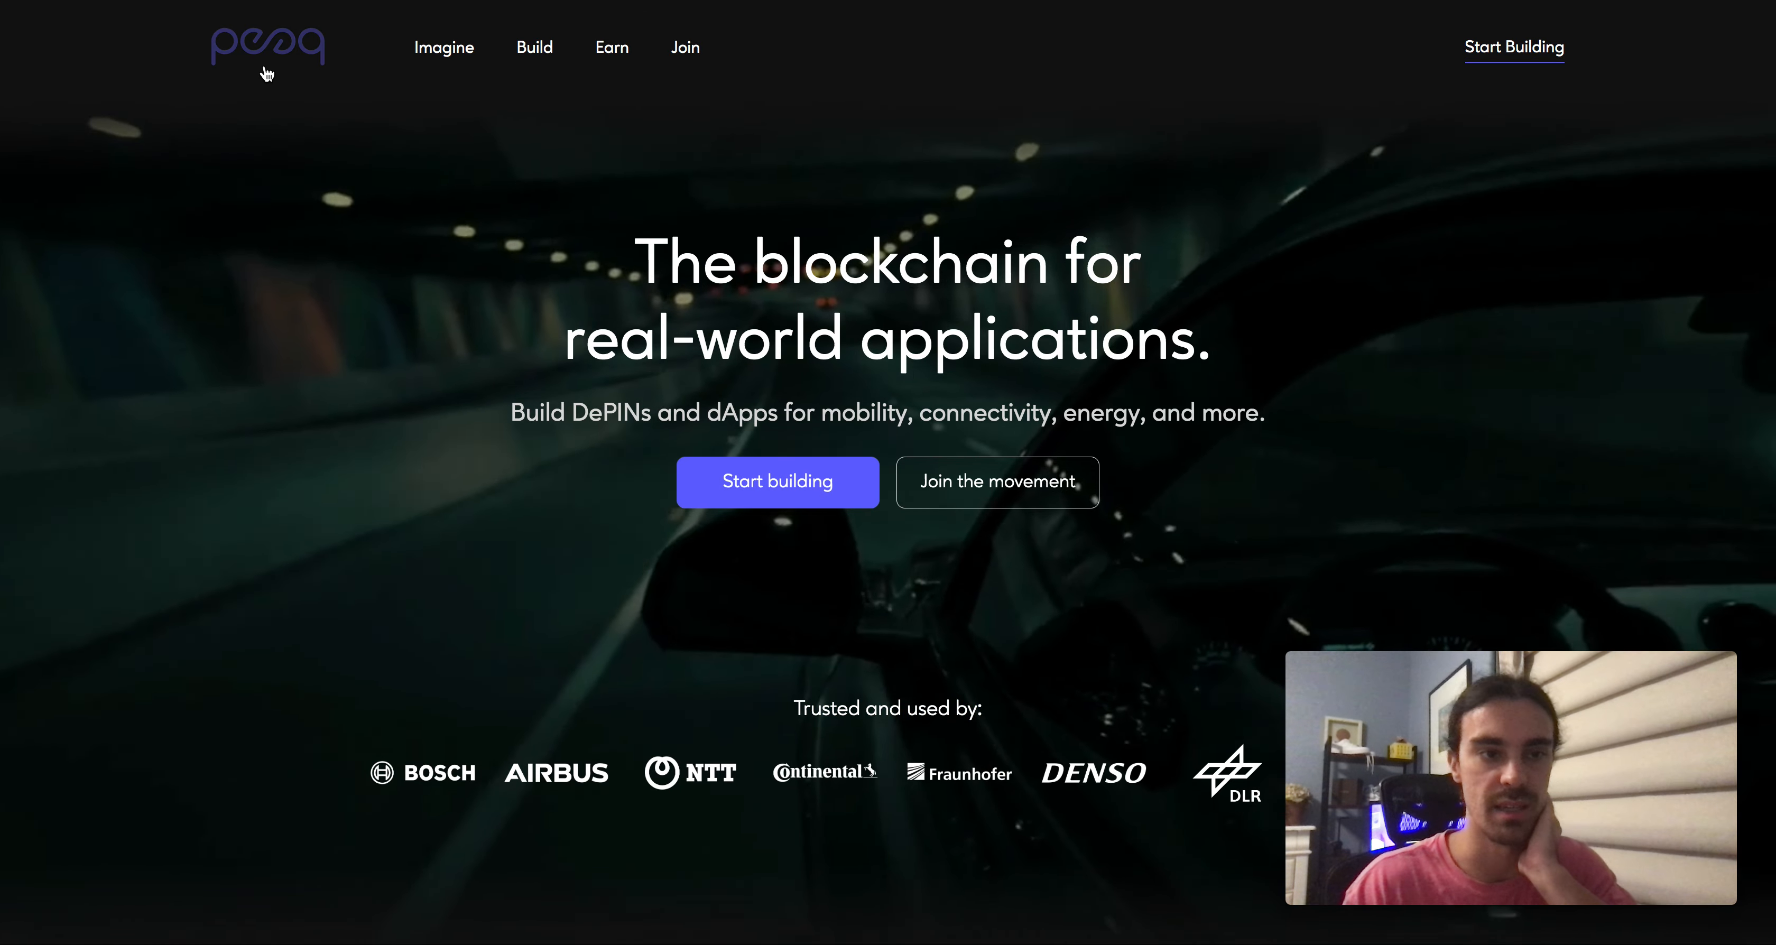
pyautogui.moveTo(1087, 222)
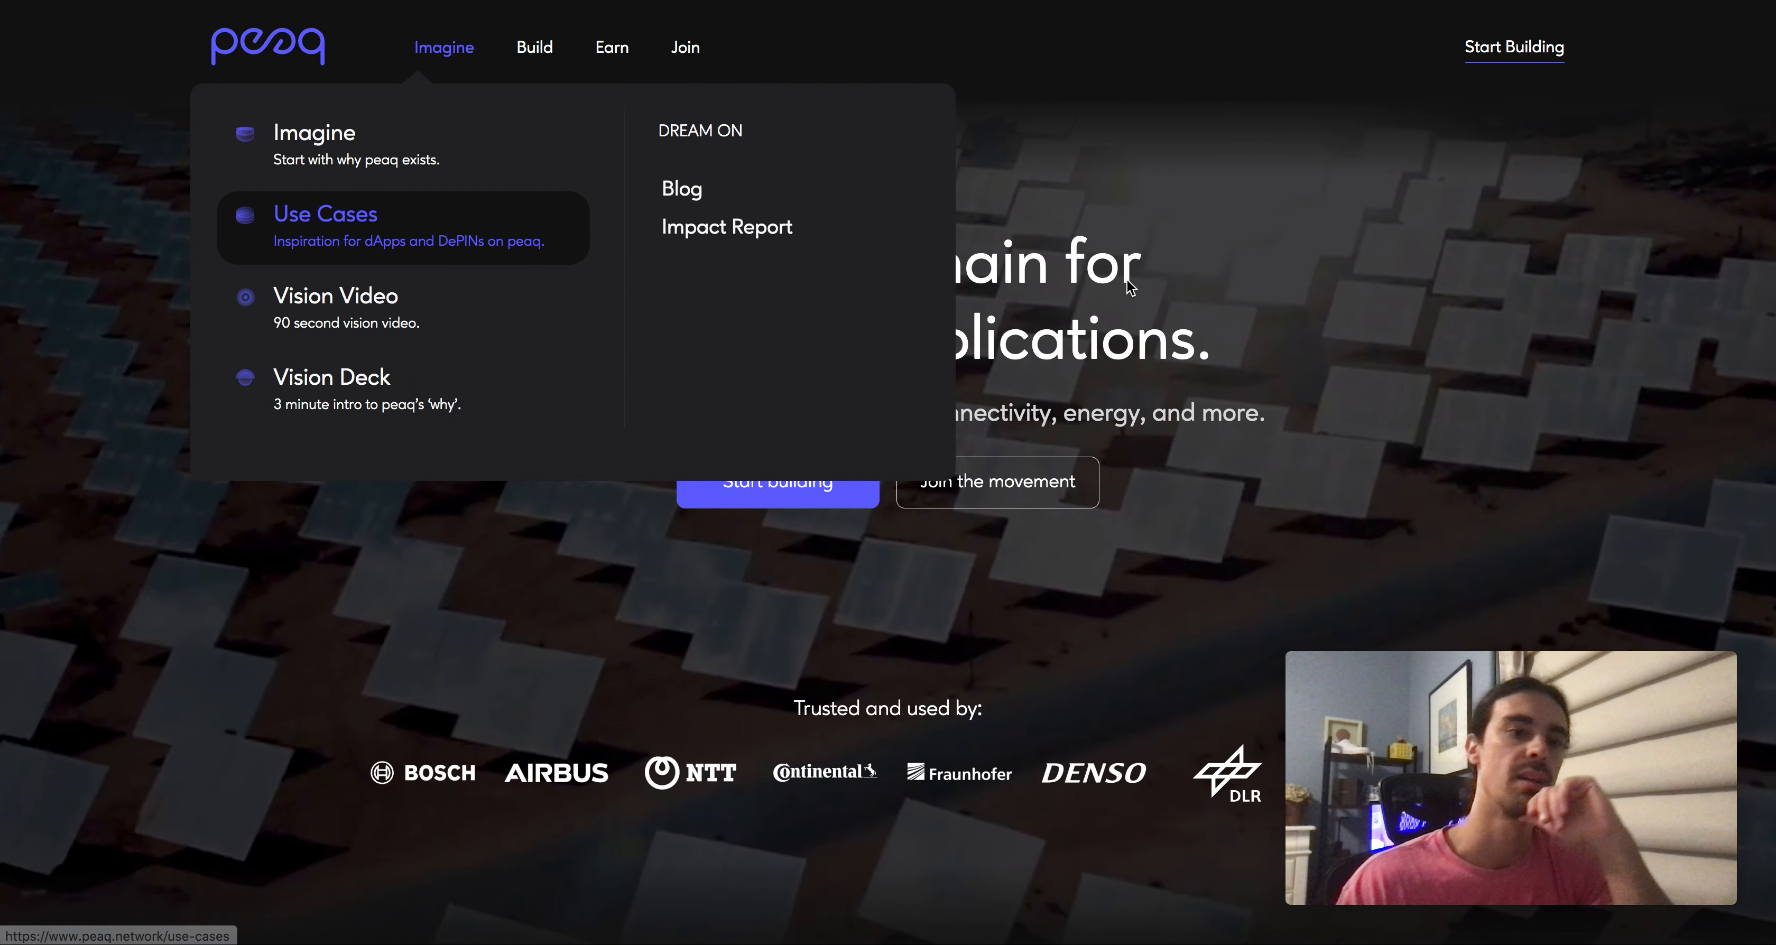
# - Go to the Use Cases page and scroll to the Land/Cars DePIN use cases like e-Car Charging and Ride Sharing
pyautogui.click(326, 214)
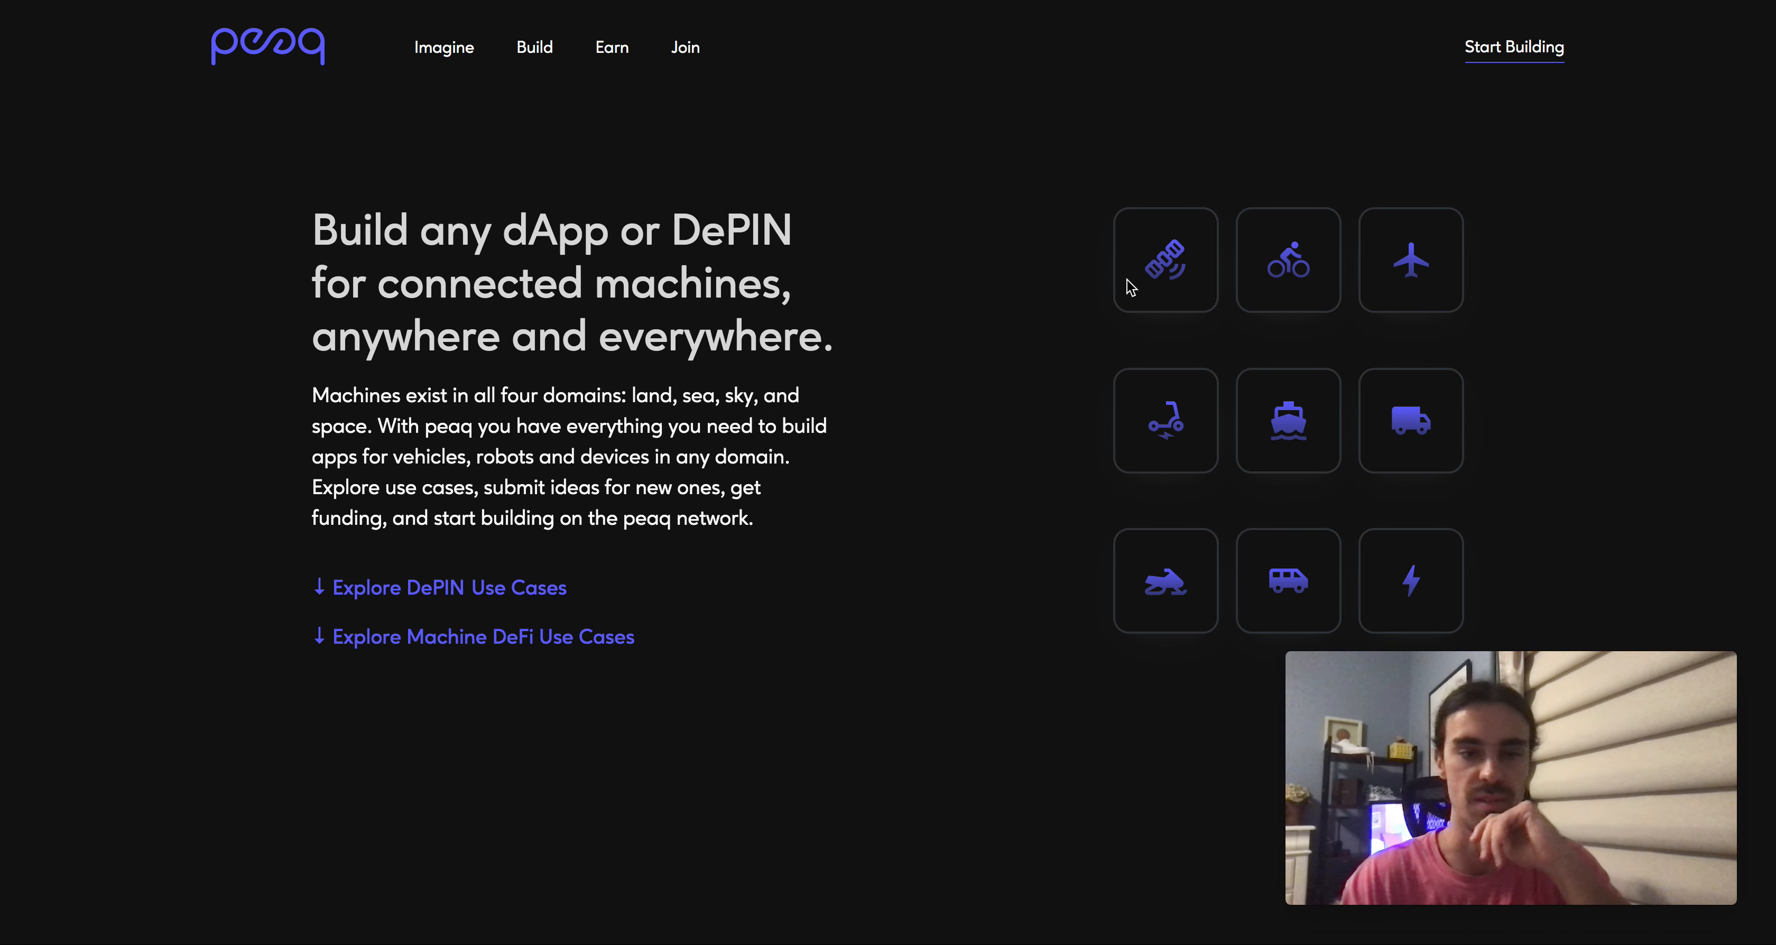
pyautogui.scroll(-3)
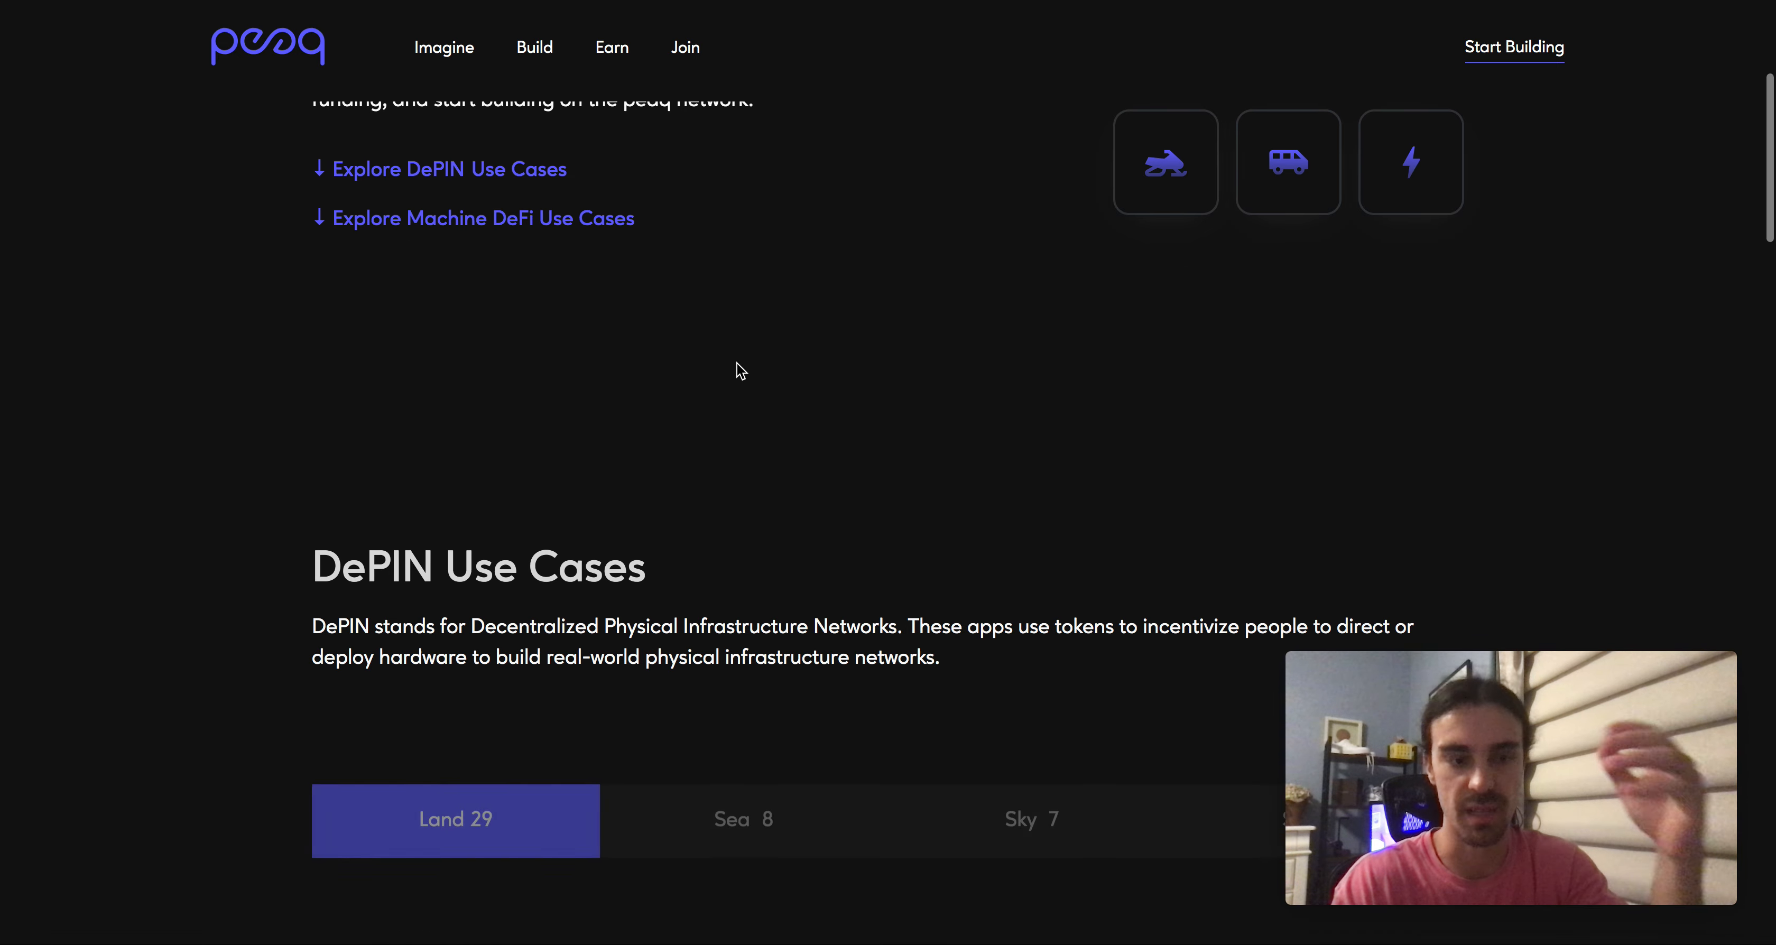
pyautogui.scroll(-3)
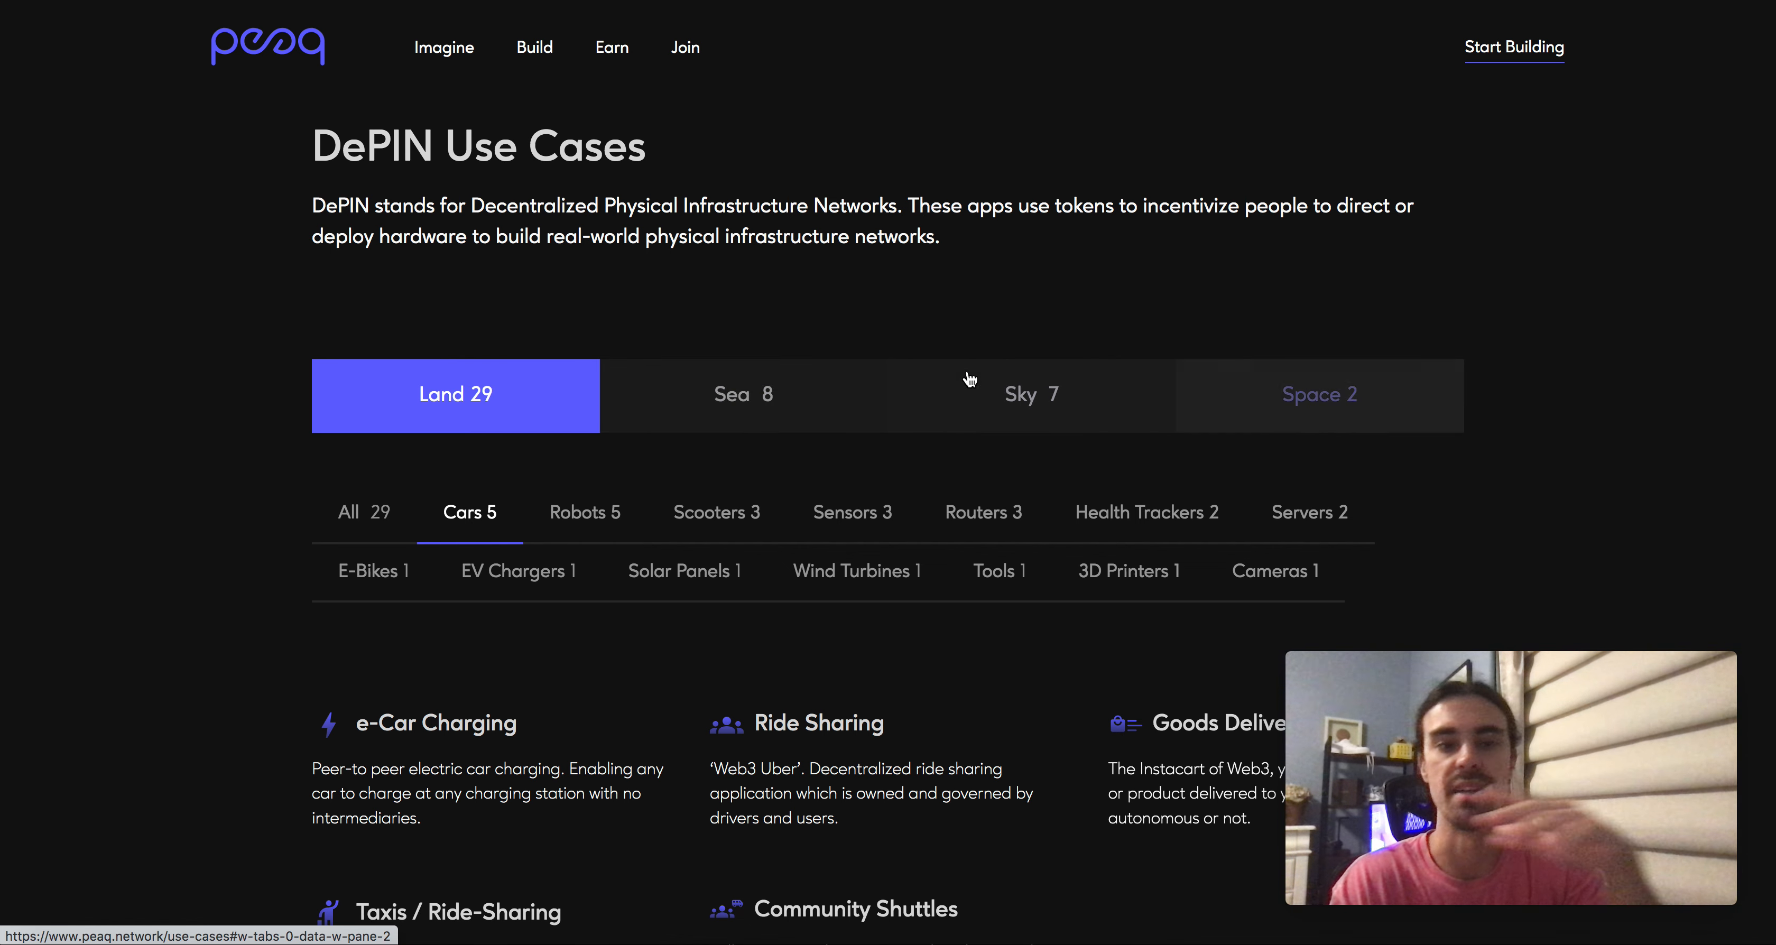
pyautogui.scroll(-3)
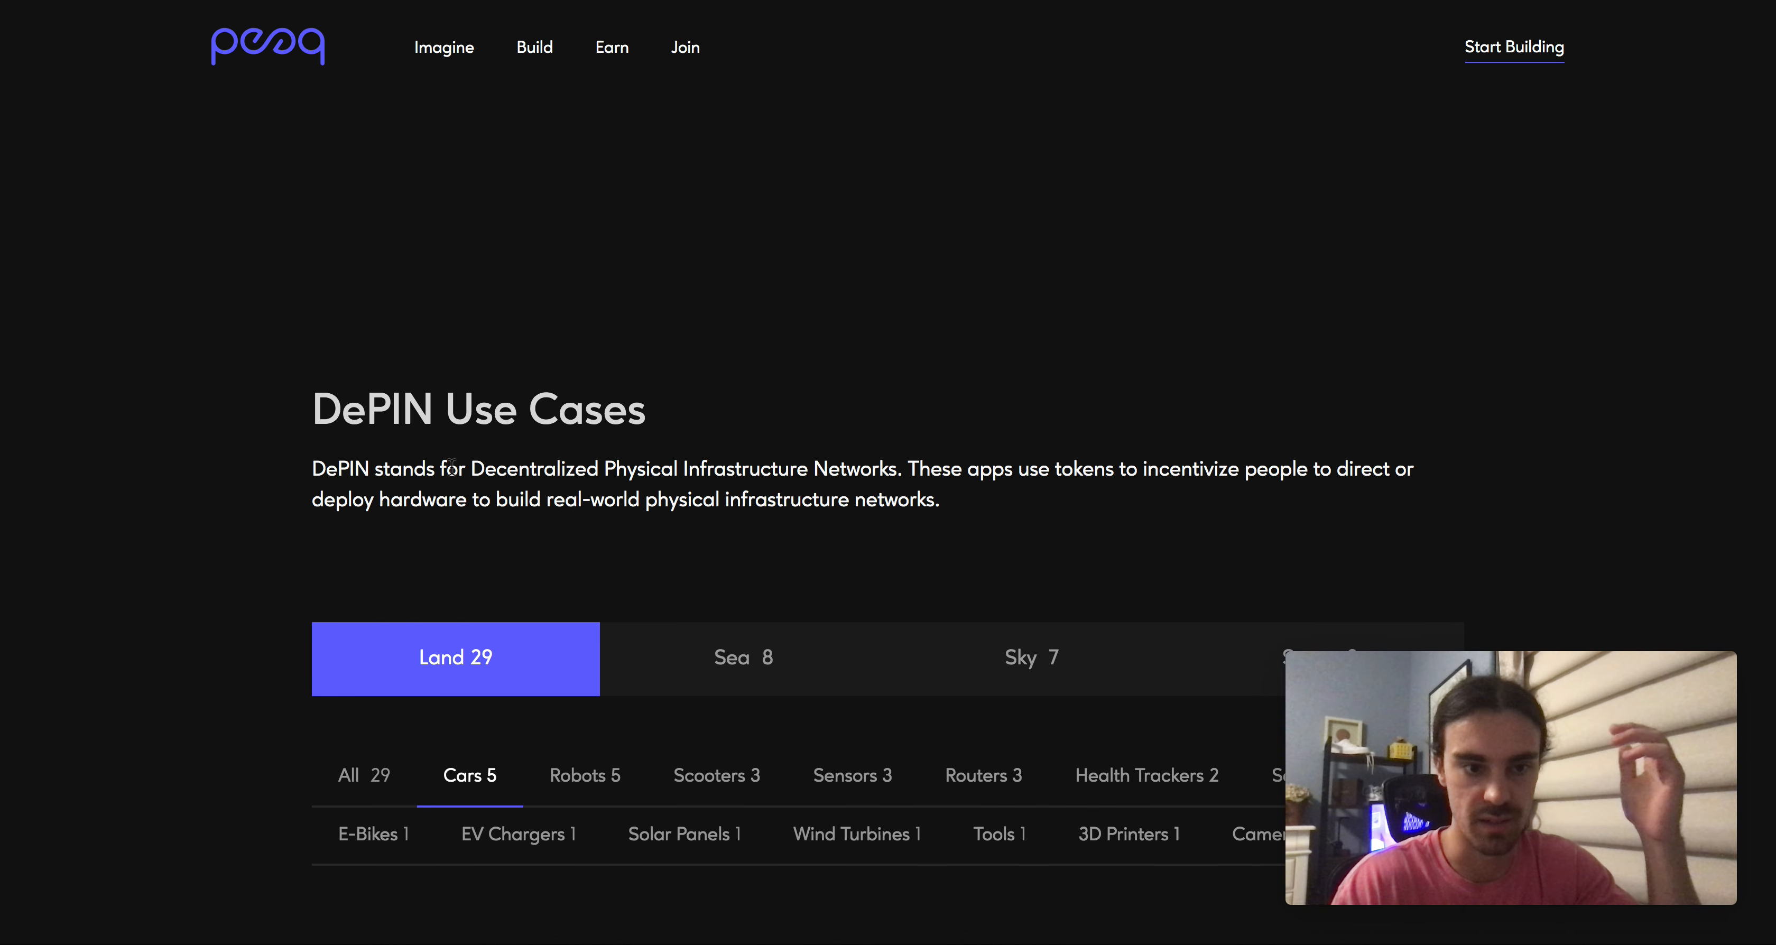
pyautogui.moveTo(744, 489)
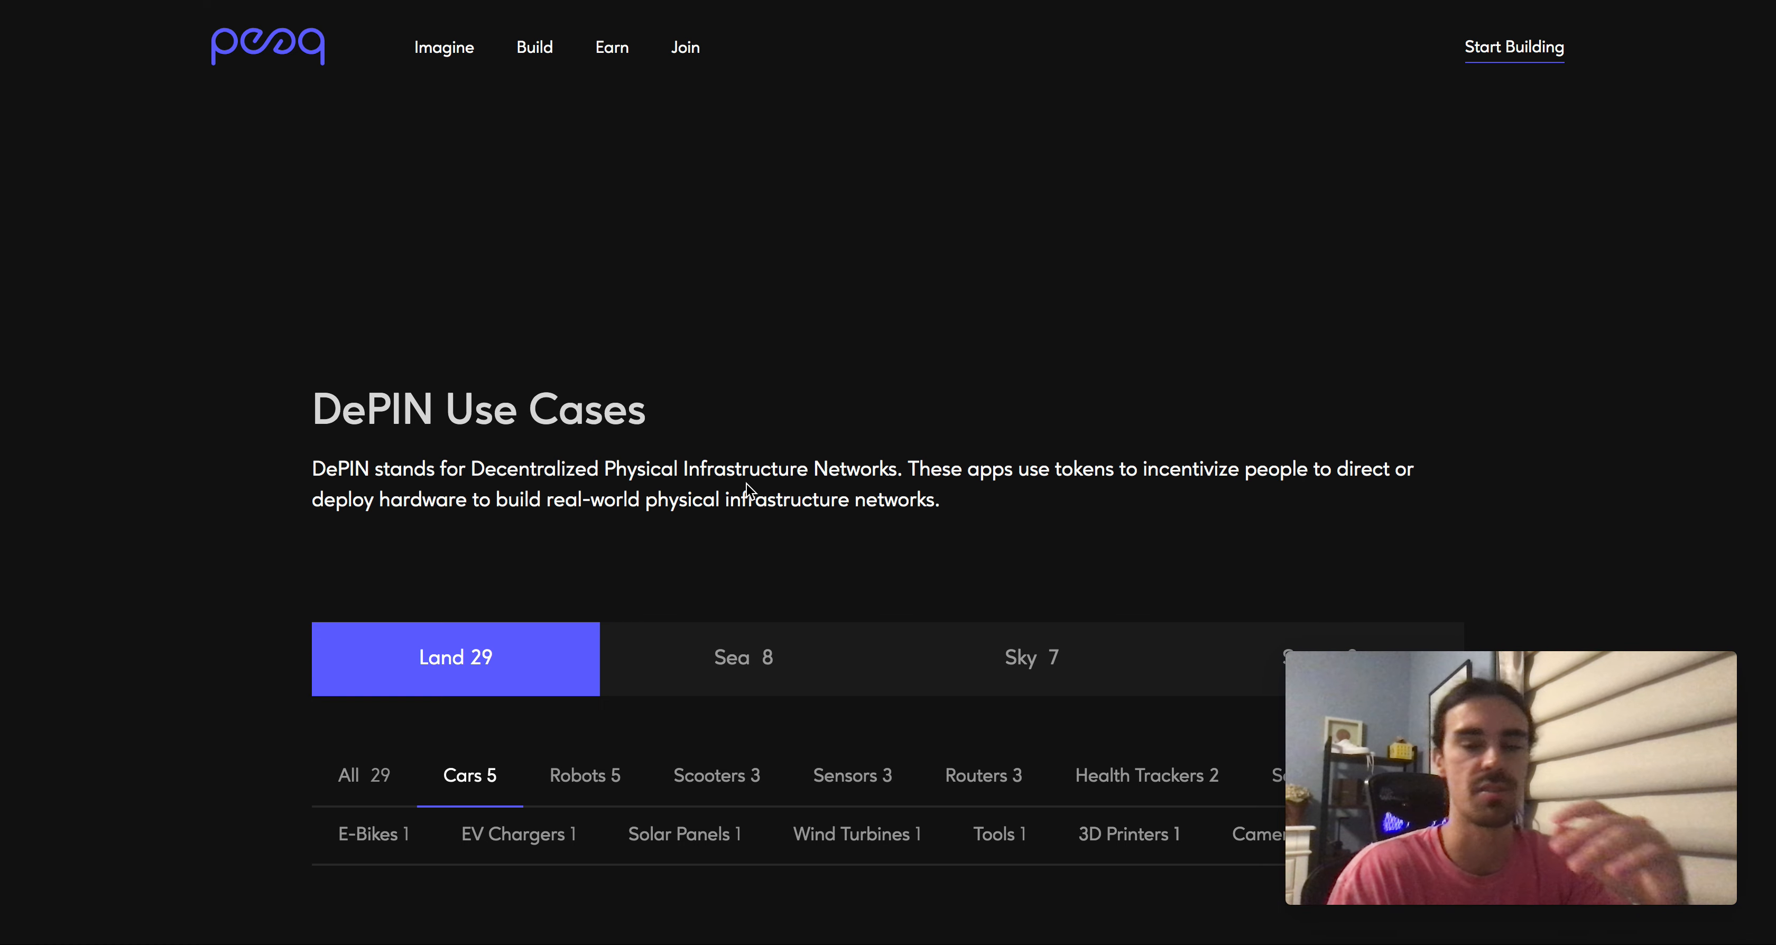
pyautogui.scroll(-3)
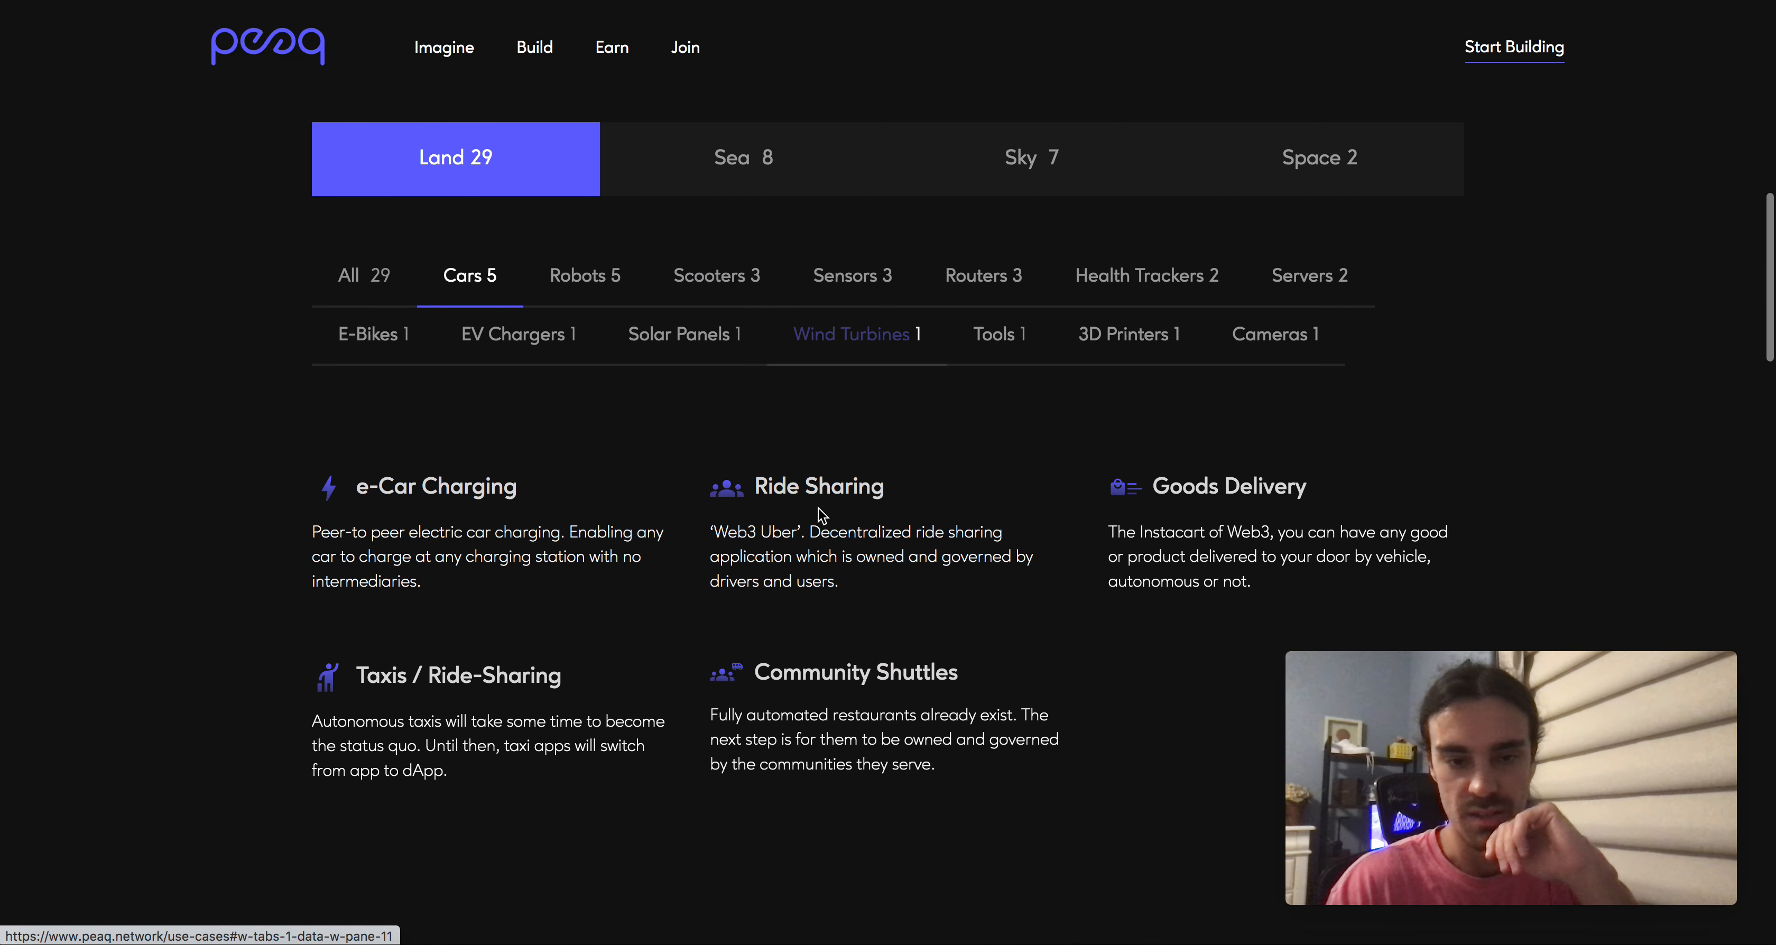
pyautogui.moveTo(697, 467)
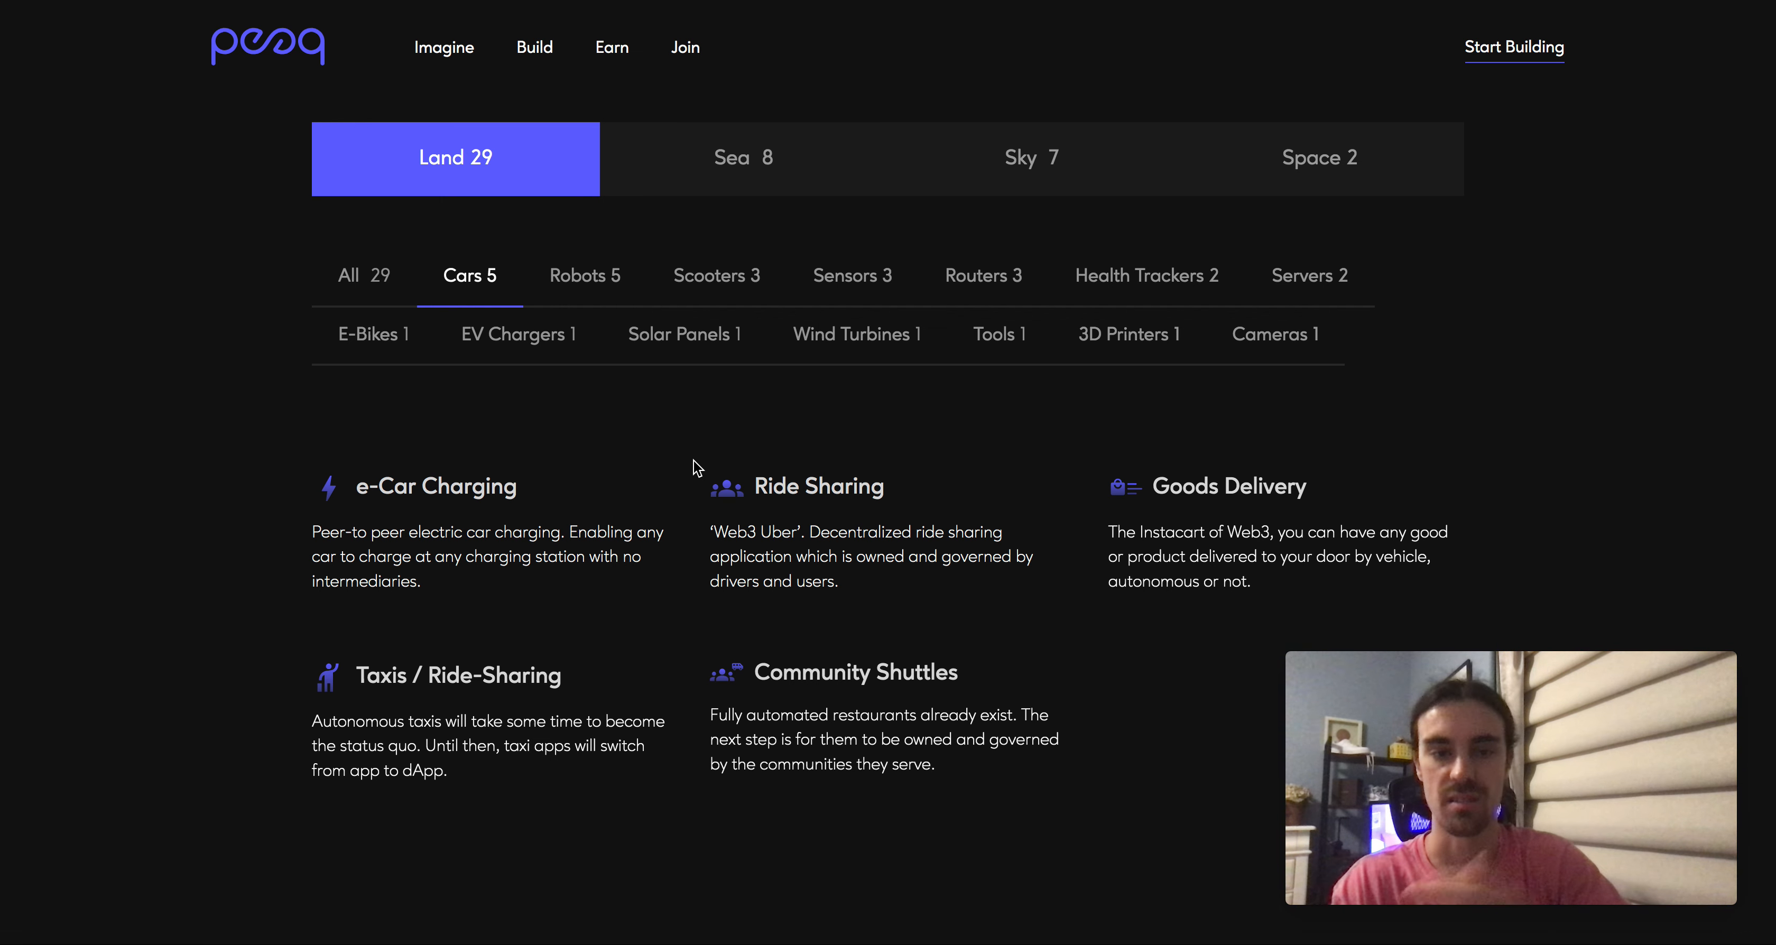
# - Scroll down to the Machine DeFi Use Cases, then back to the top of the Use Cases page
pyautogui.scroll(-3)
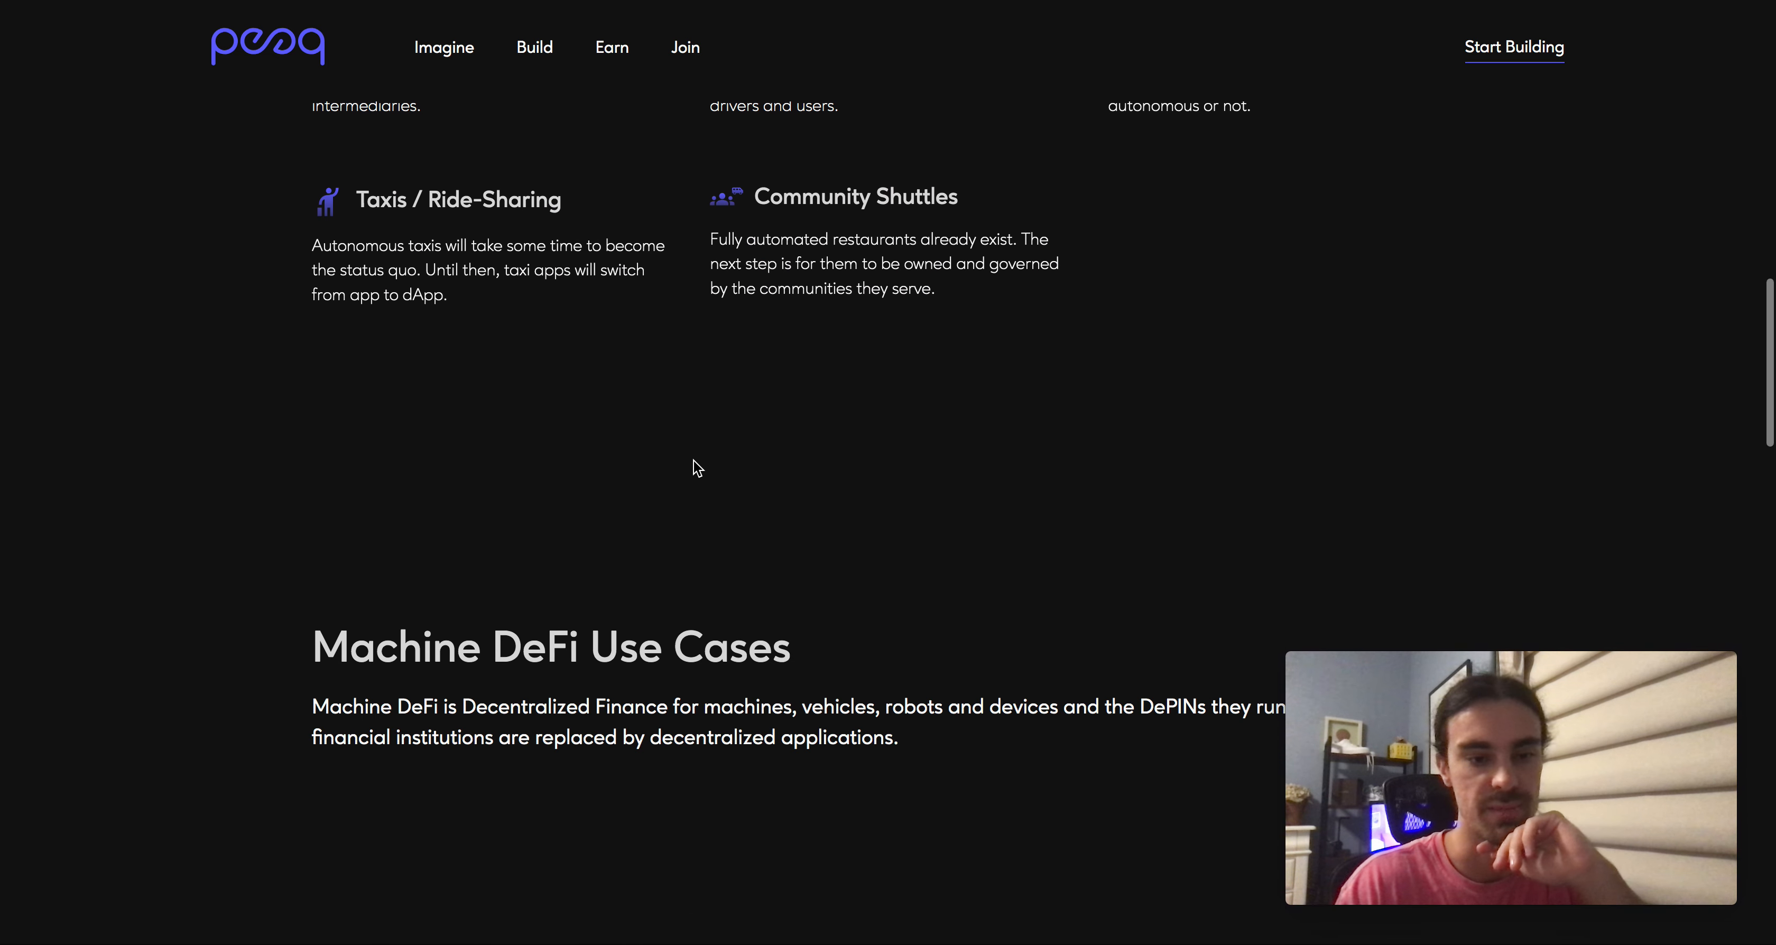
pyautogui.scroll(-3)
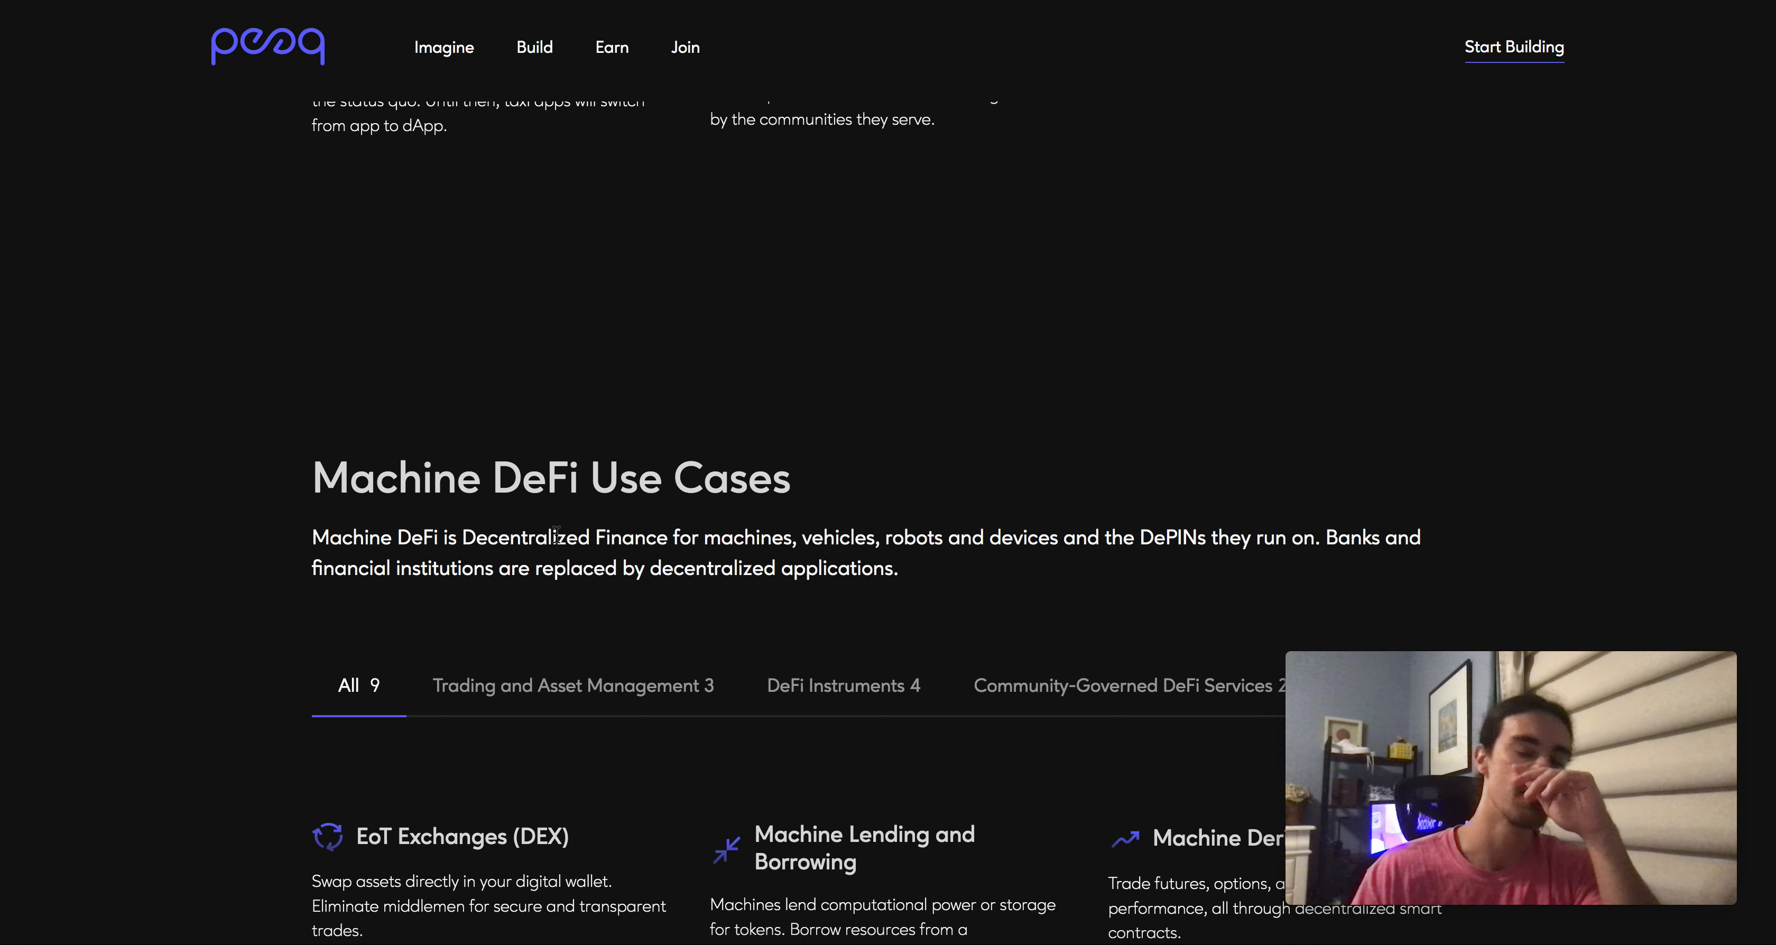
pyautogui.scroll(3)
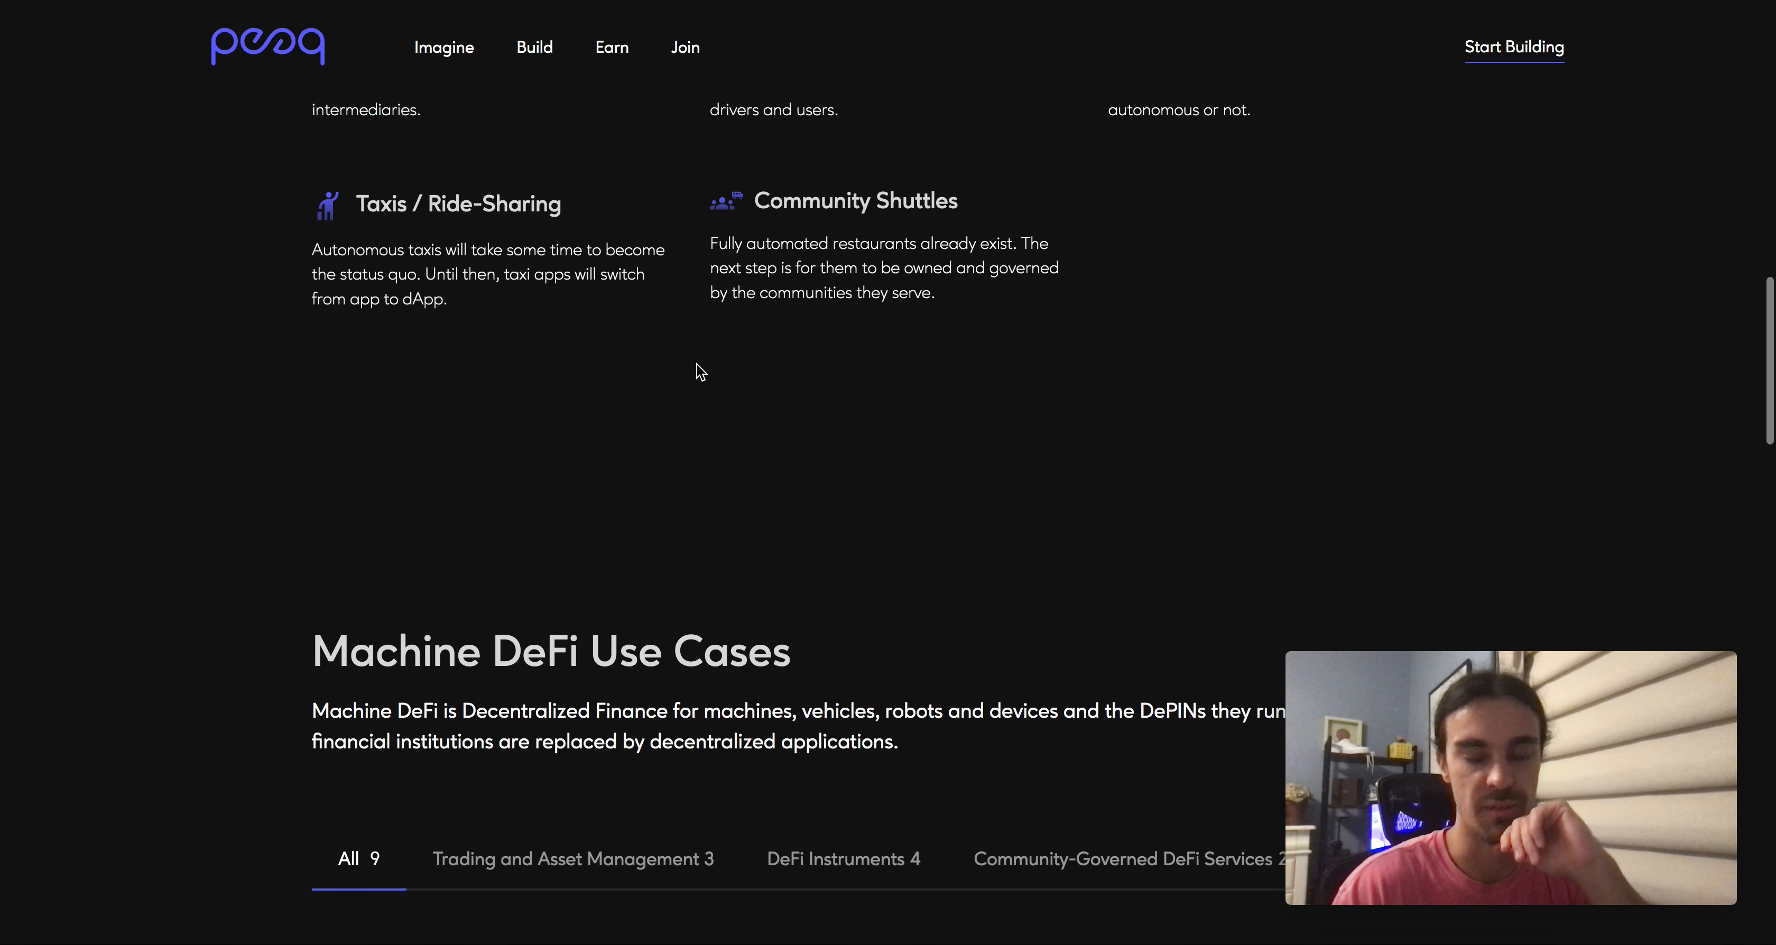
pyautogui.scroll(3)
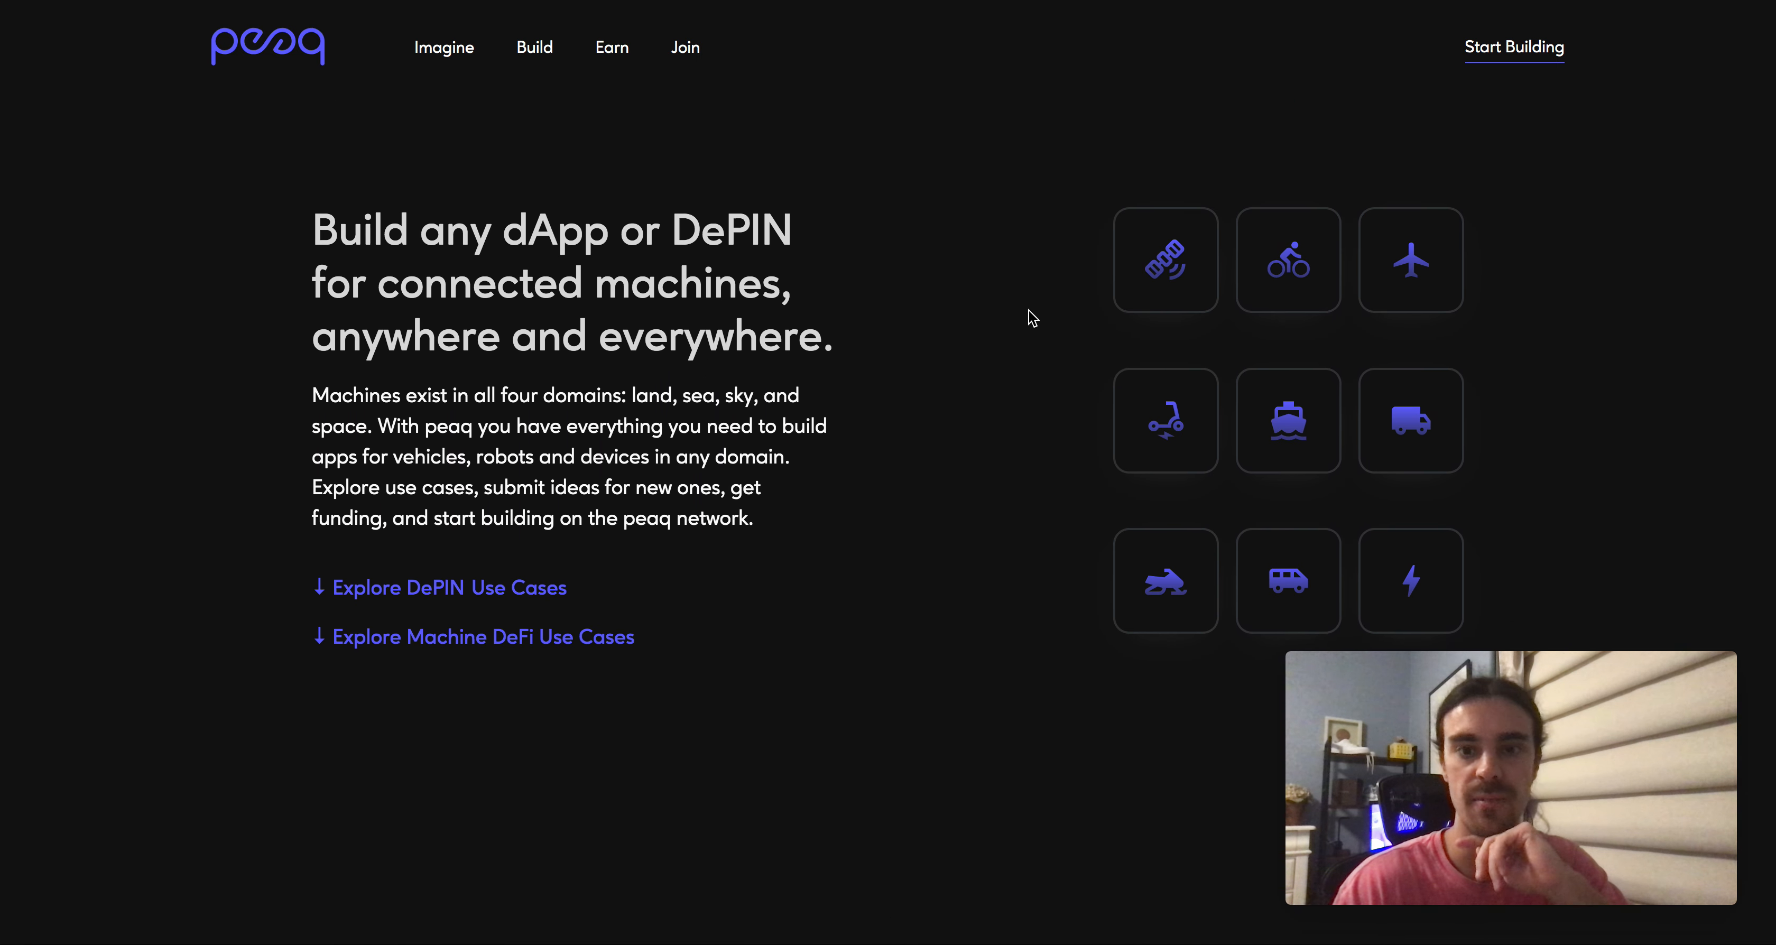
pyautogui.moveTo(1050, 318)
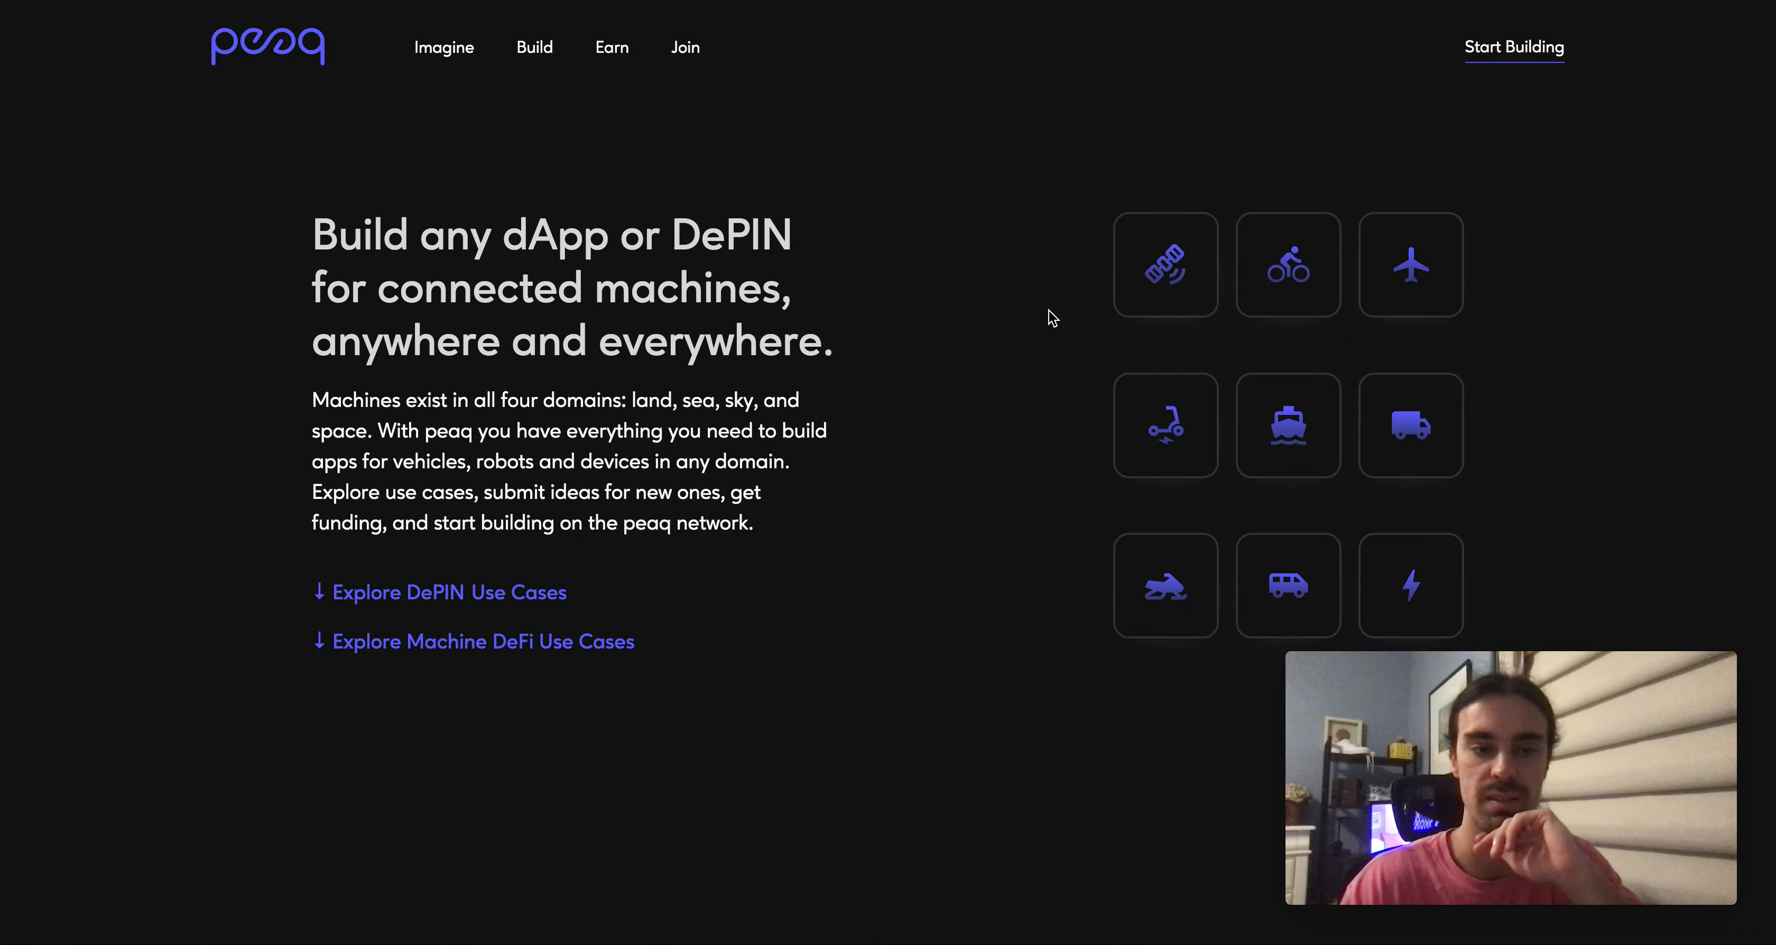
pyautogui.scroll(-3)
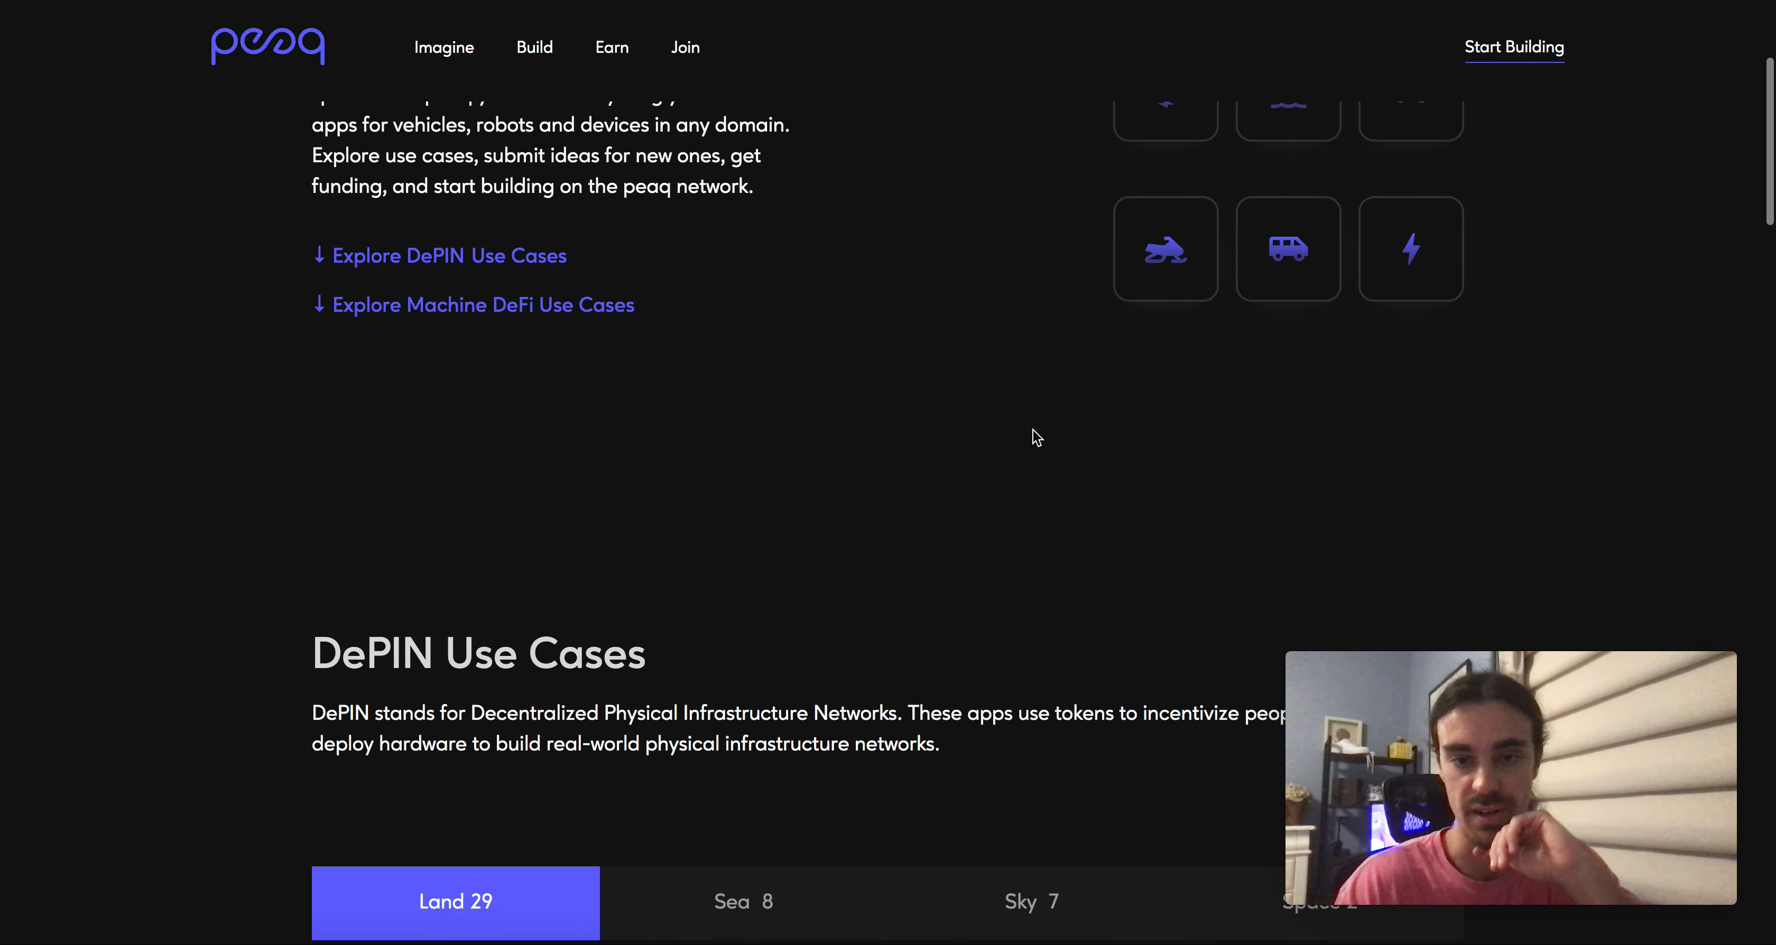
pyautogui.scroll(3)
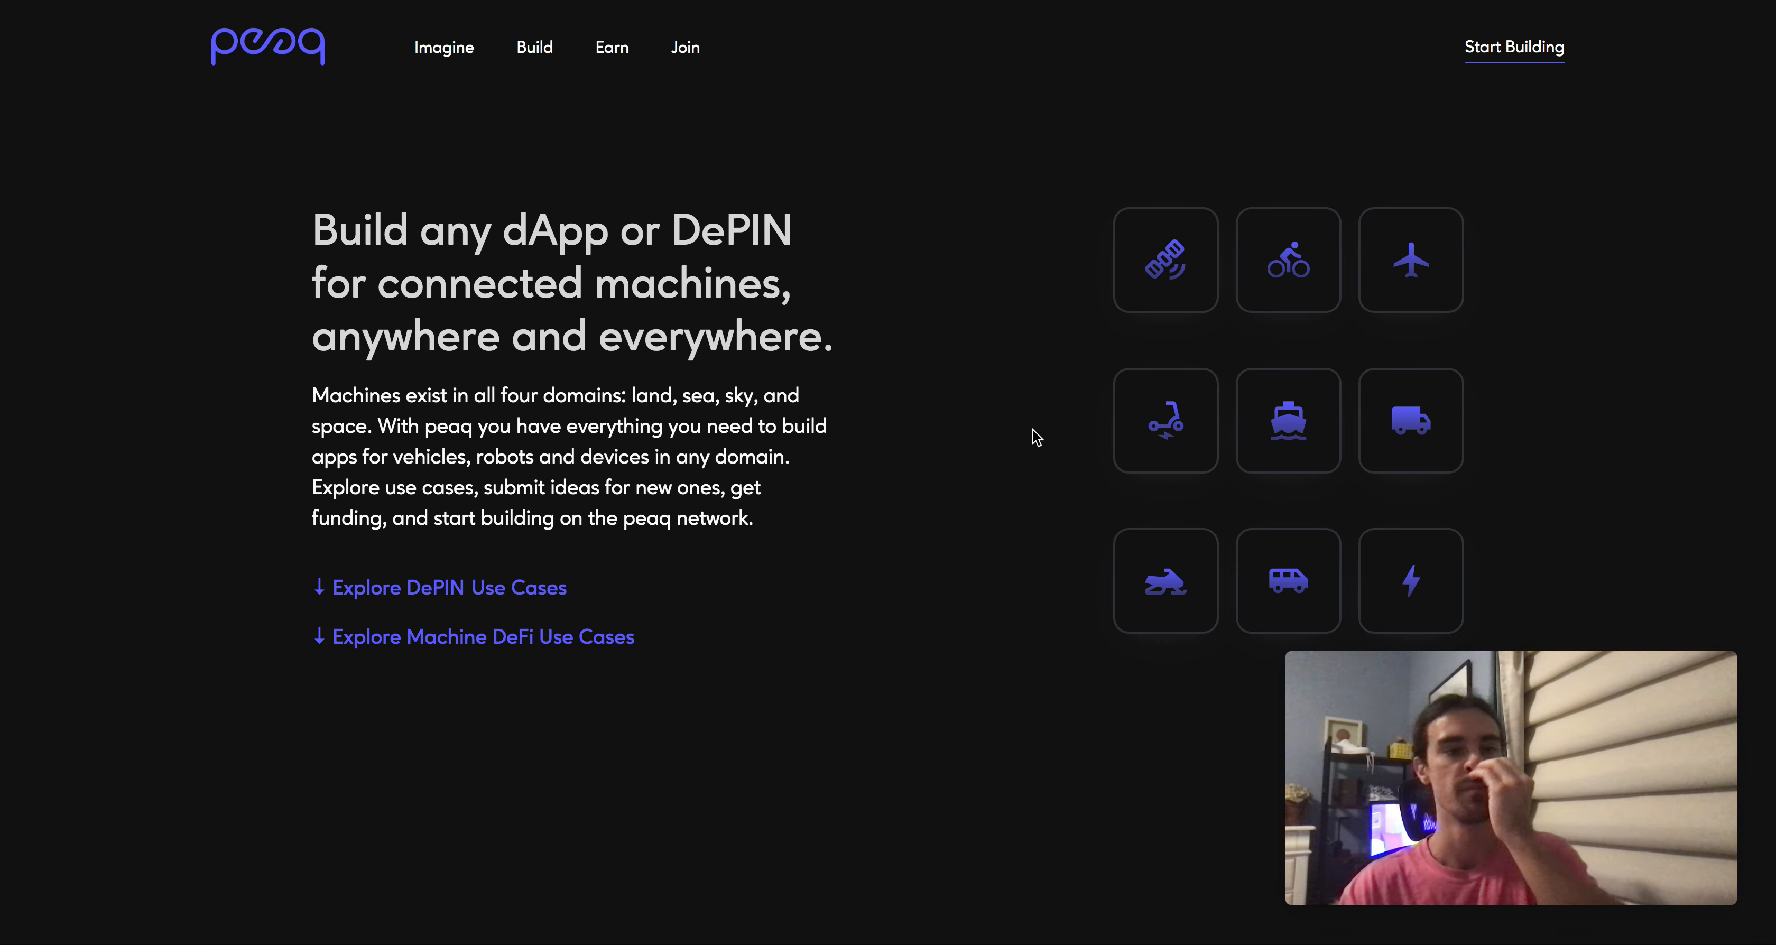
pyautogui.scroll(-3)
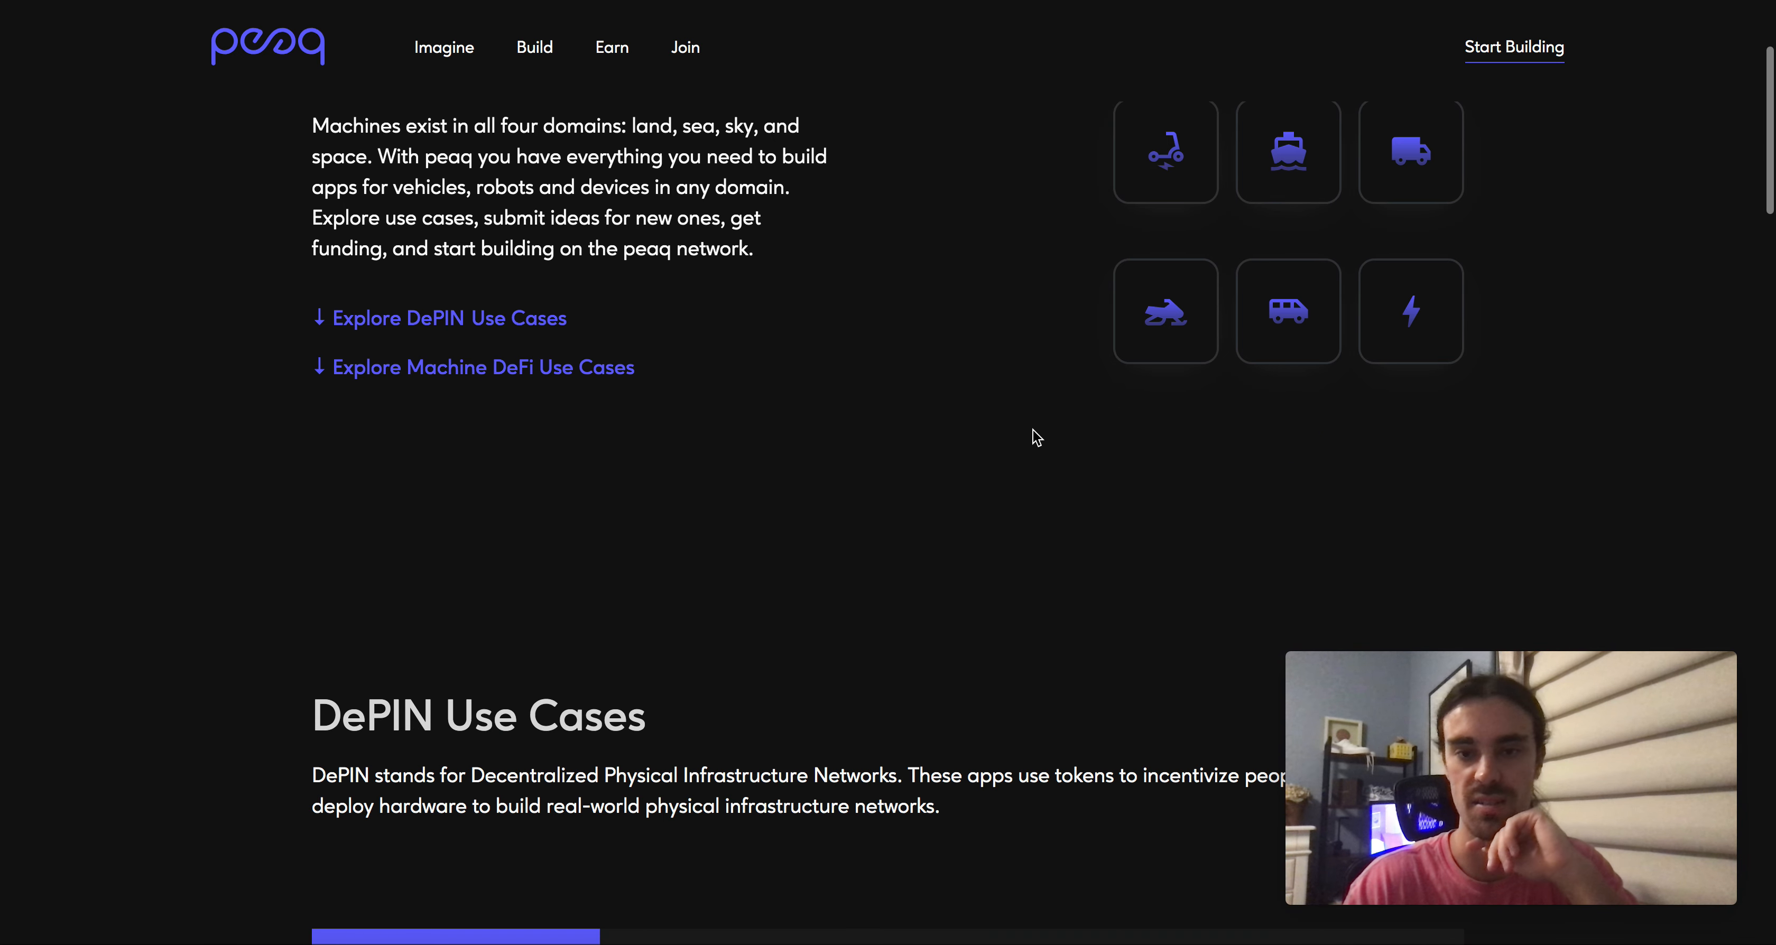
pyautogui.scroll(-3)
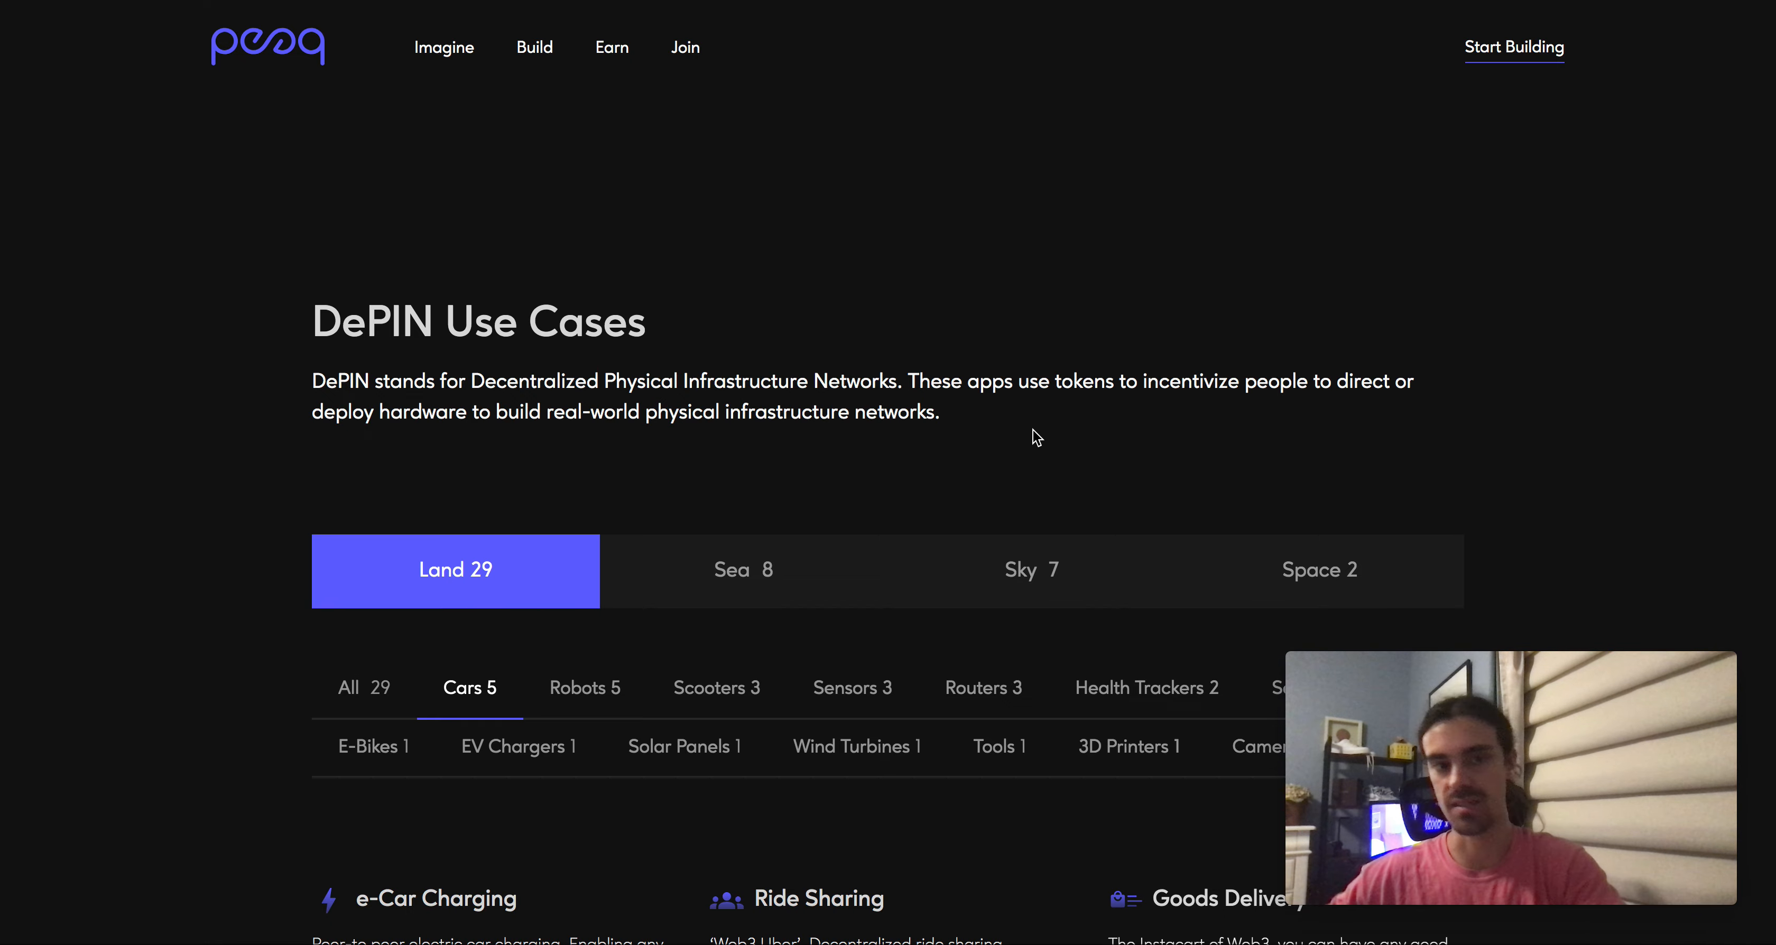
pyautogui.scroll(-3)
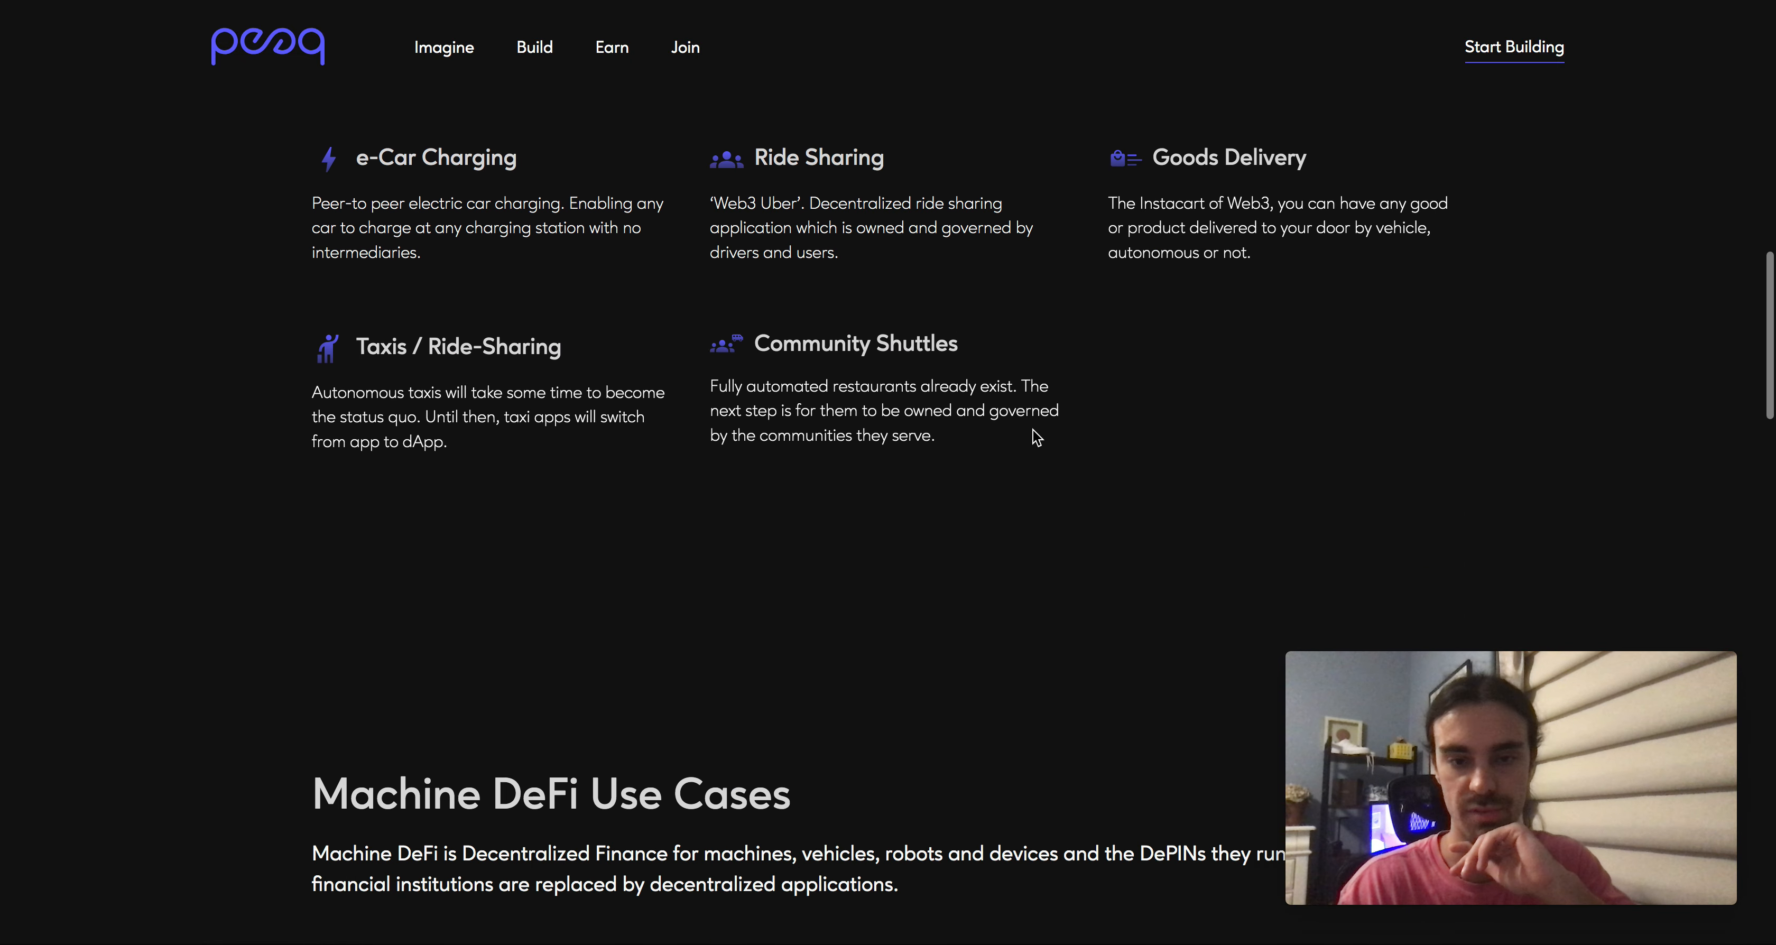
pyautogui.scroll(3)
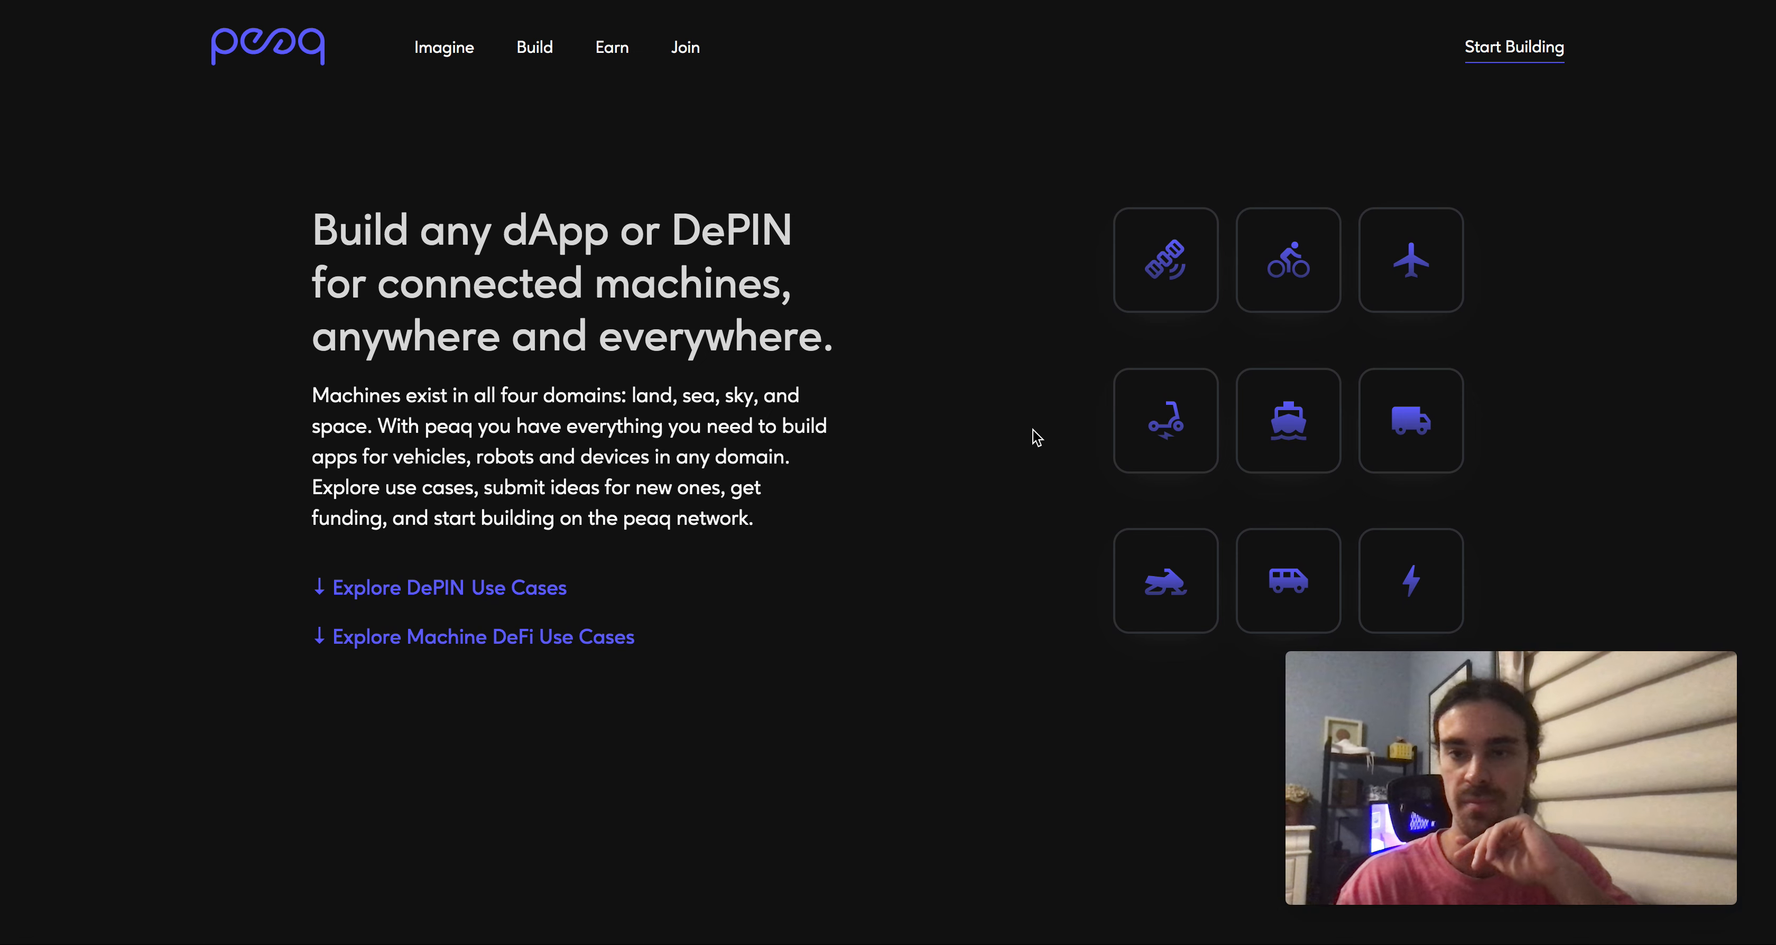
pyautogui.moveTo(630, 376)
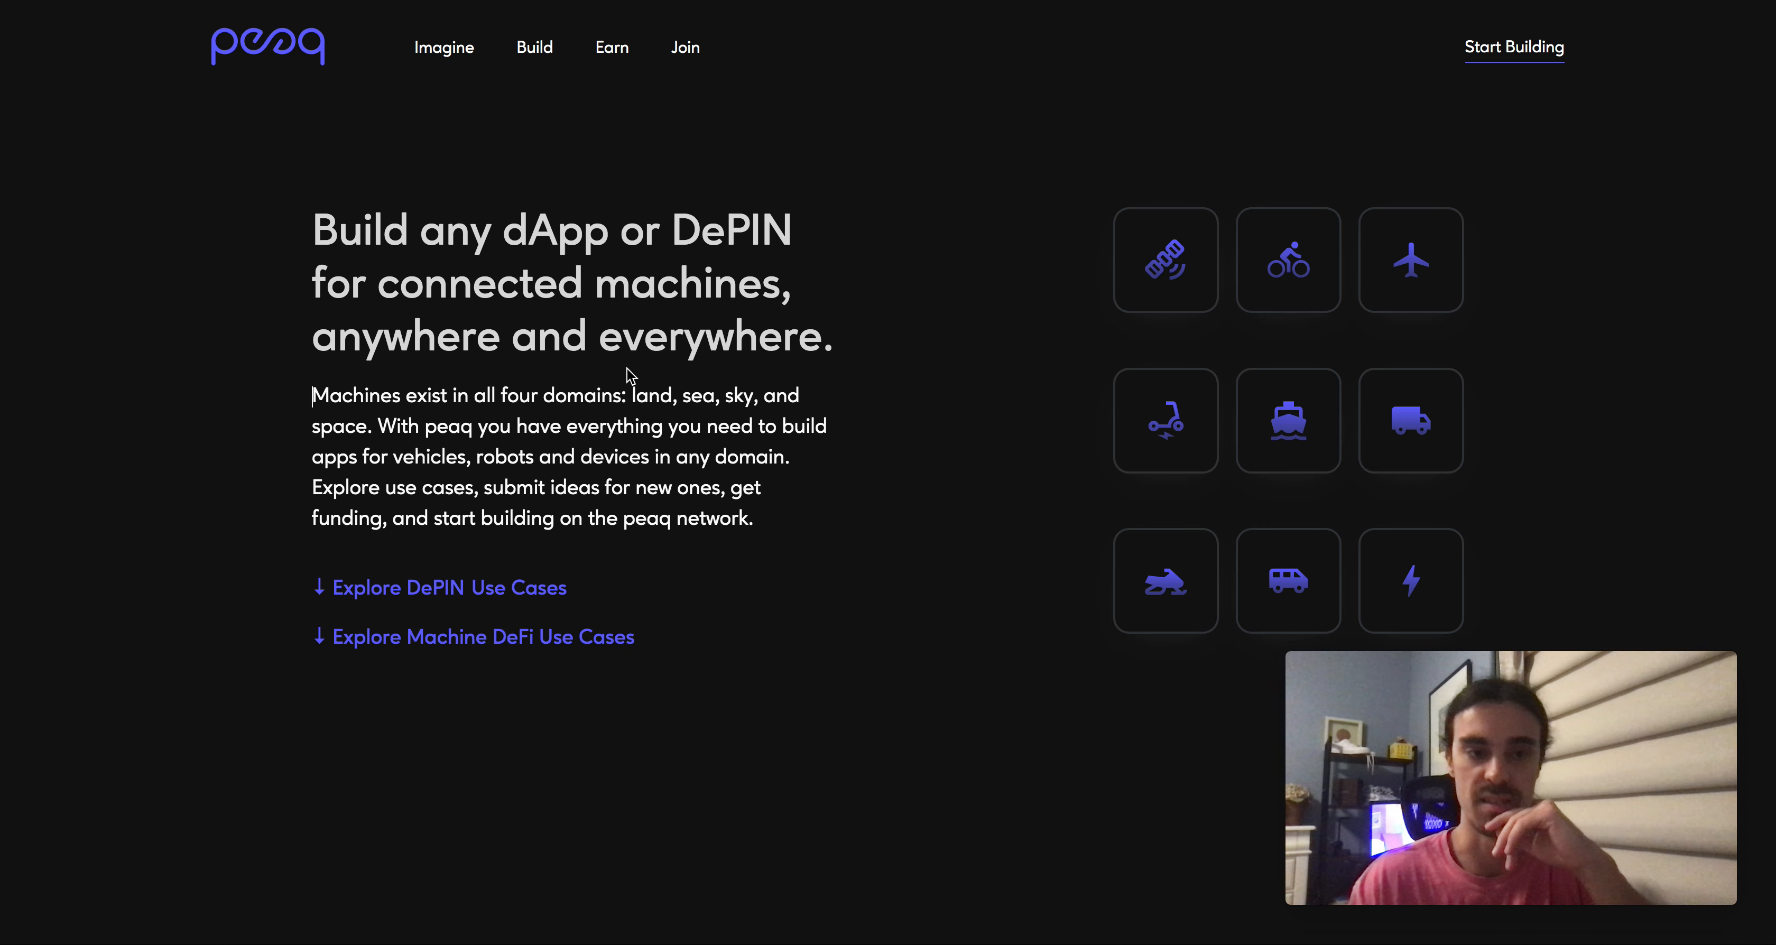
pyautogui.moveTo(688, 427)
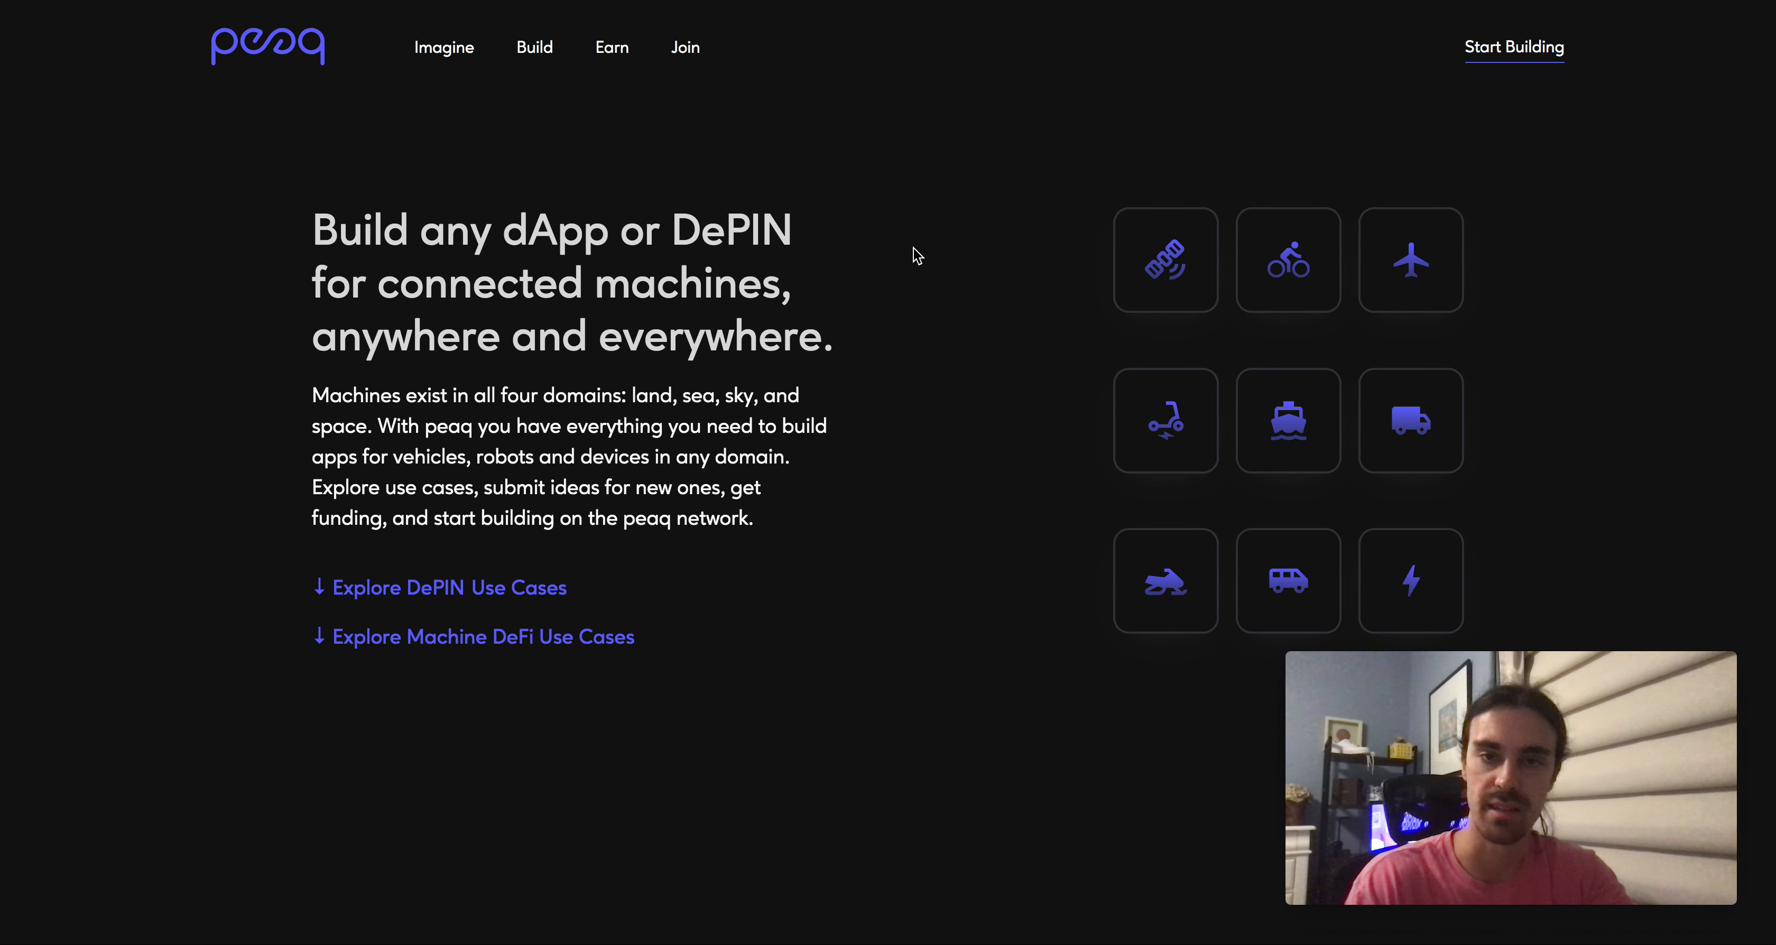
# - Scroll past the DePIN car use cases to the funding section, then back up to the Build page introduction
pyautogui.scroll(-3)
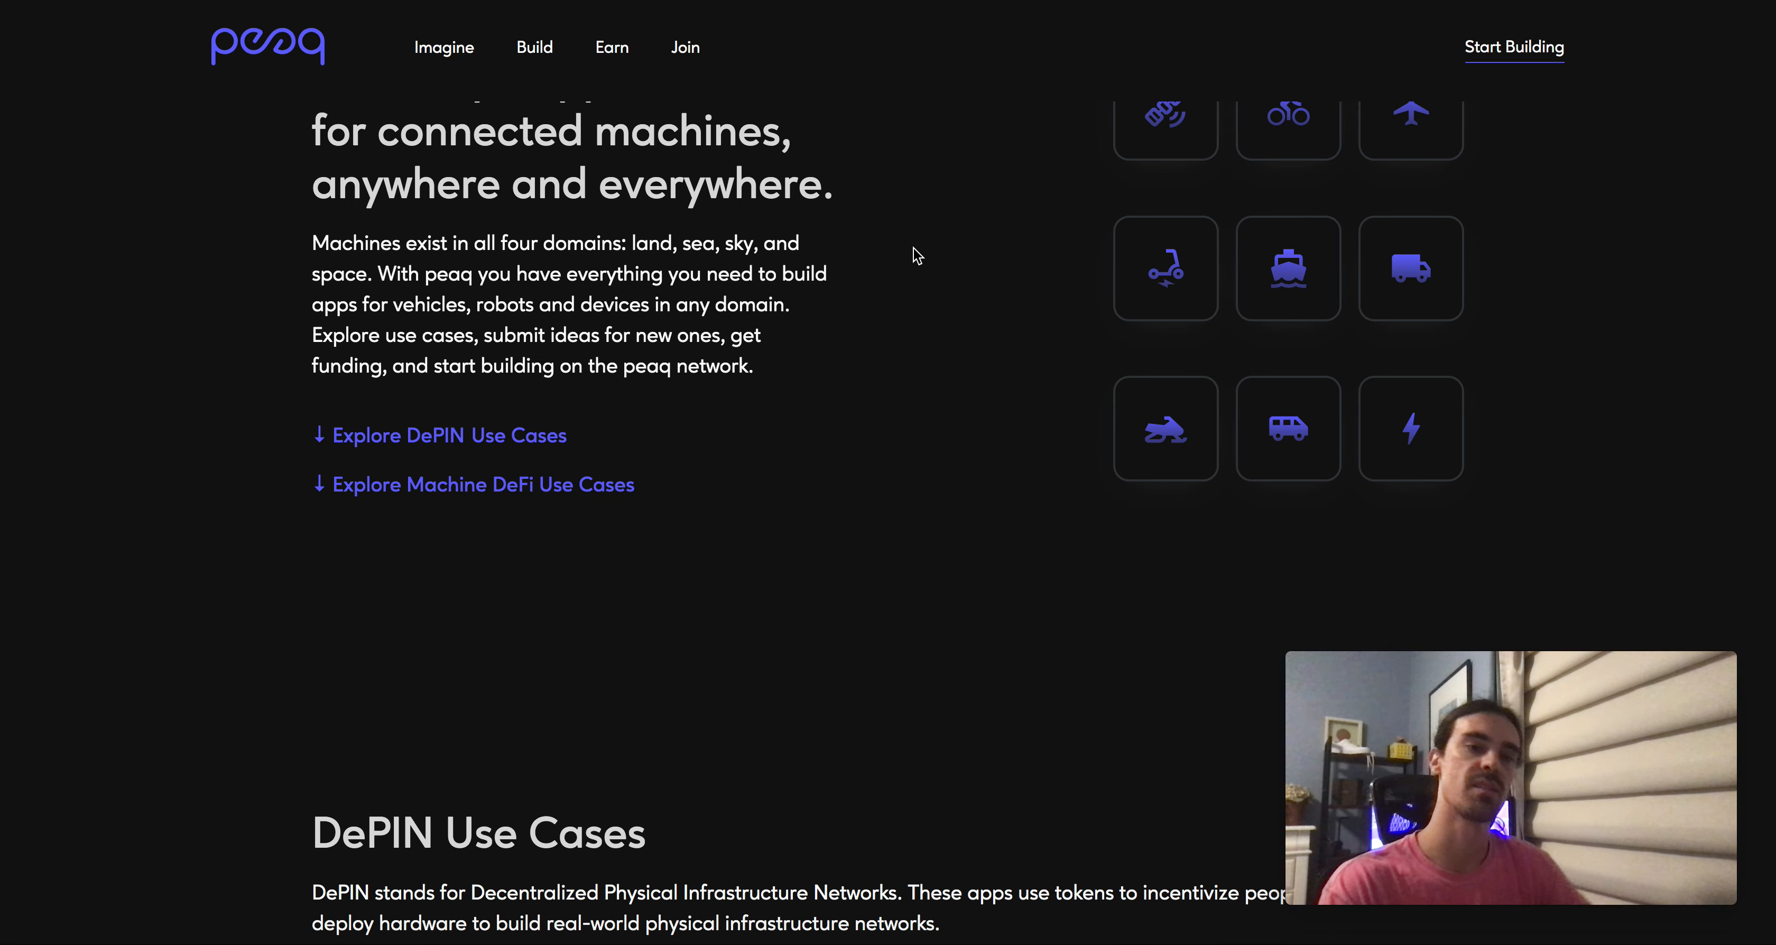
pyautogui.scroll(-3)
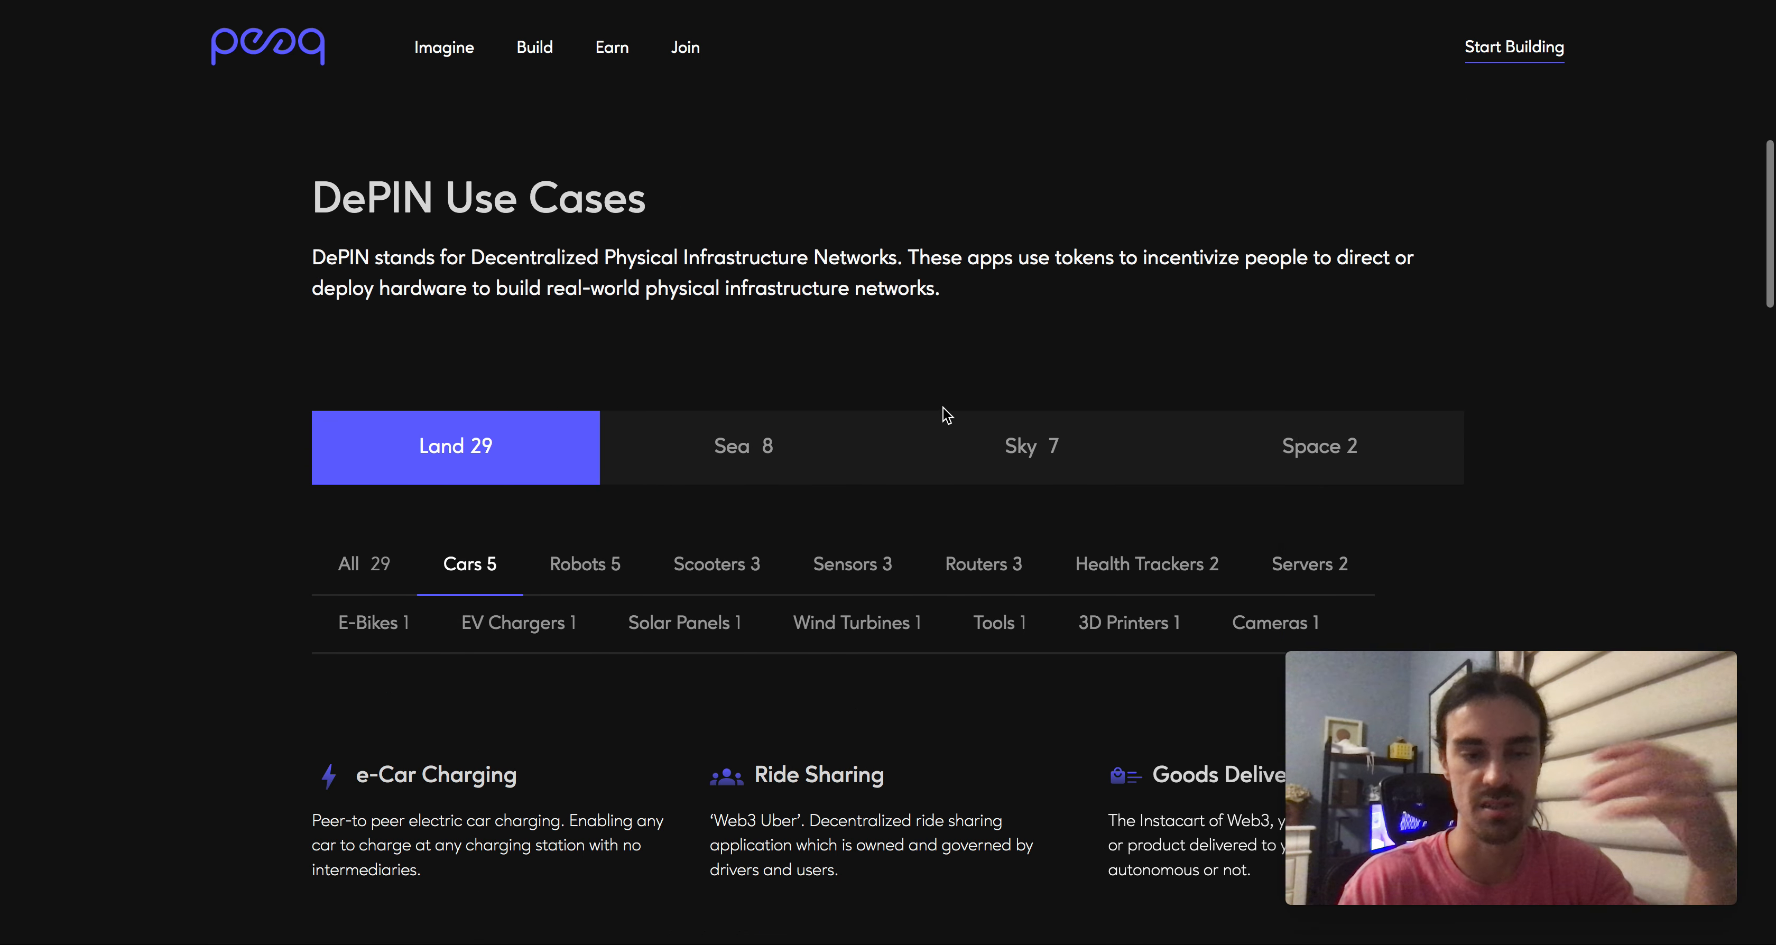
pyautogui.scroll(-3)
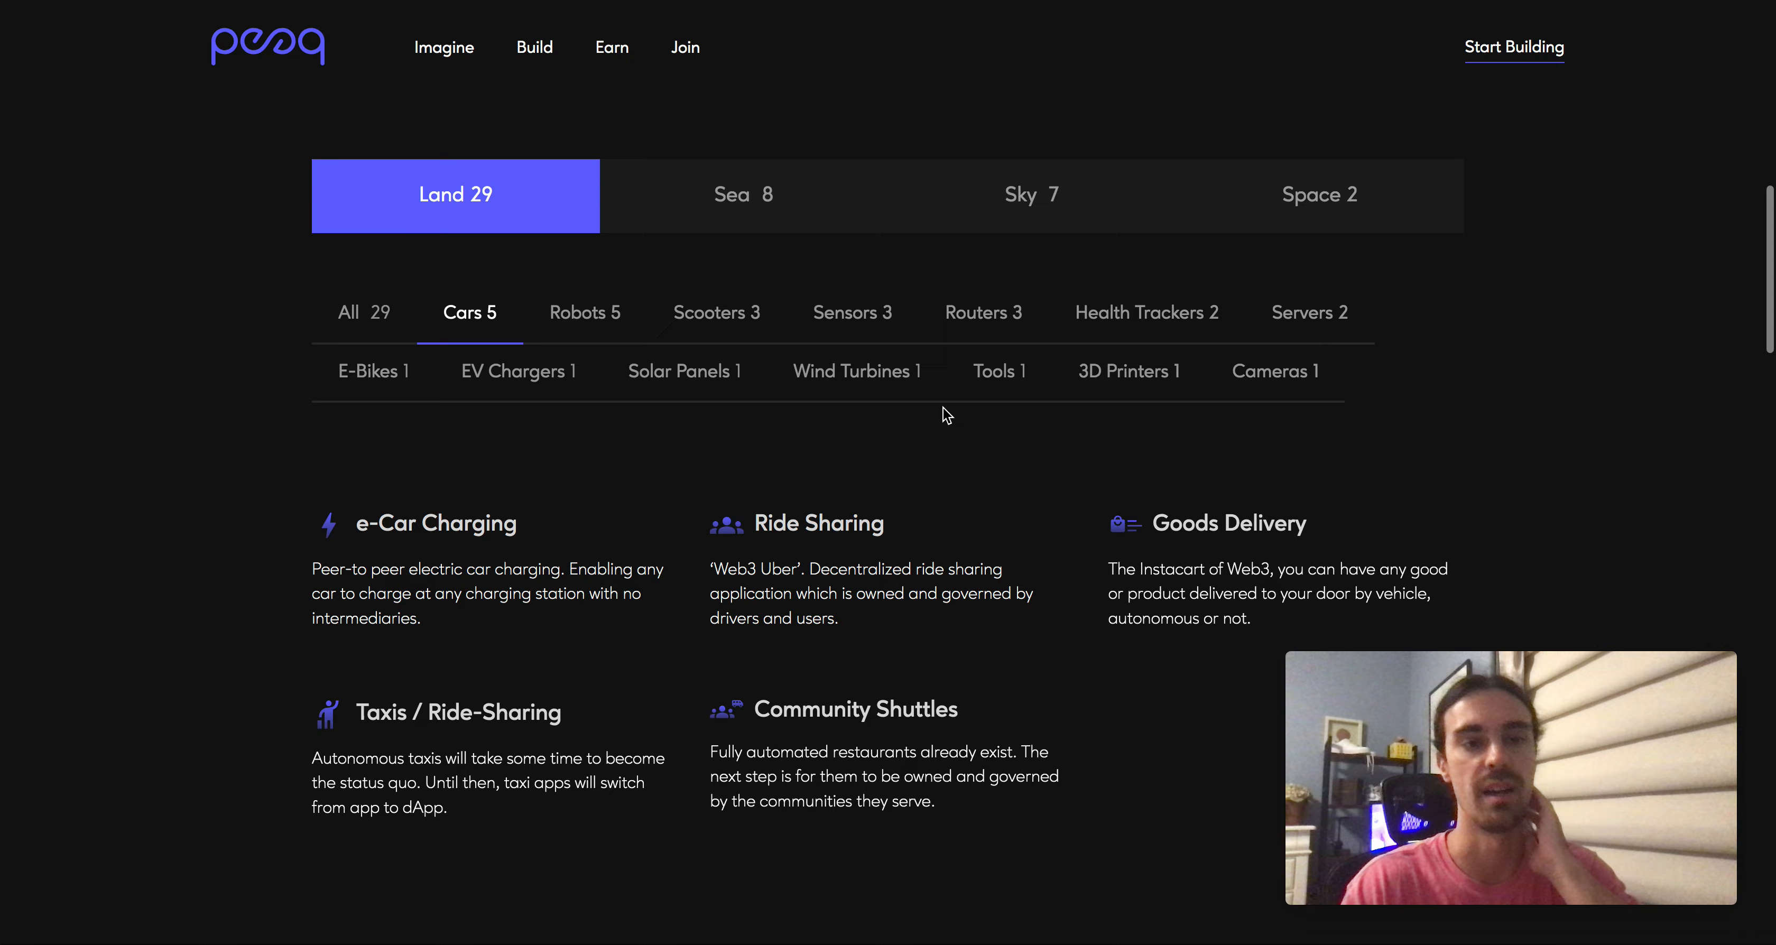
pyautogui.scroll(-3)
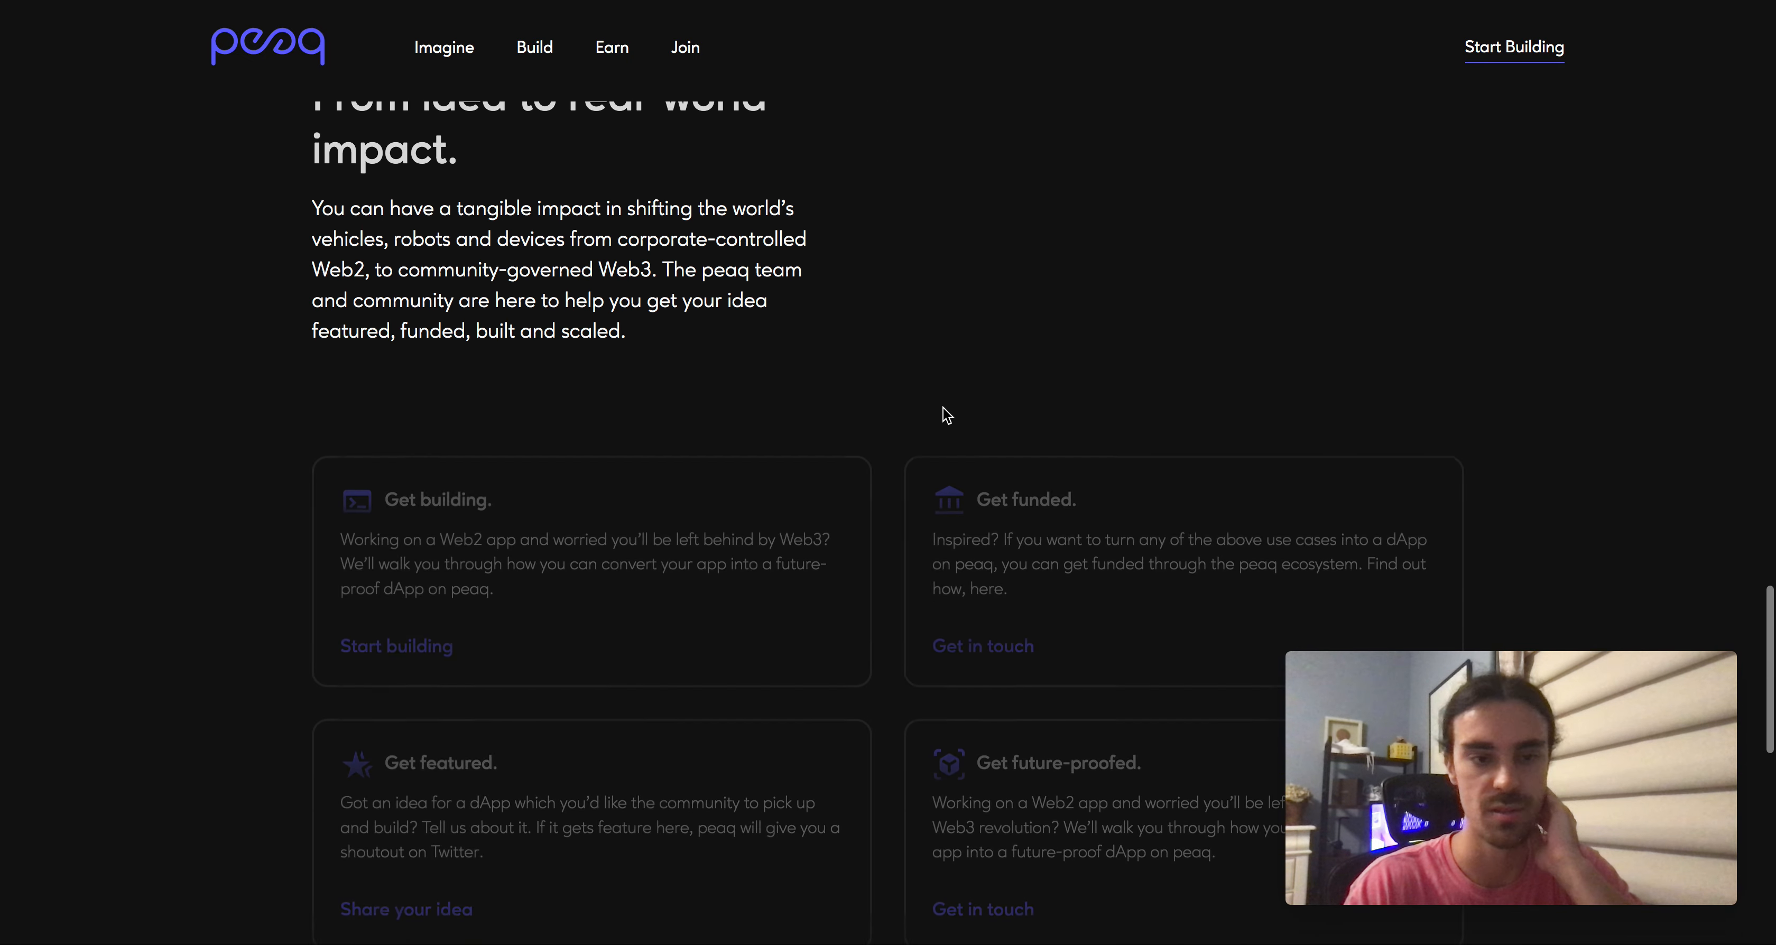
pyautogui.scroll(3)
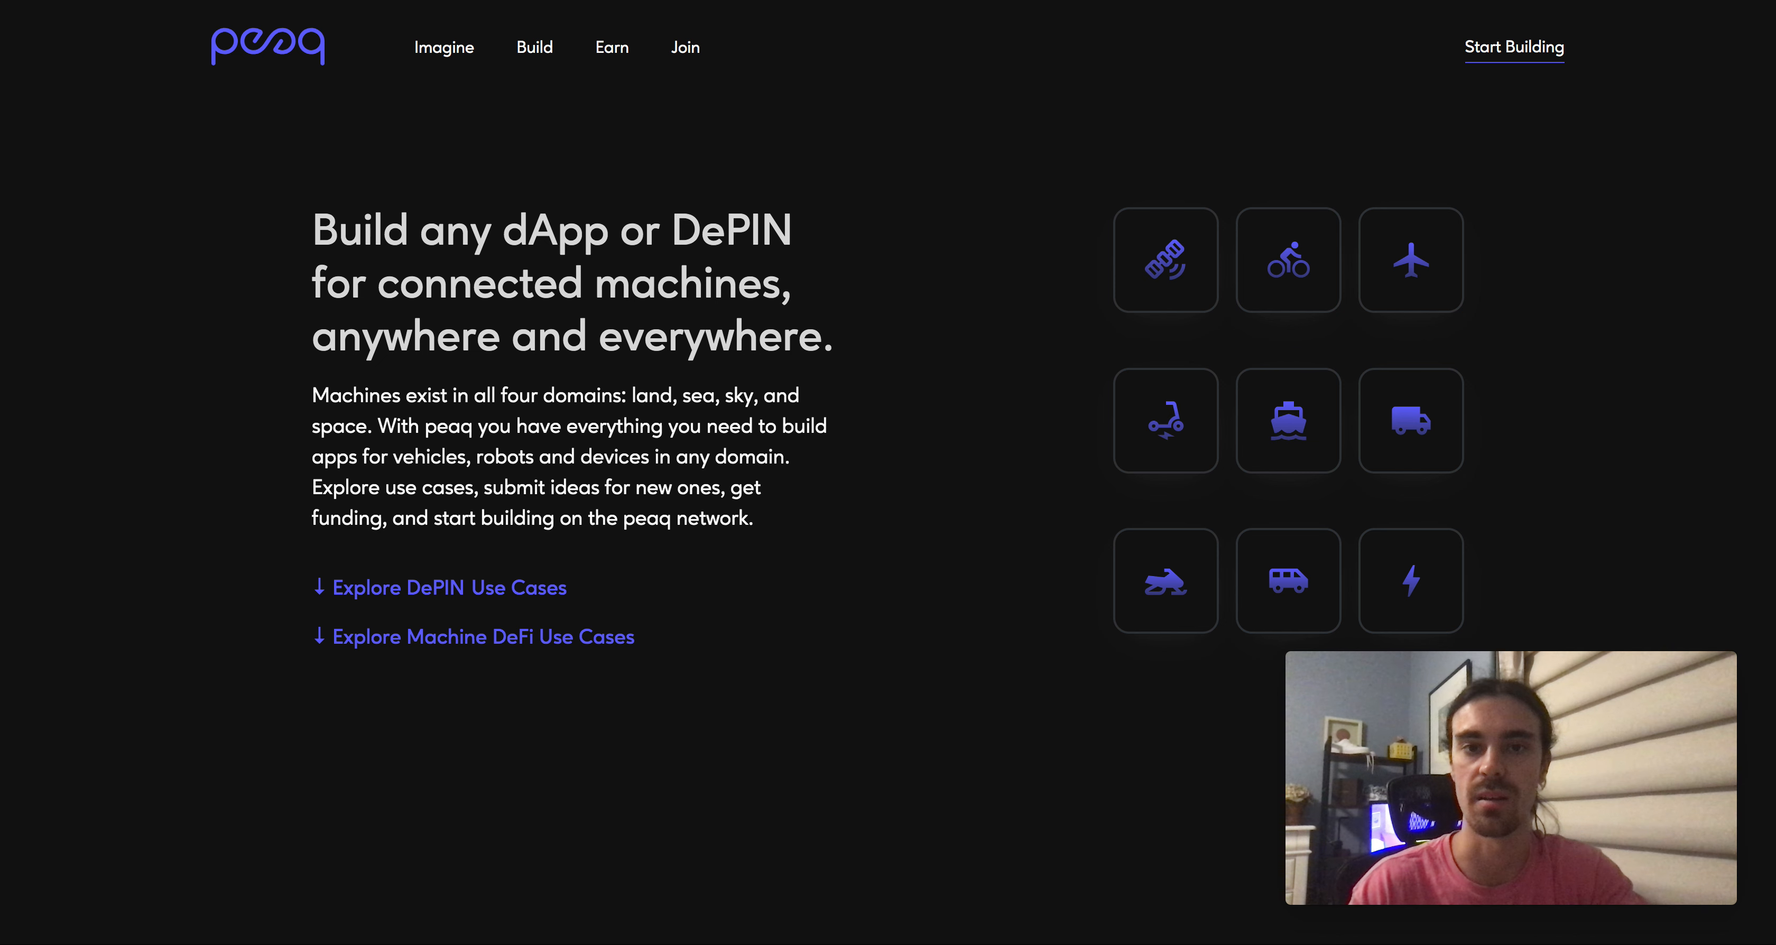
# - Return to the peaq homepage via the logo and scroll down through its opening sections
pyautogui.click(612, 47)
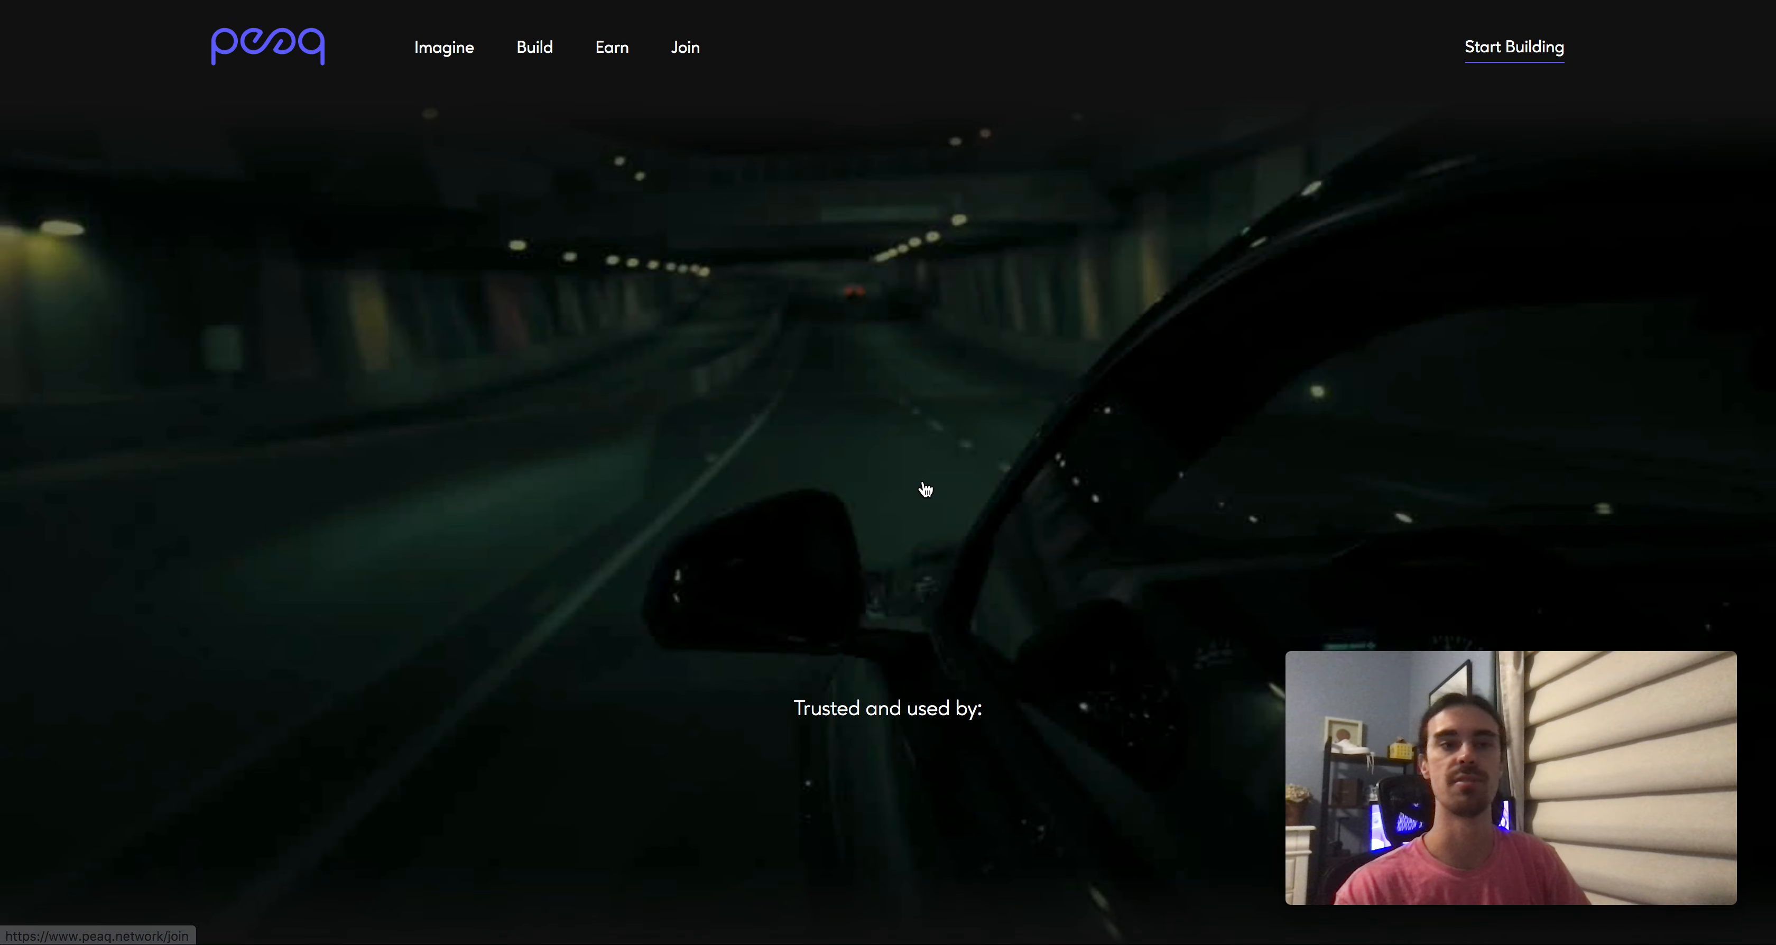
pyautogui.scroll(-3)
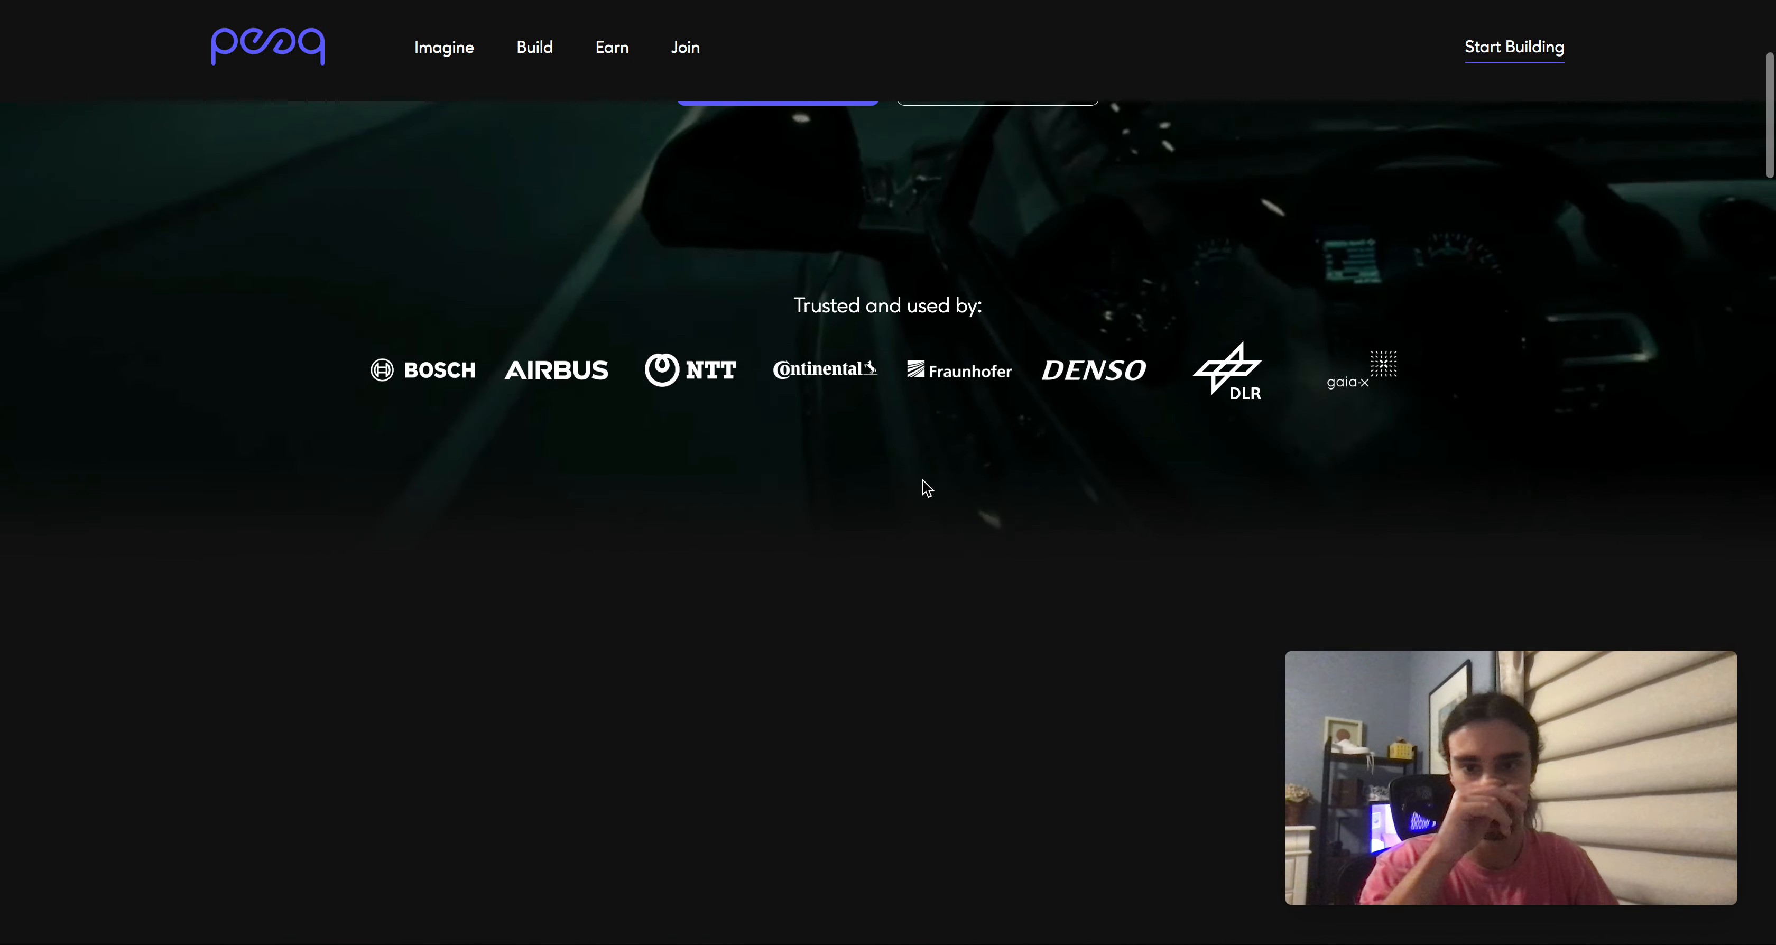
pyautogui.scroll(-3)
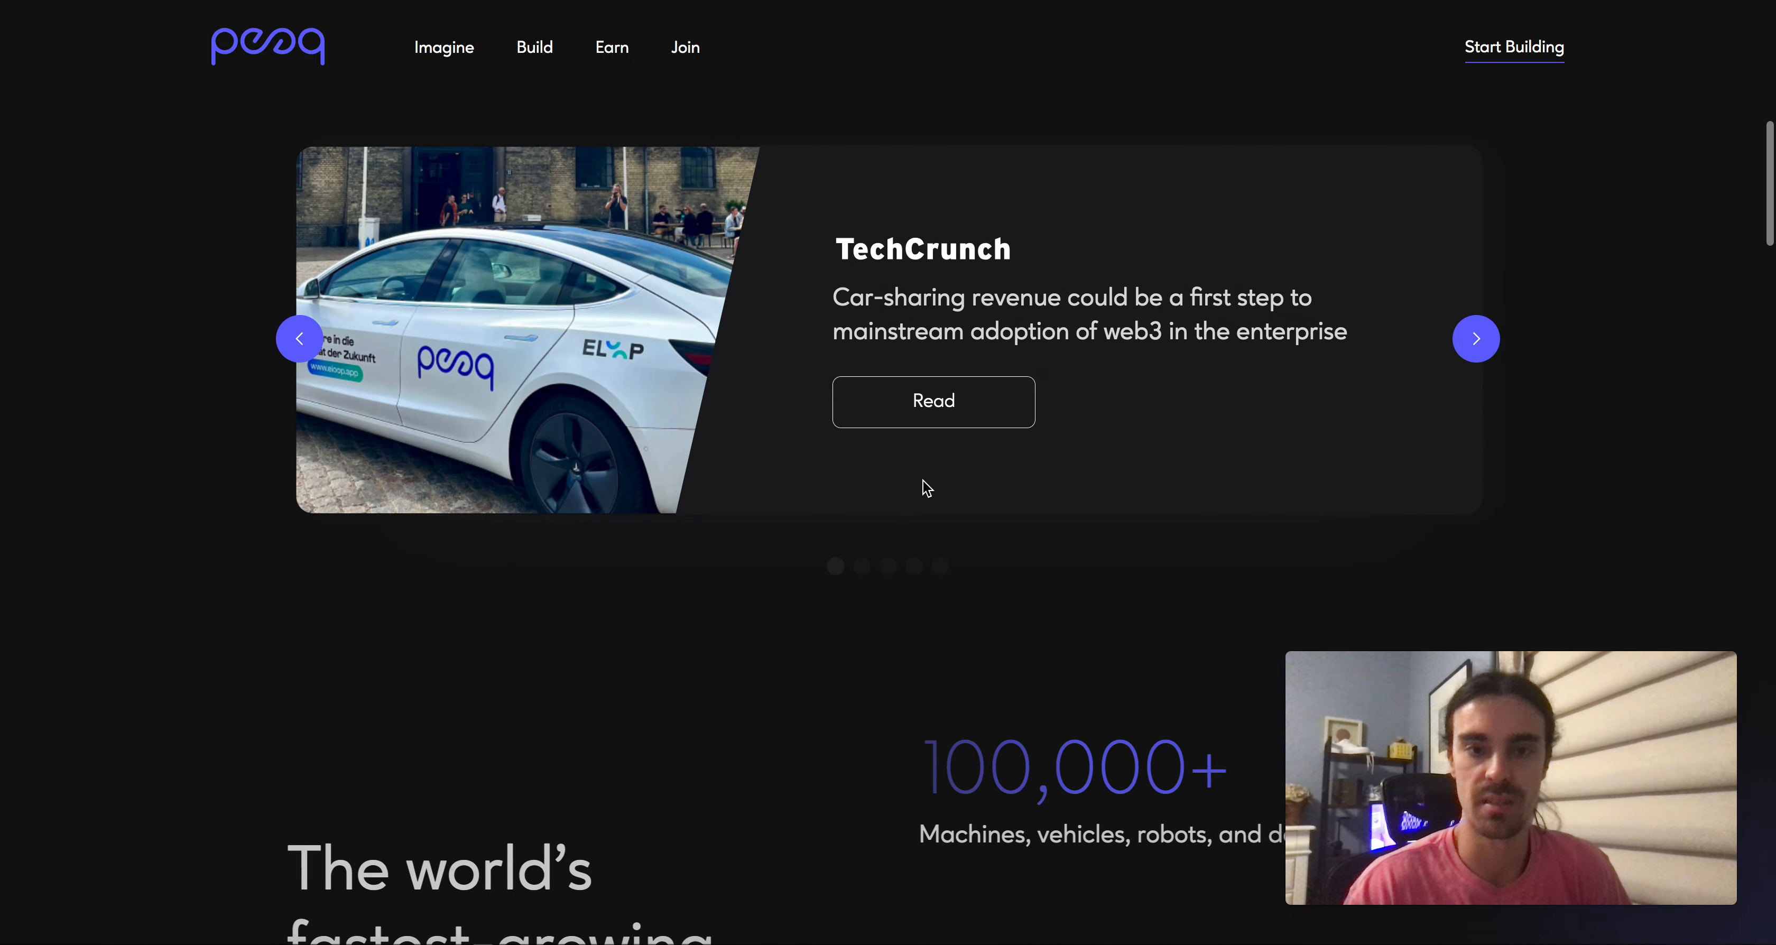
pyautogui.scroll(-3)
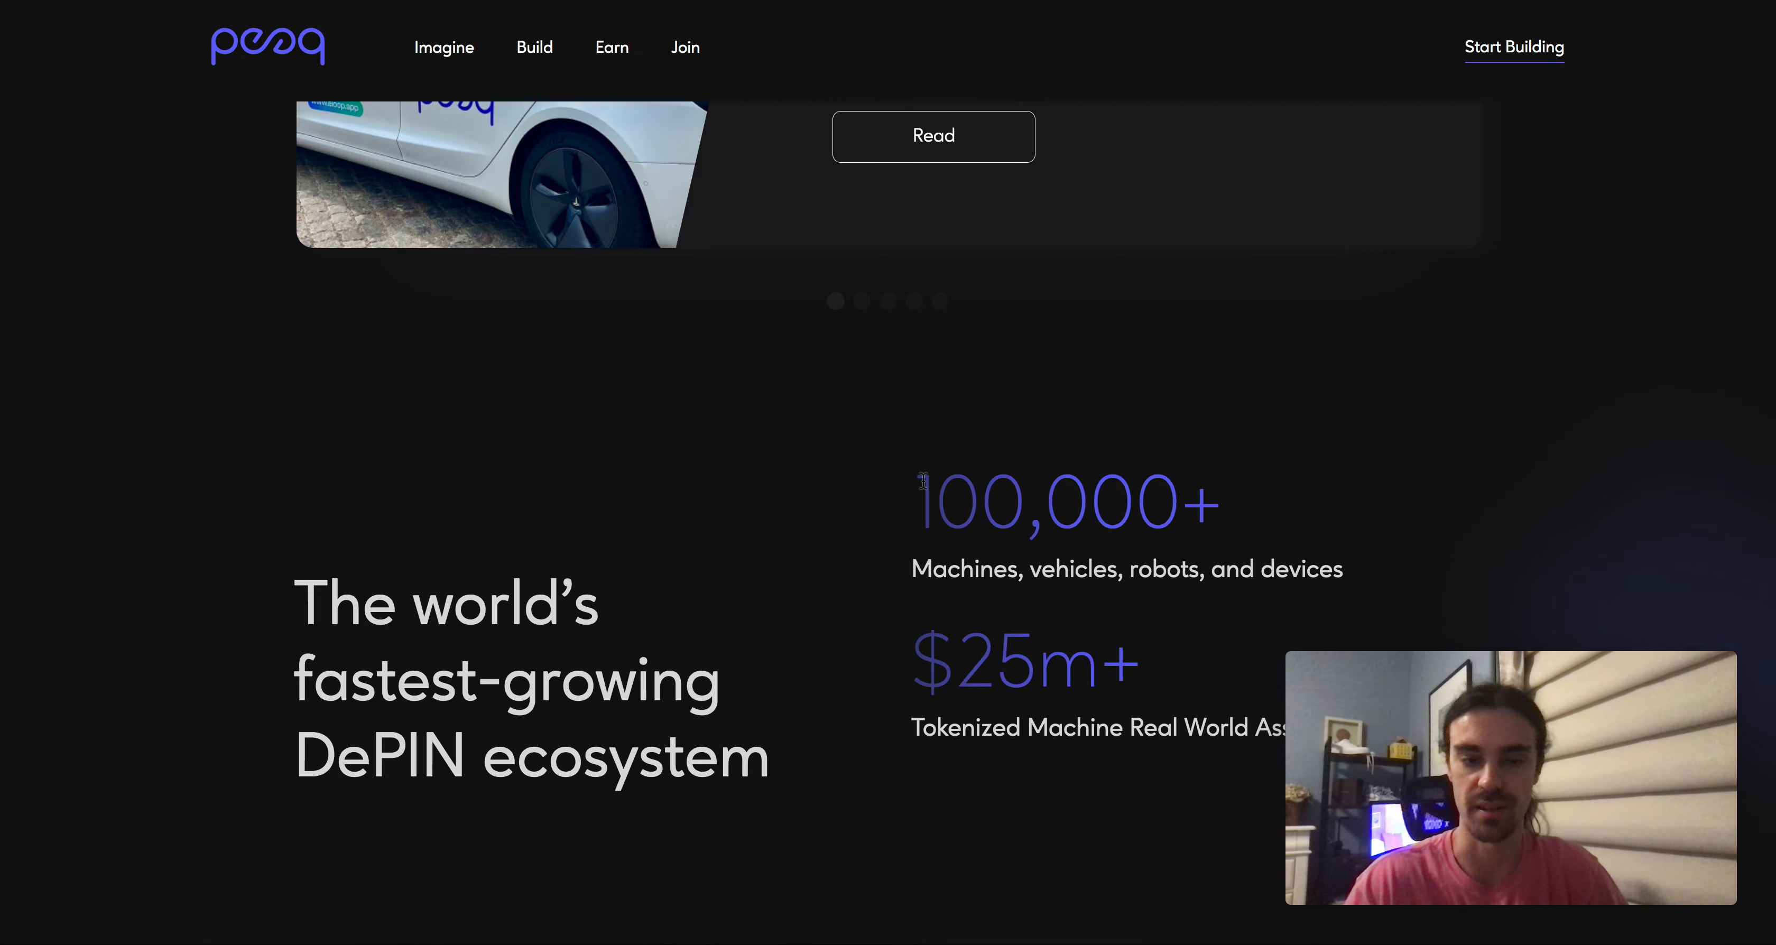
pyautogui.scroll(-3)
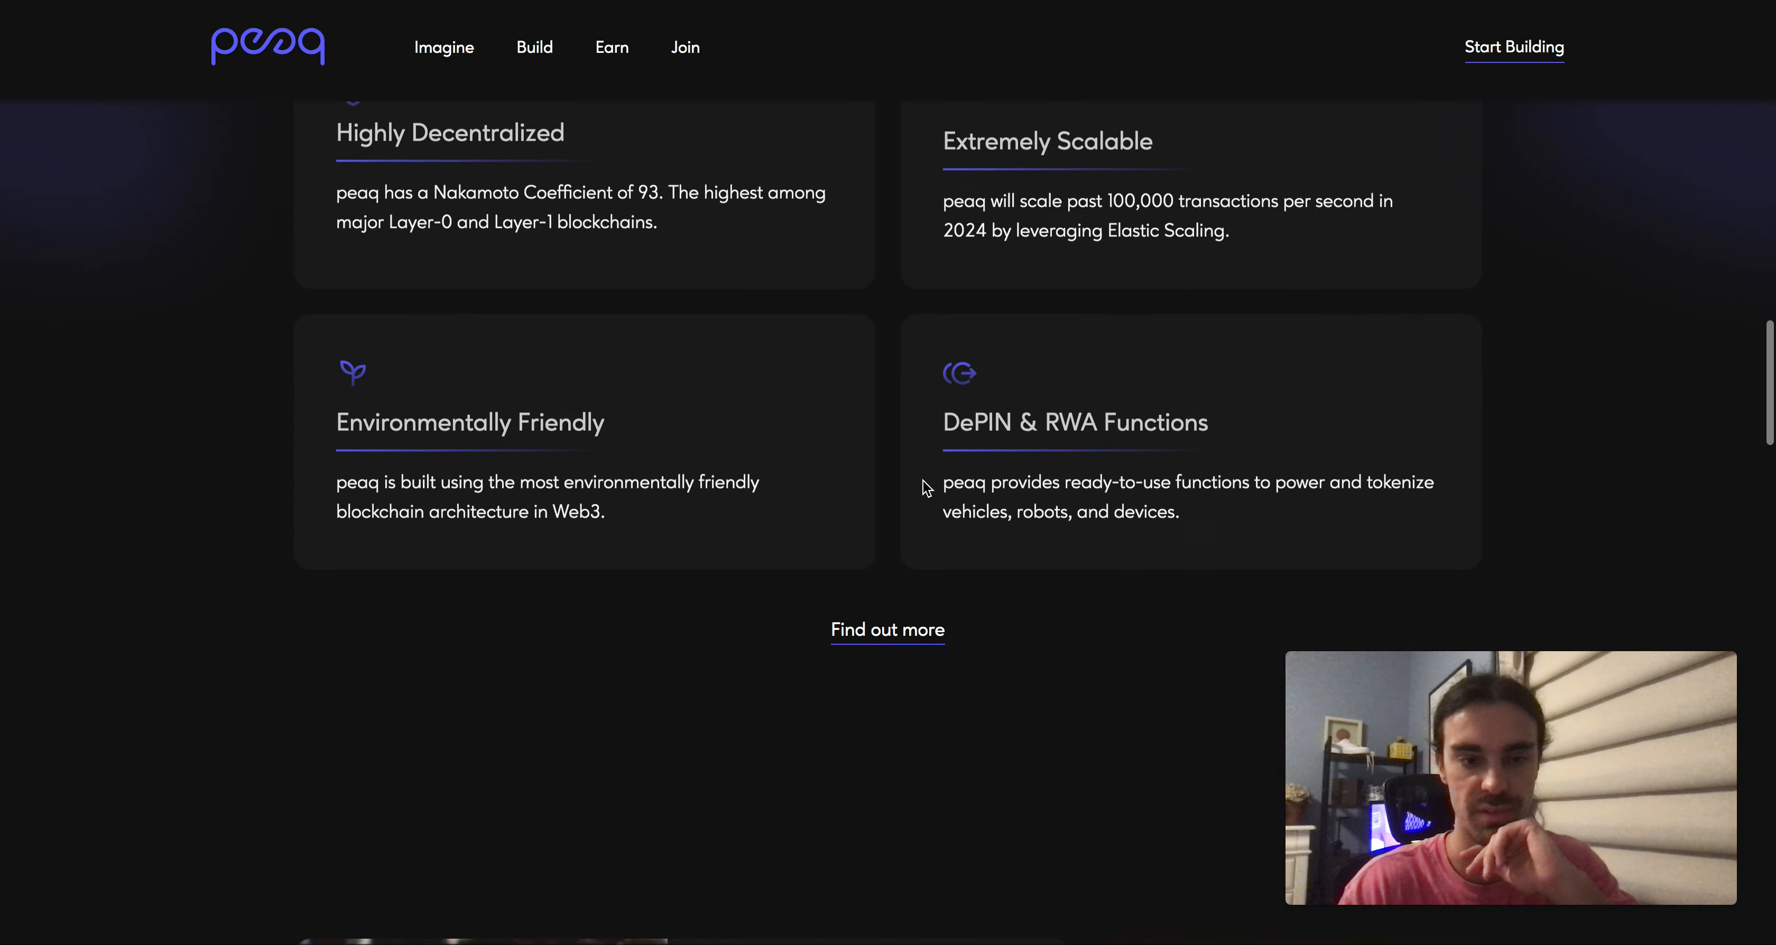
pyautogui.scroll(-3)
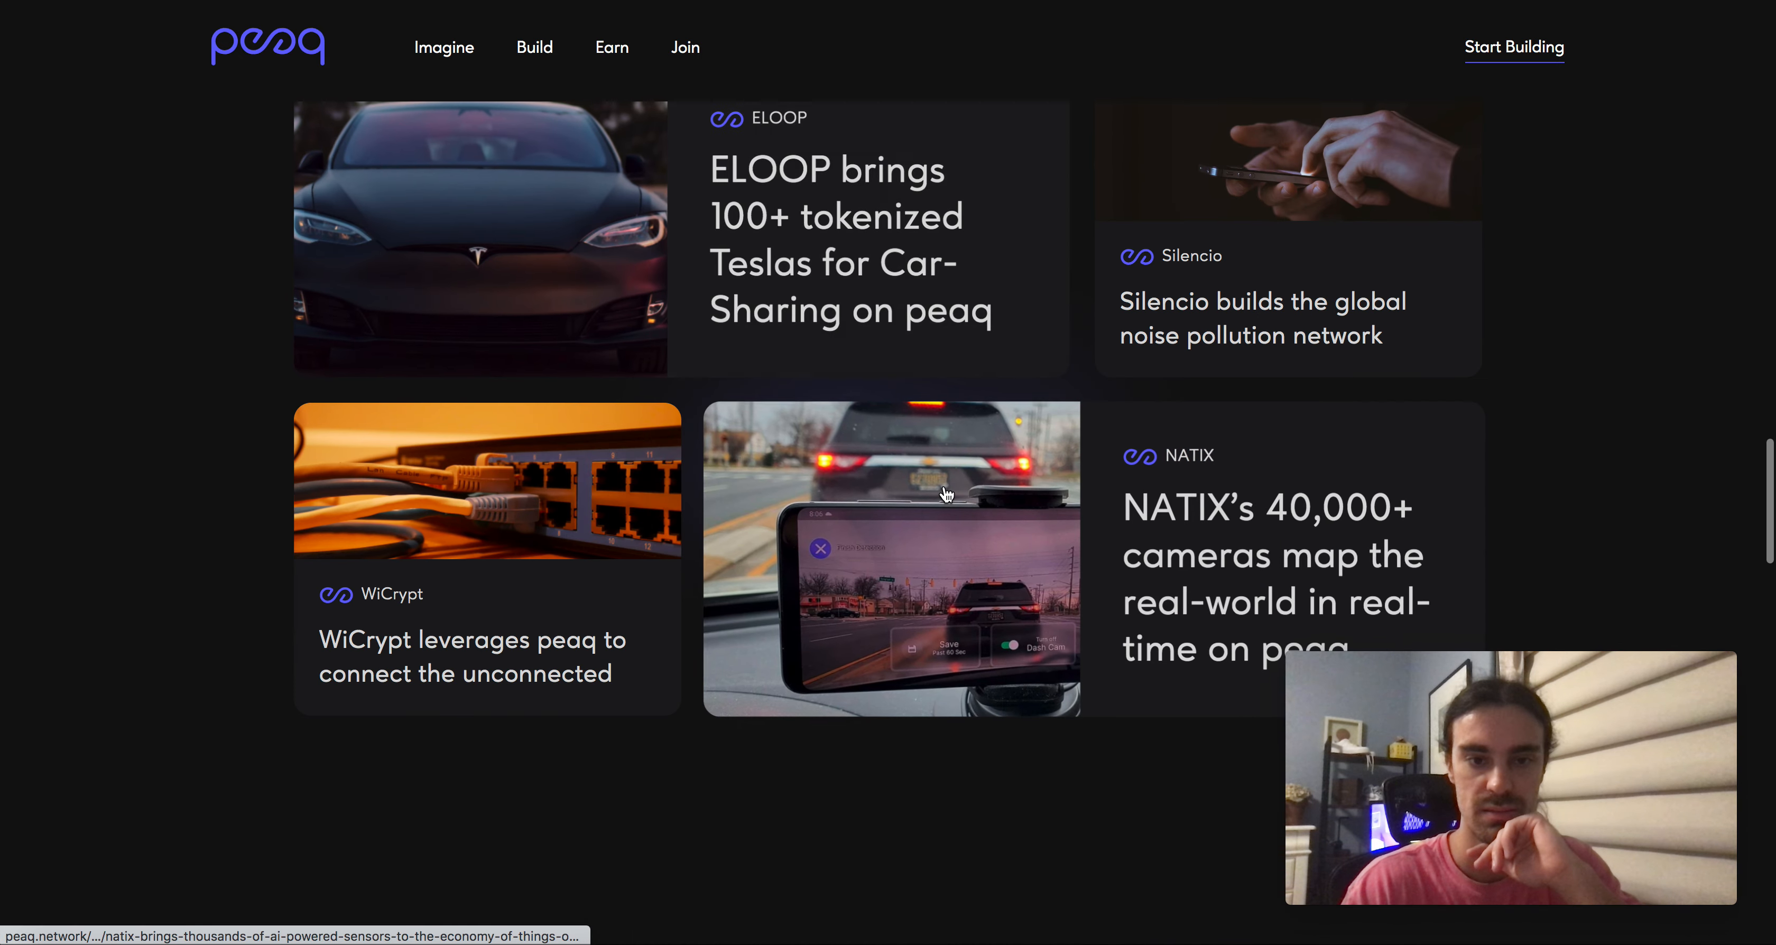
pyautogui.moveTo(906, 262)
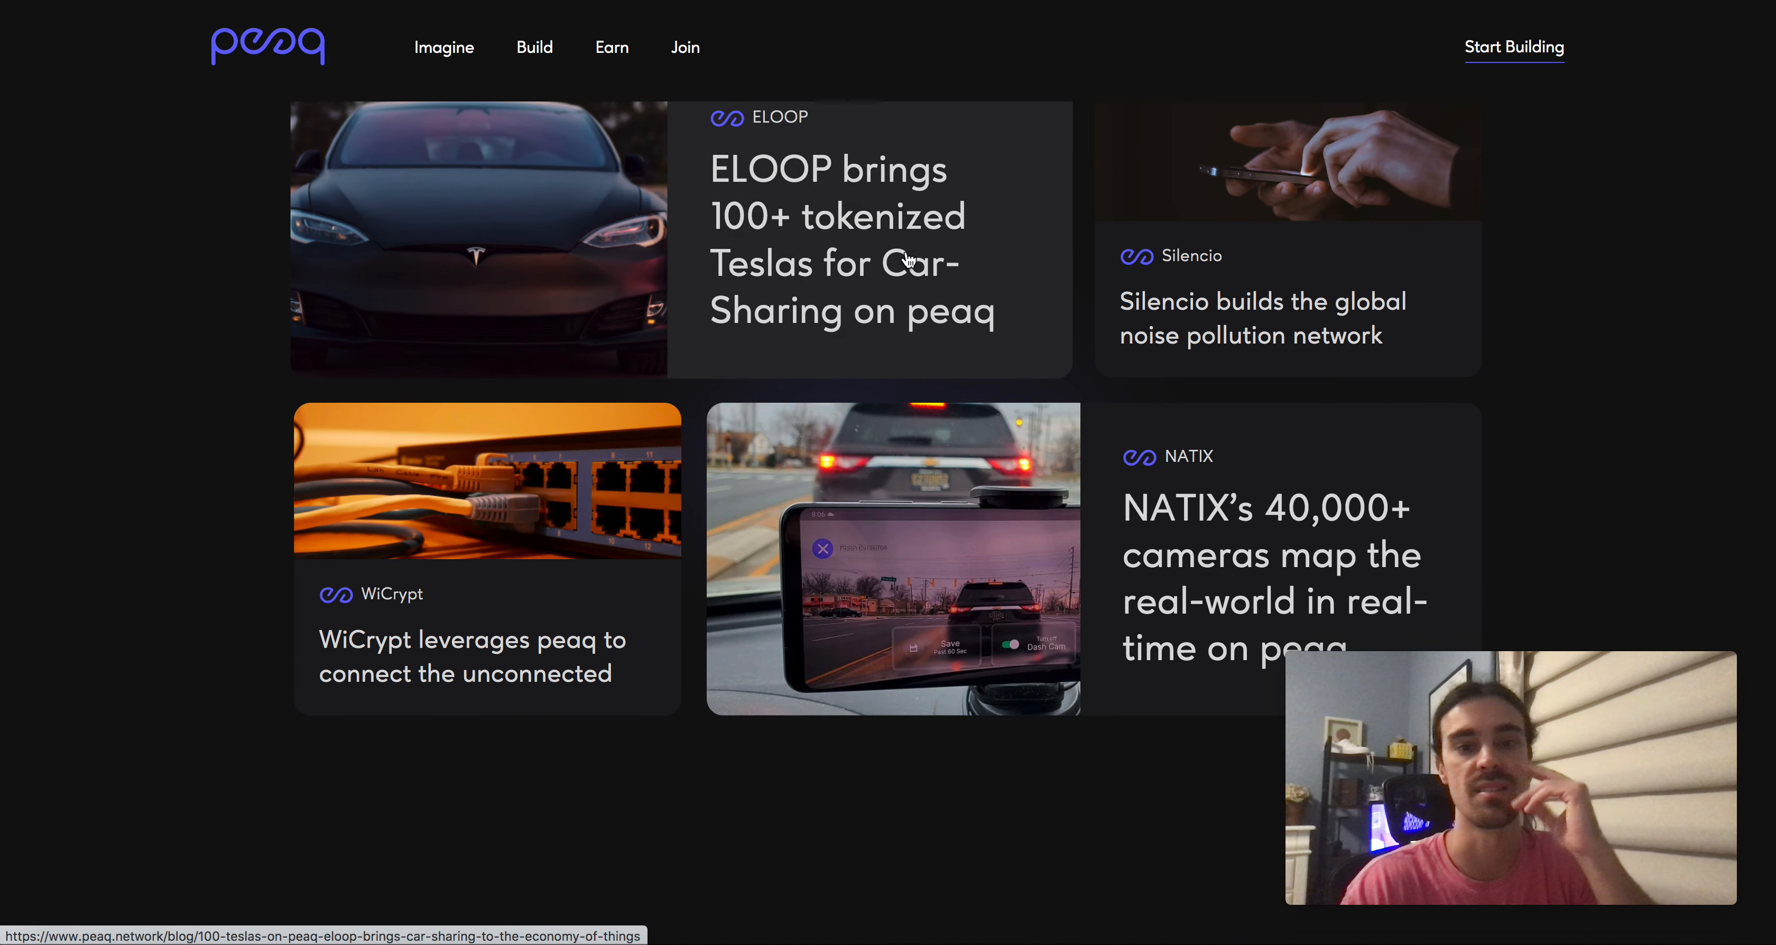
# - Scroll on to the 'Being built on peaq' projects like ELOOP, WiCrypt and NATIX and the Latest news list
pyautogui.scroll(-3)
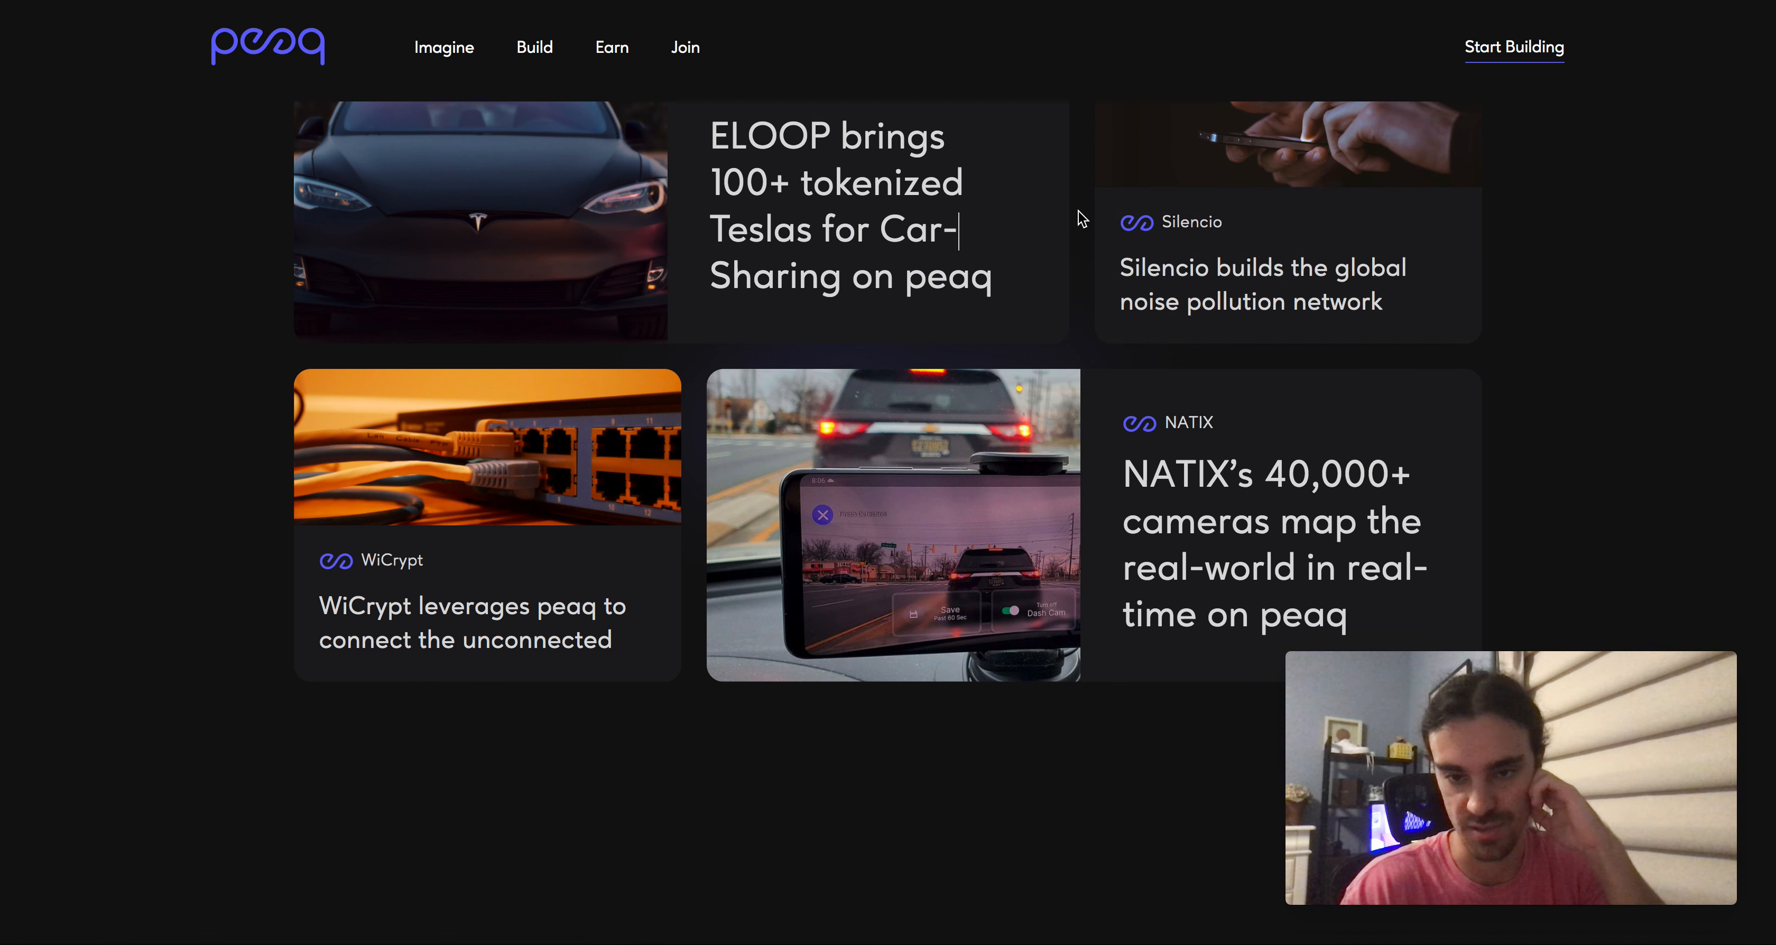
pyautogui.moveTo(1141, 469)
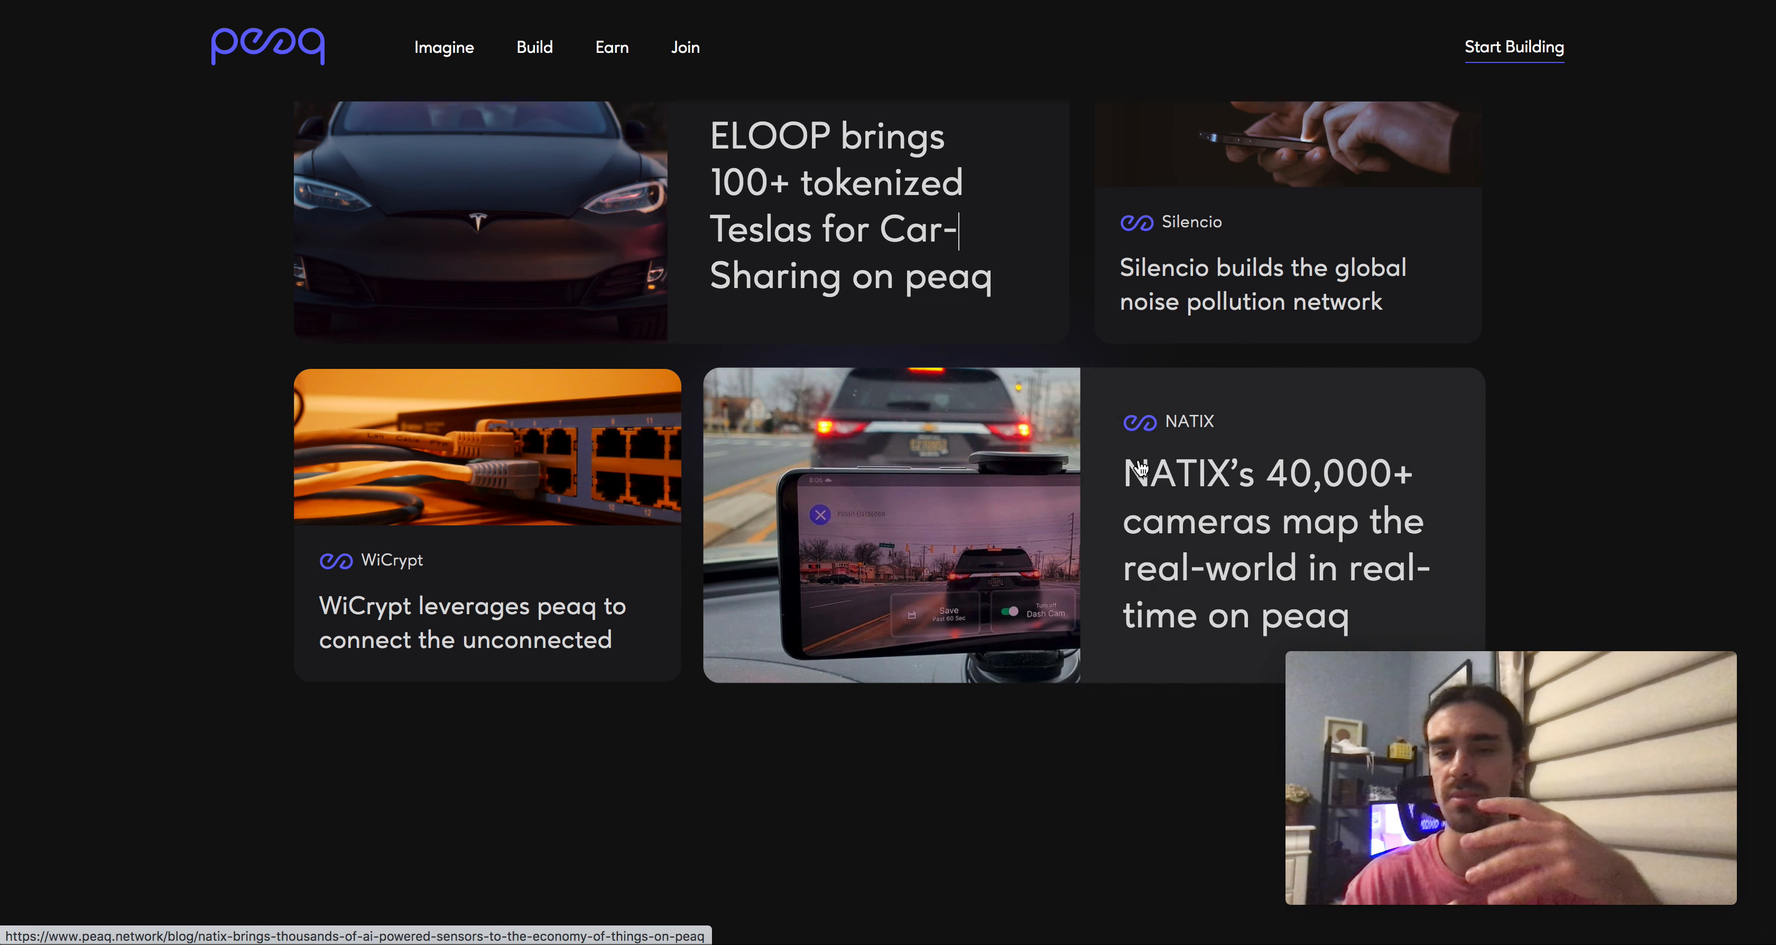
pyautogui.moveTo(1141, 555)
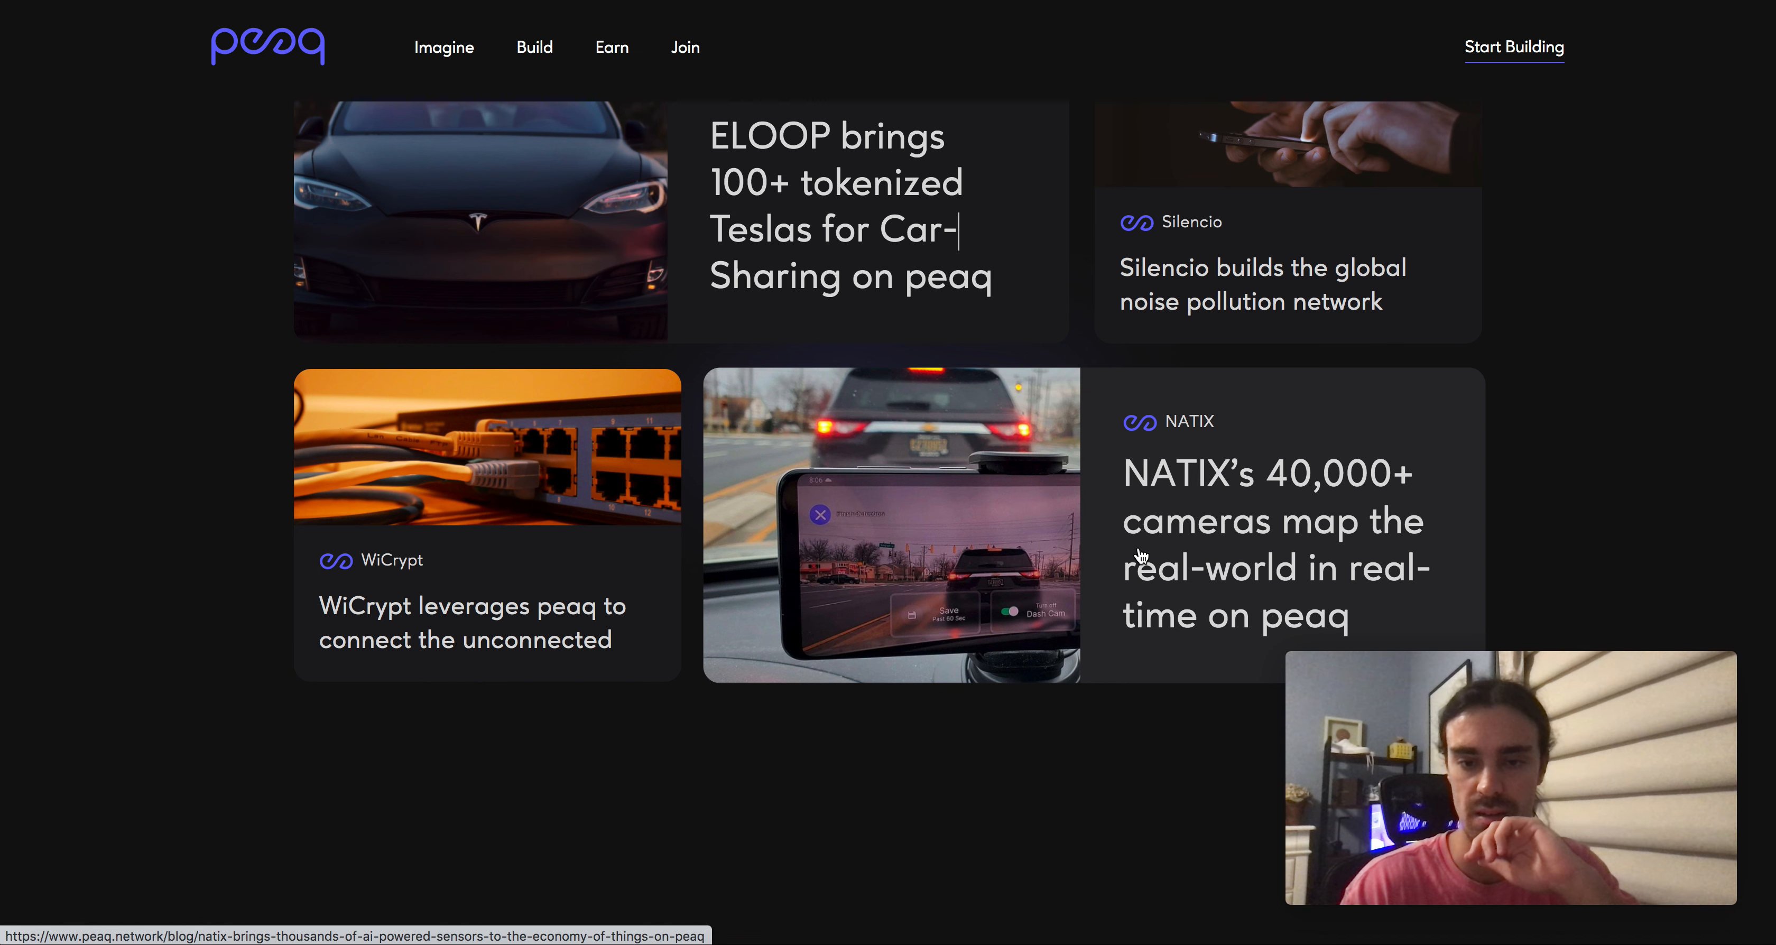
pyautogui.scroll(-3)
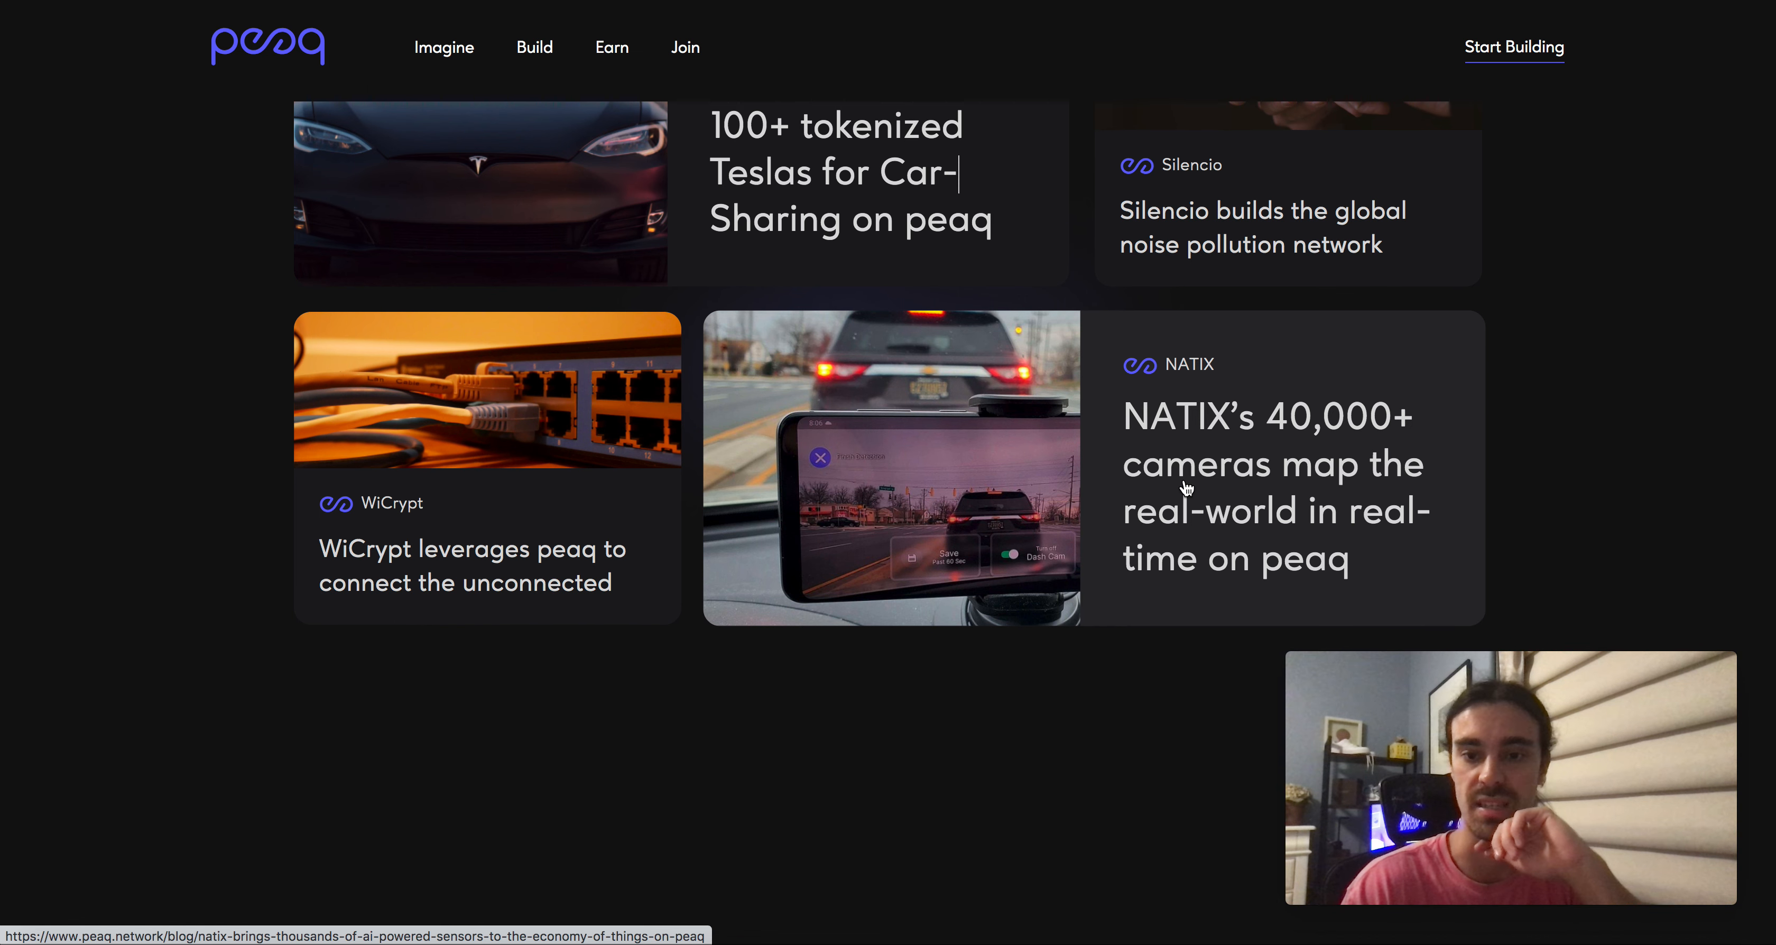
pyautogui.moveTo(1173, 544)
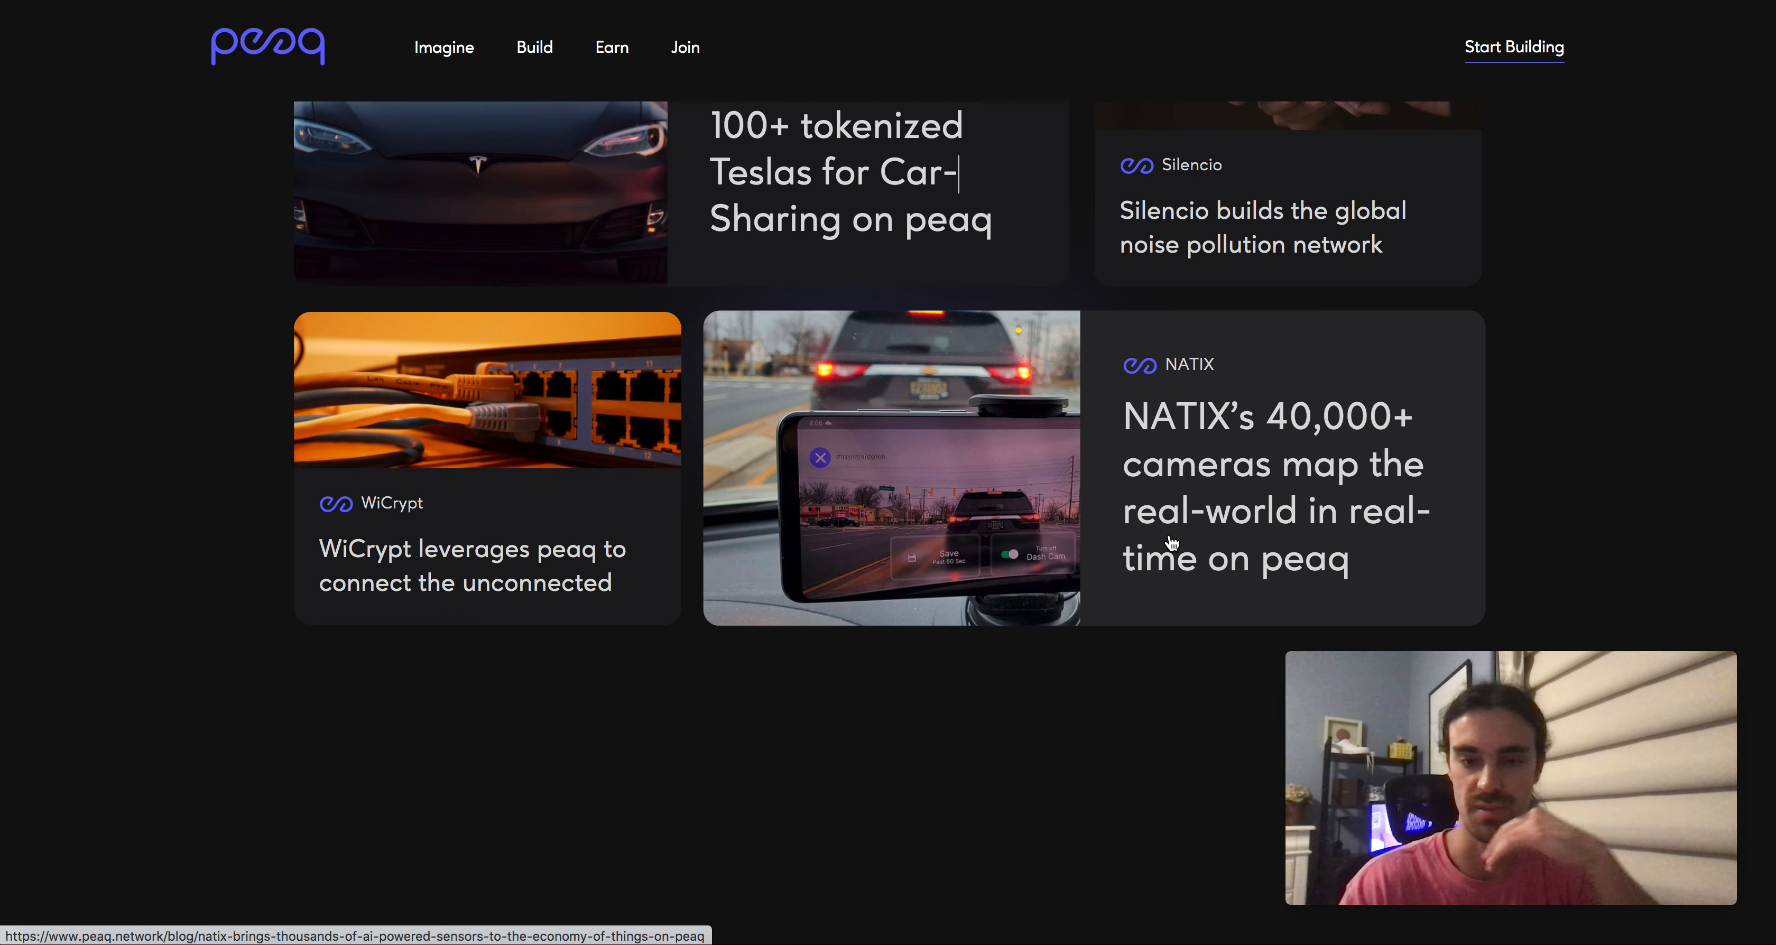
pyautogui.moveTo(1044, 564)
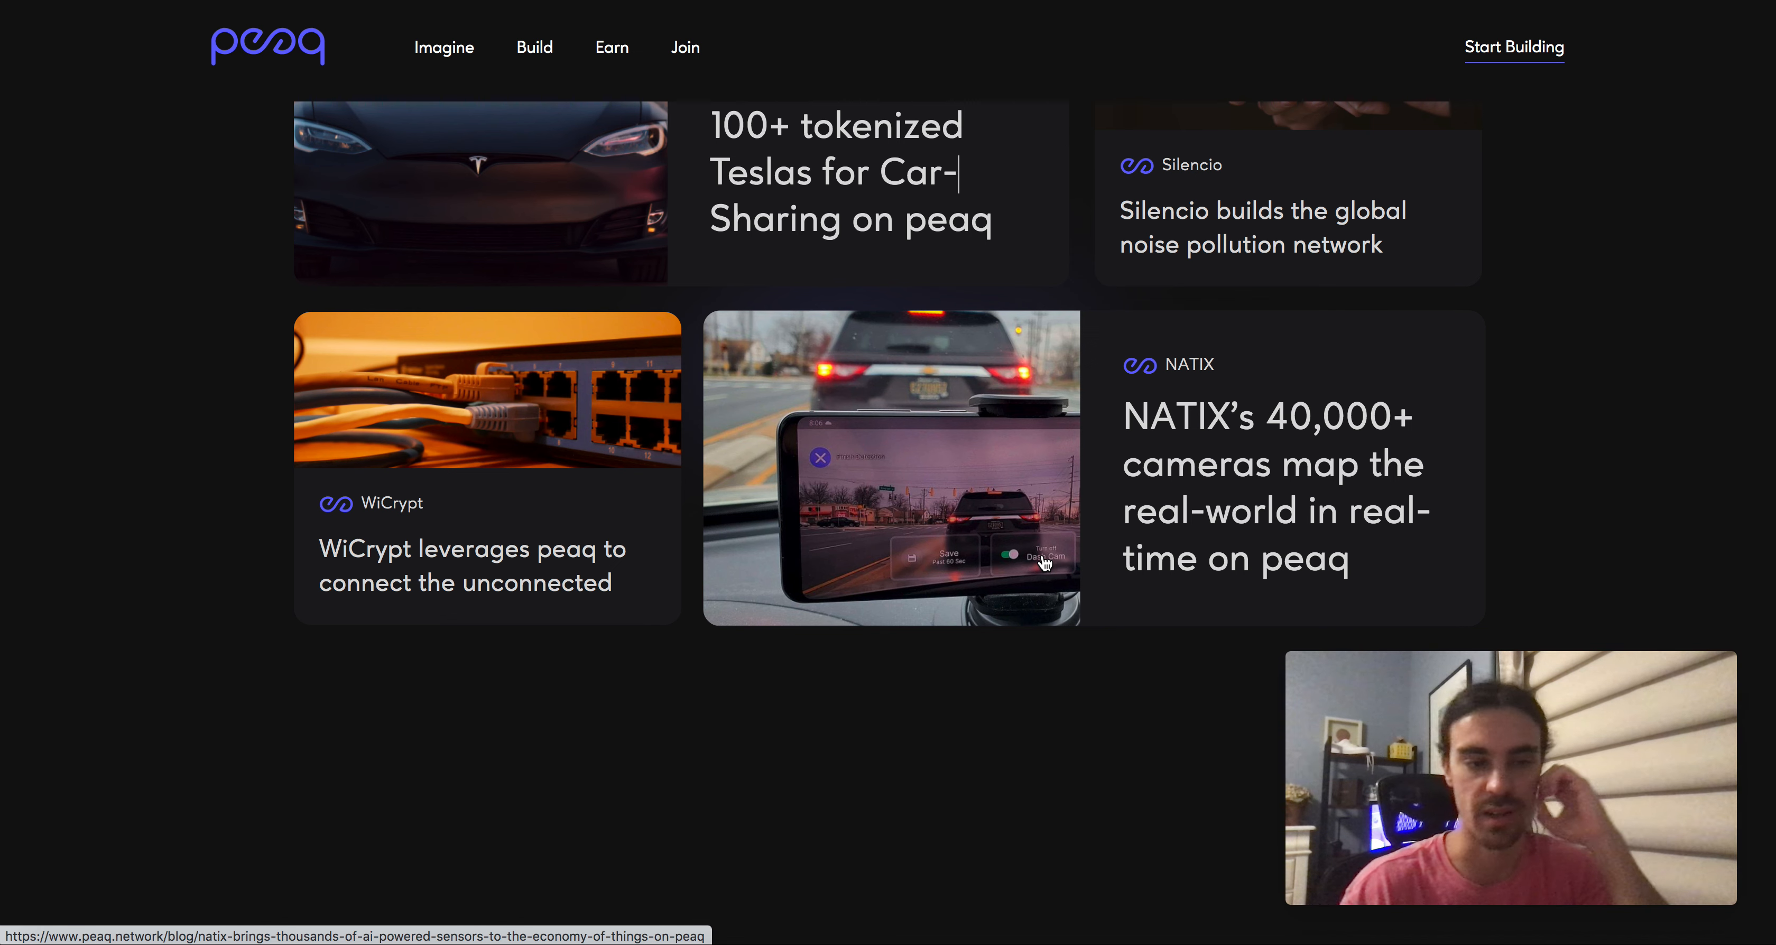
pyautogui.scroll(-3)
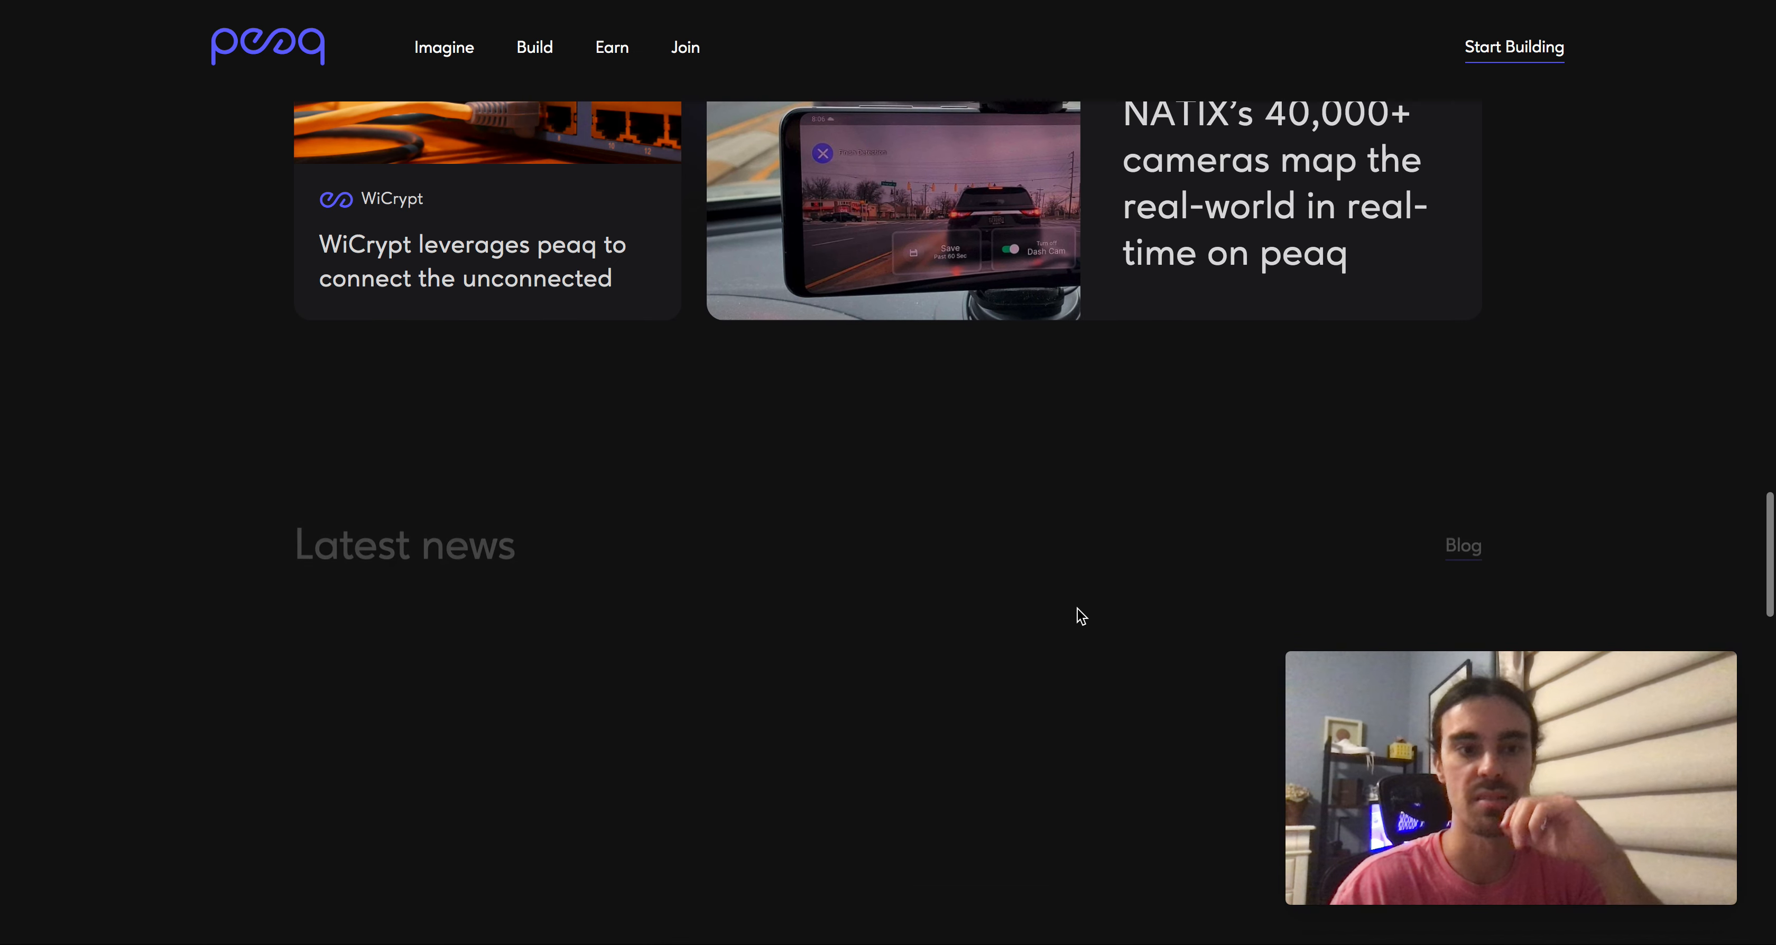
pyautogui.scroll(-3)
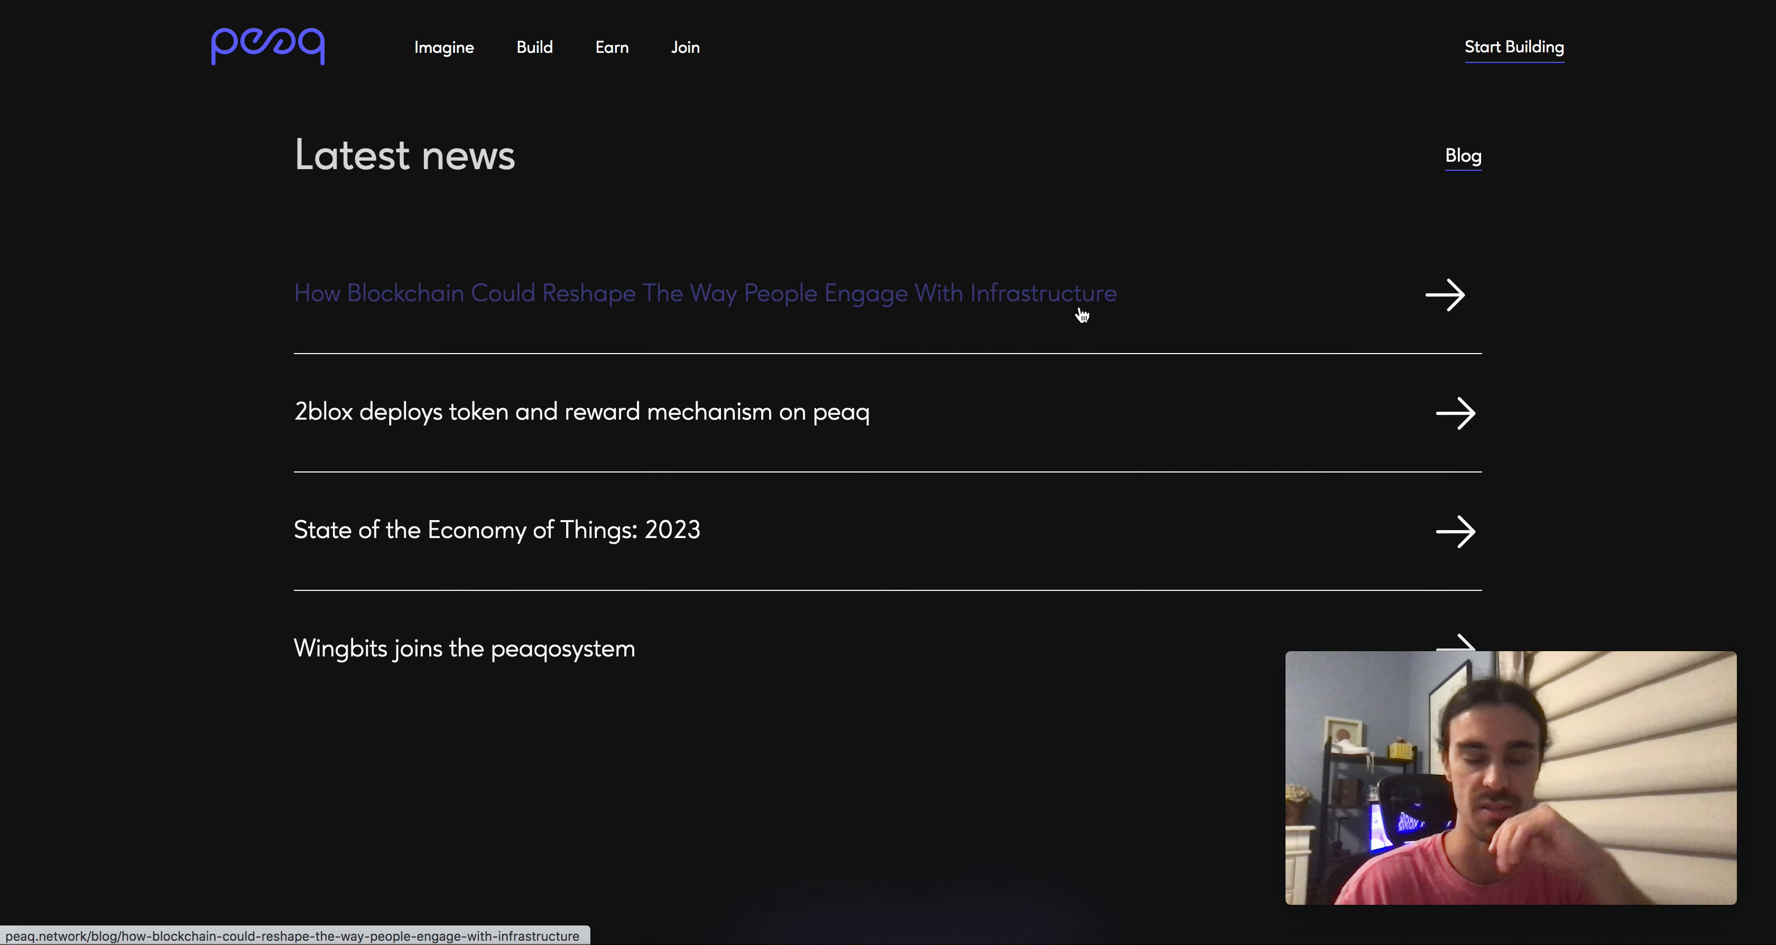
pyautogui.scroll(-3)
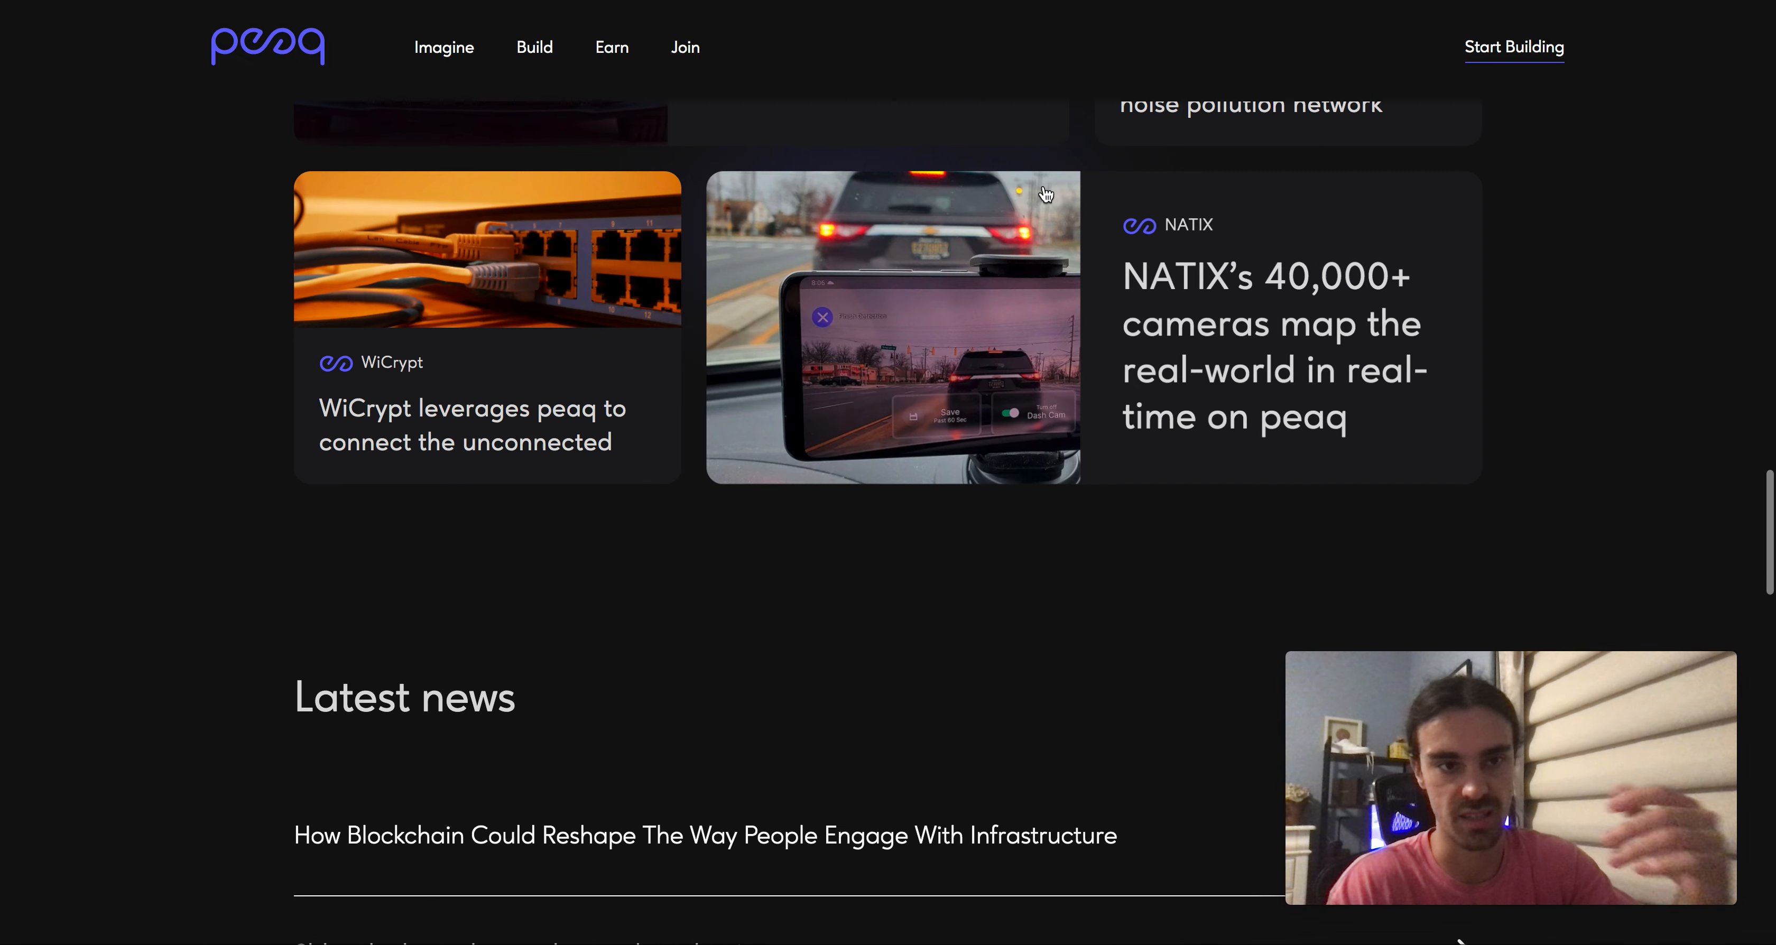
# - Reach the Dive deeper links and land in the peaq documentation at the What is peaq page
pyautogui.scroll(3)
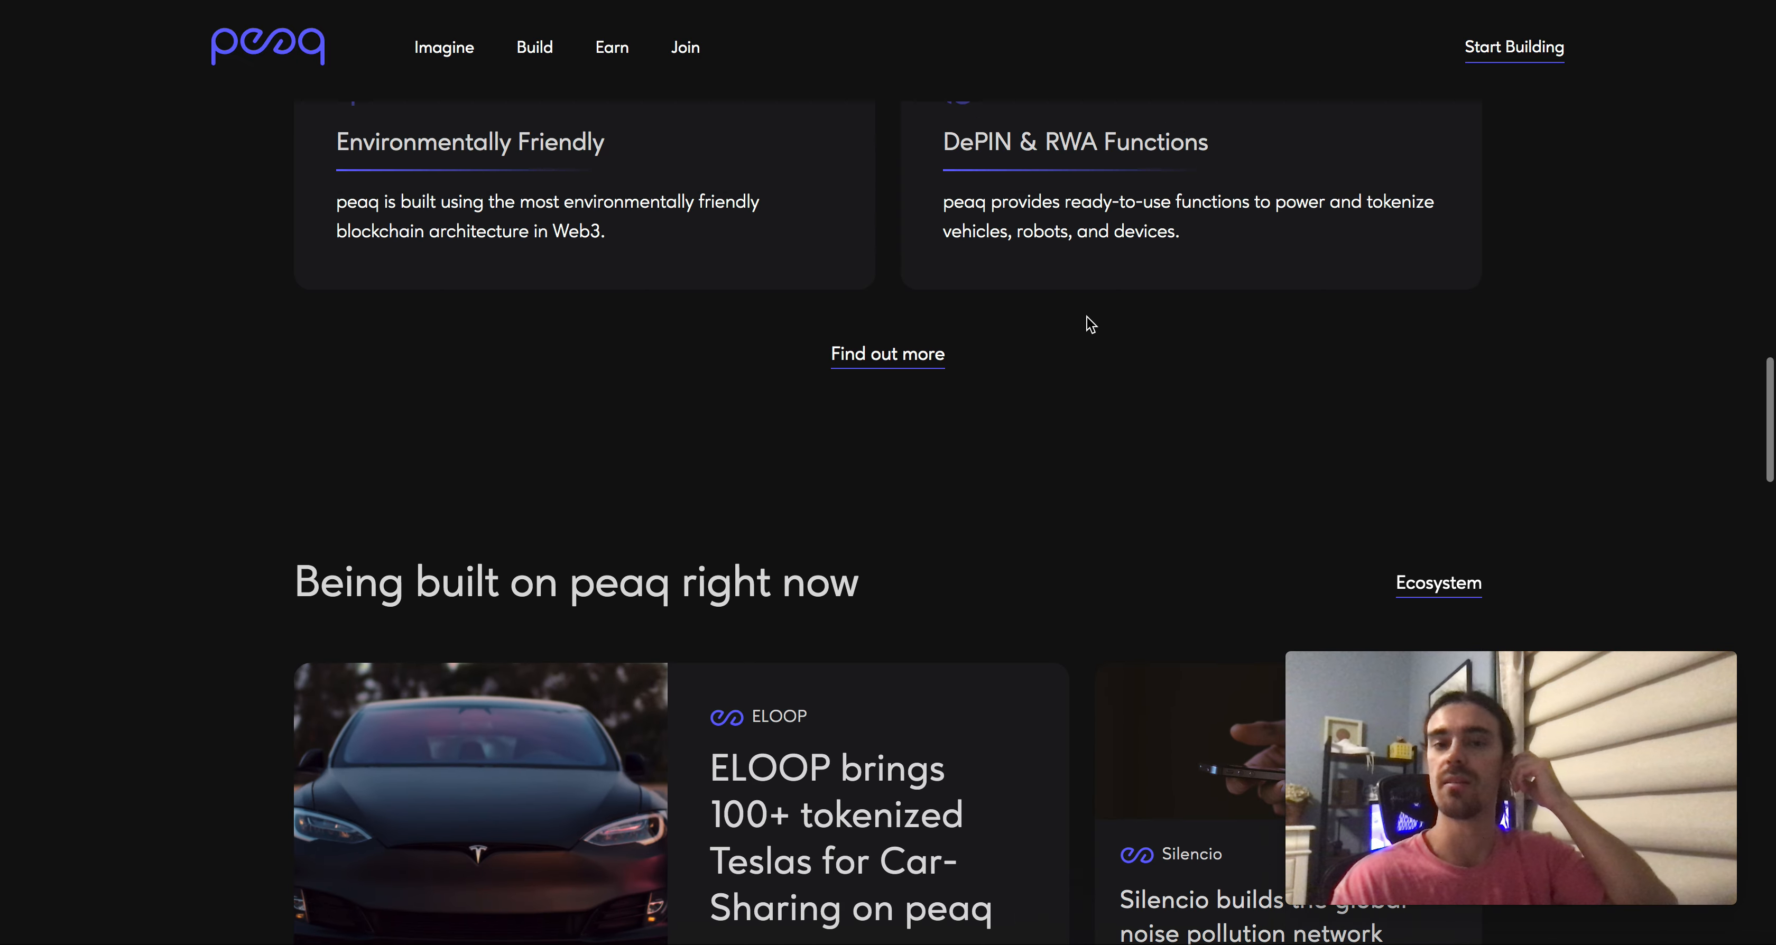
pyautogui.scroll(3)
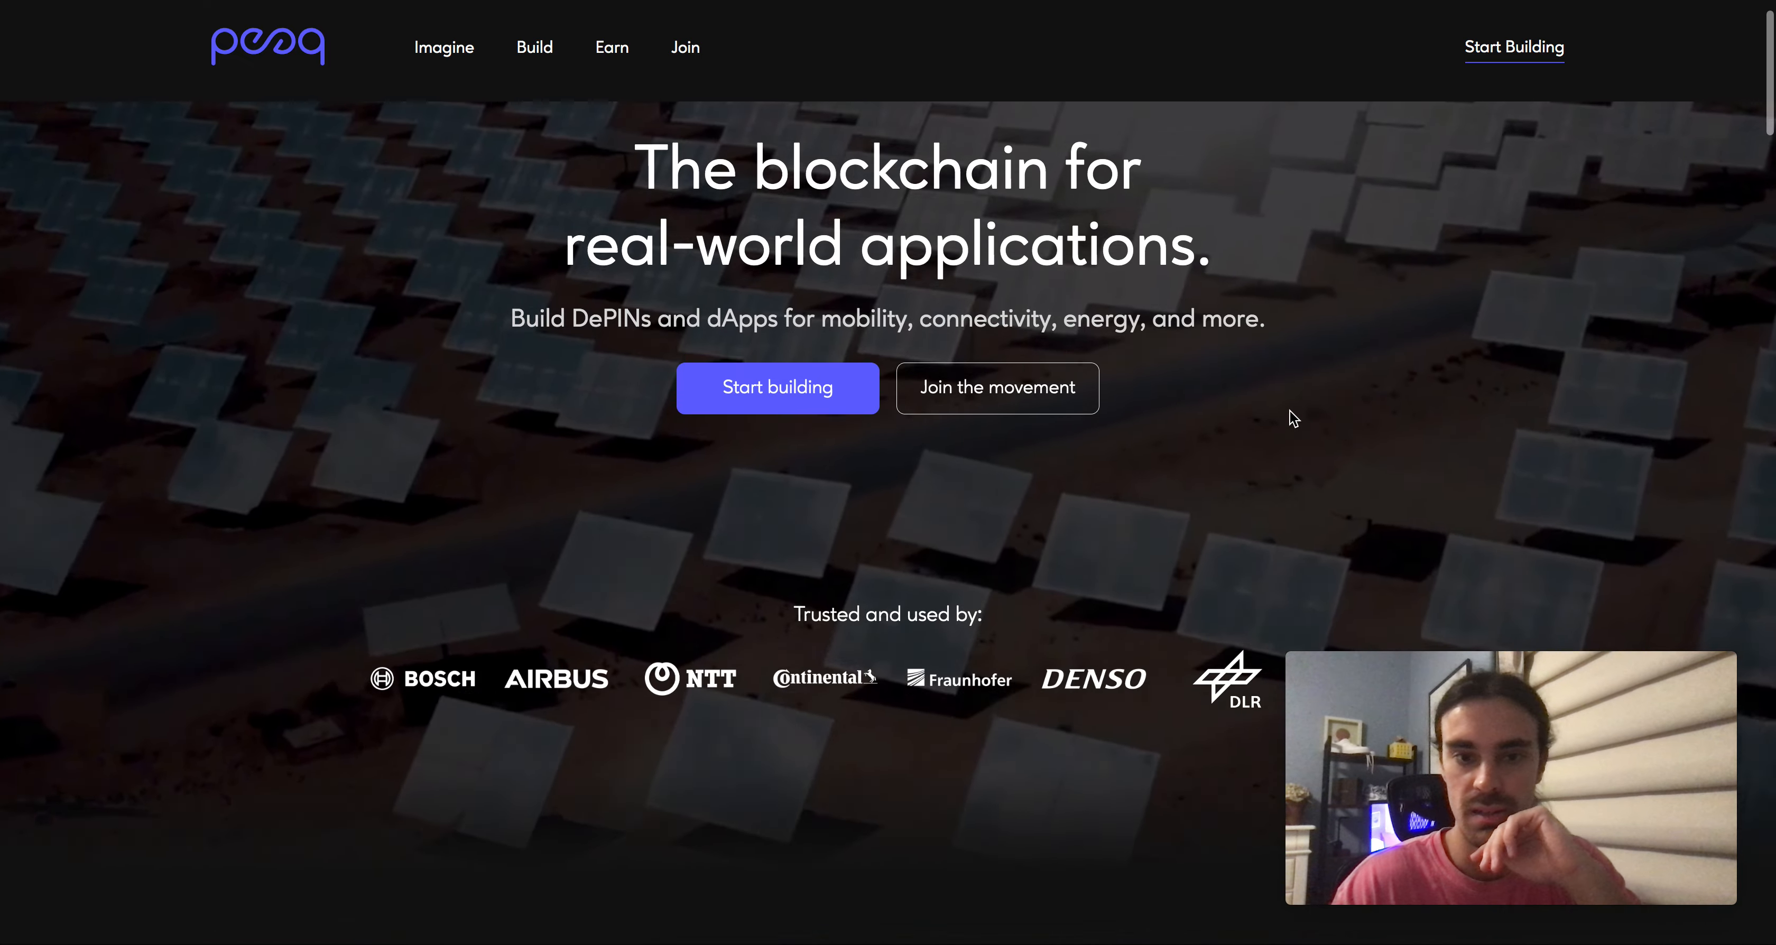
pyautogui.scroll(-3)
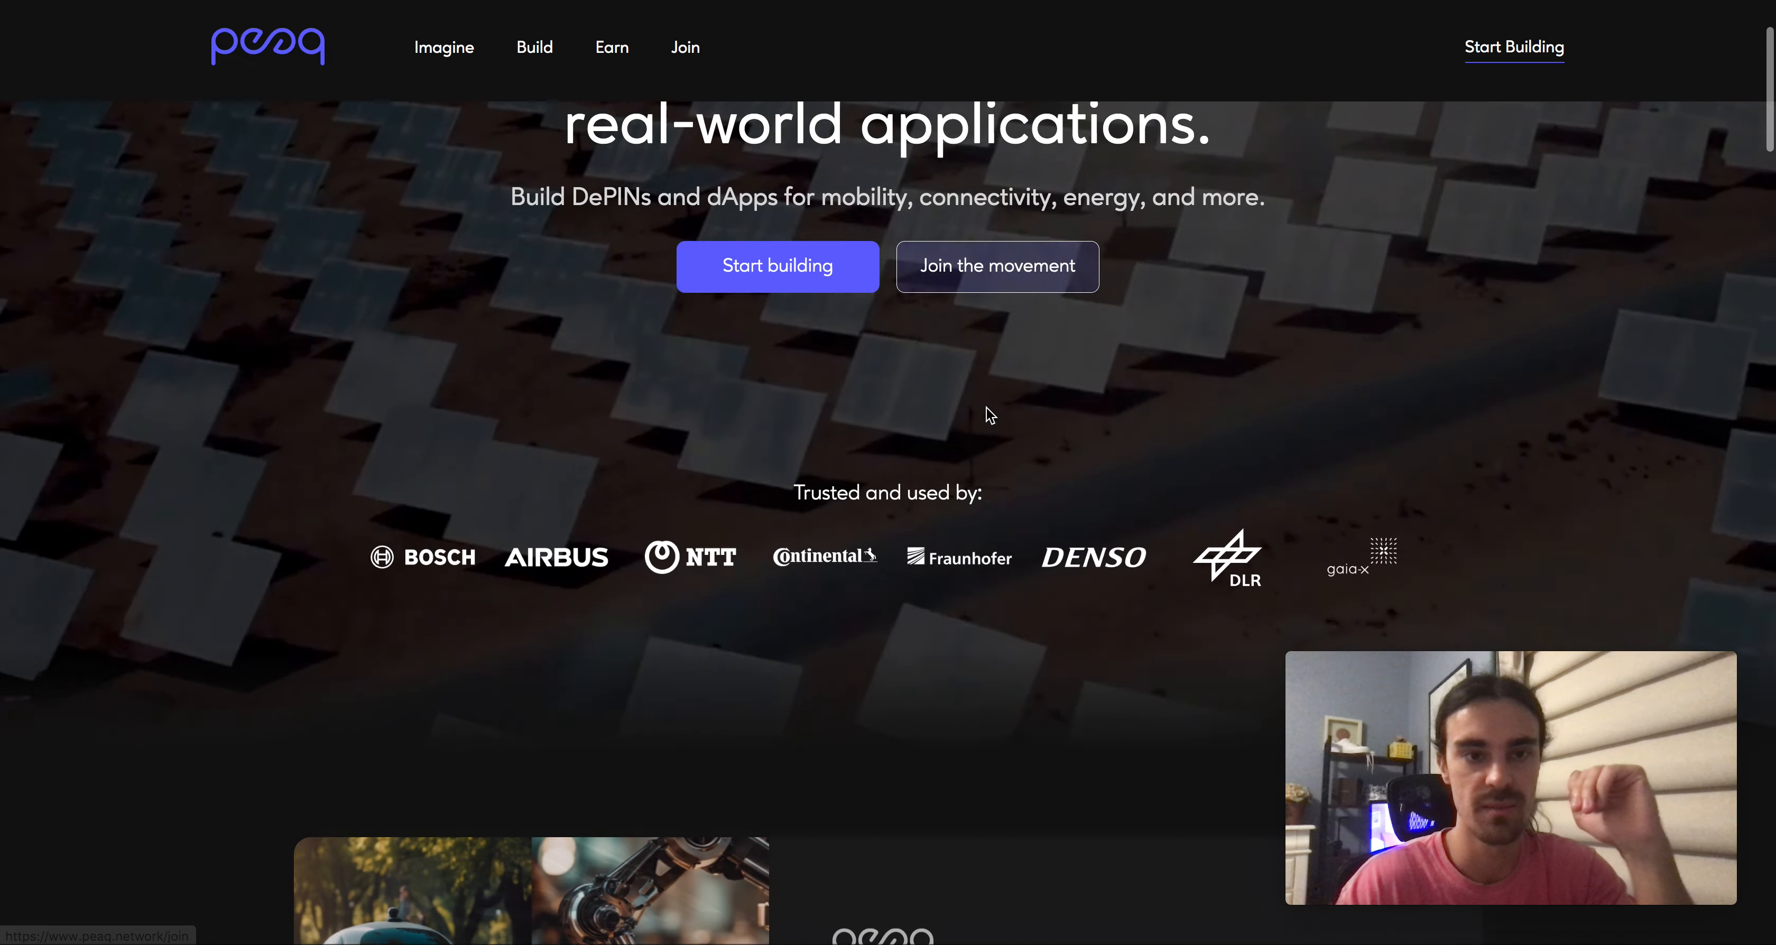
pyautogui.scroll(-3)
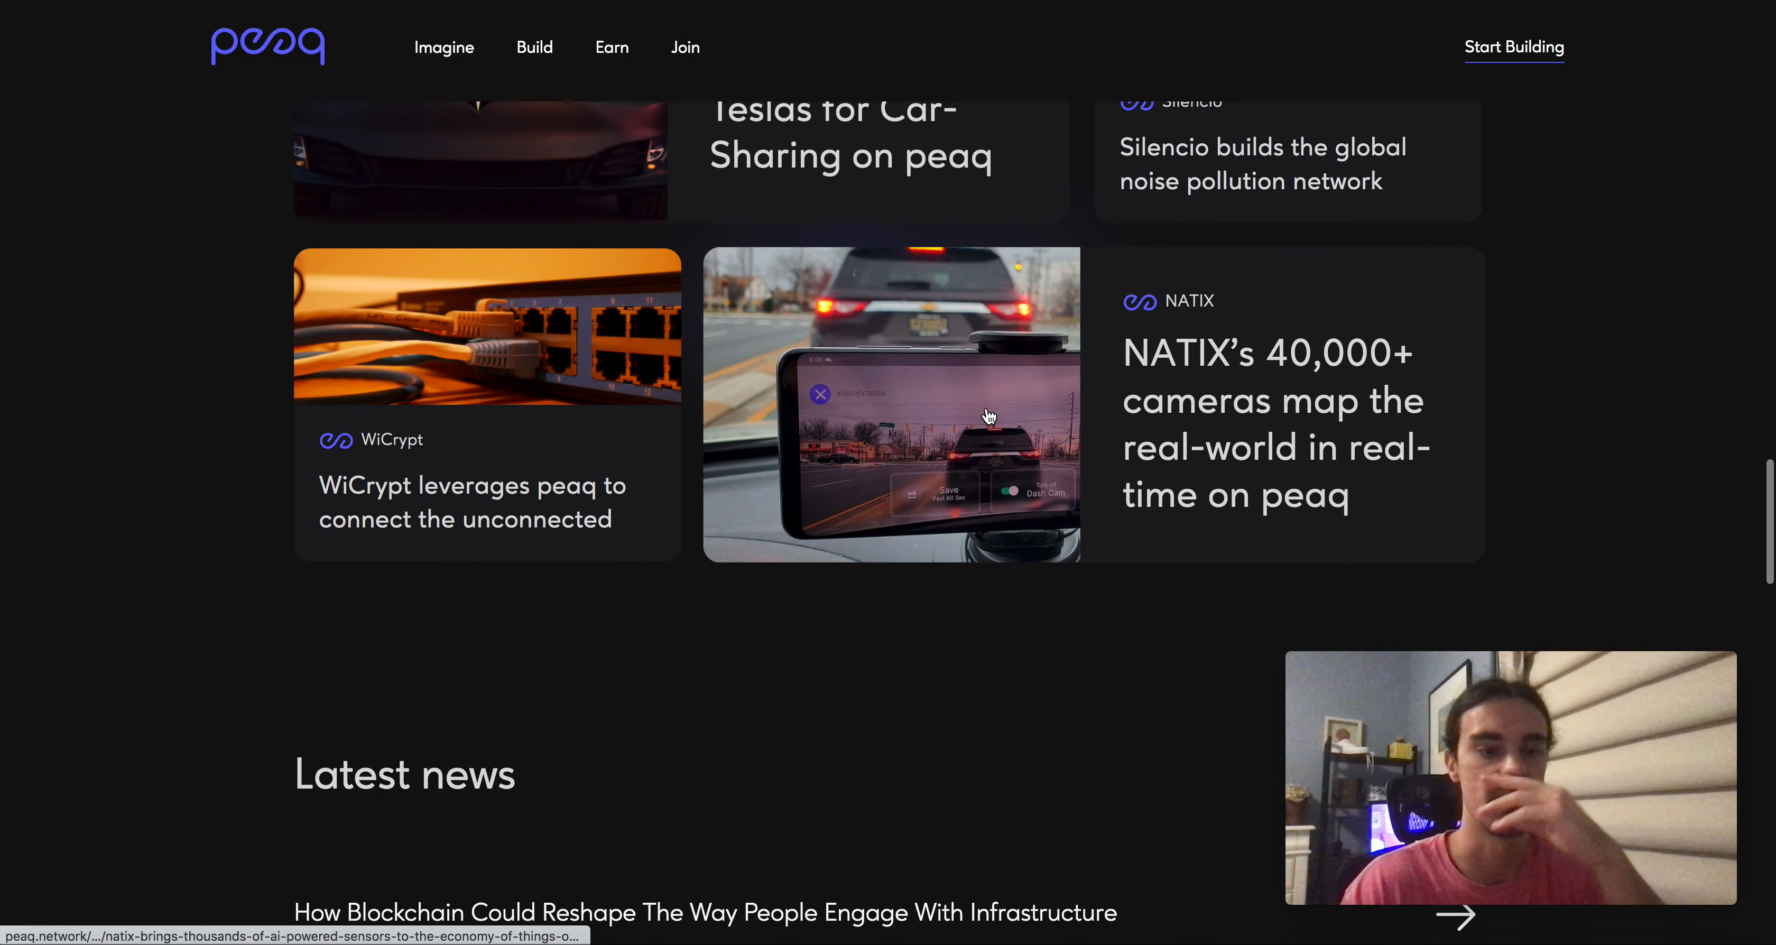
pyautogui.scroll(-3)
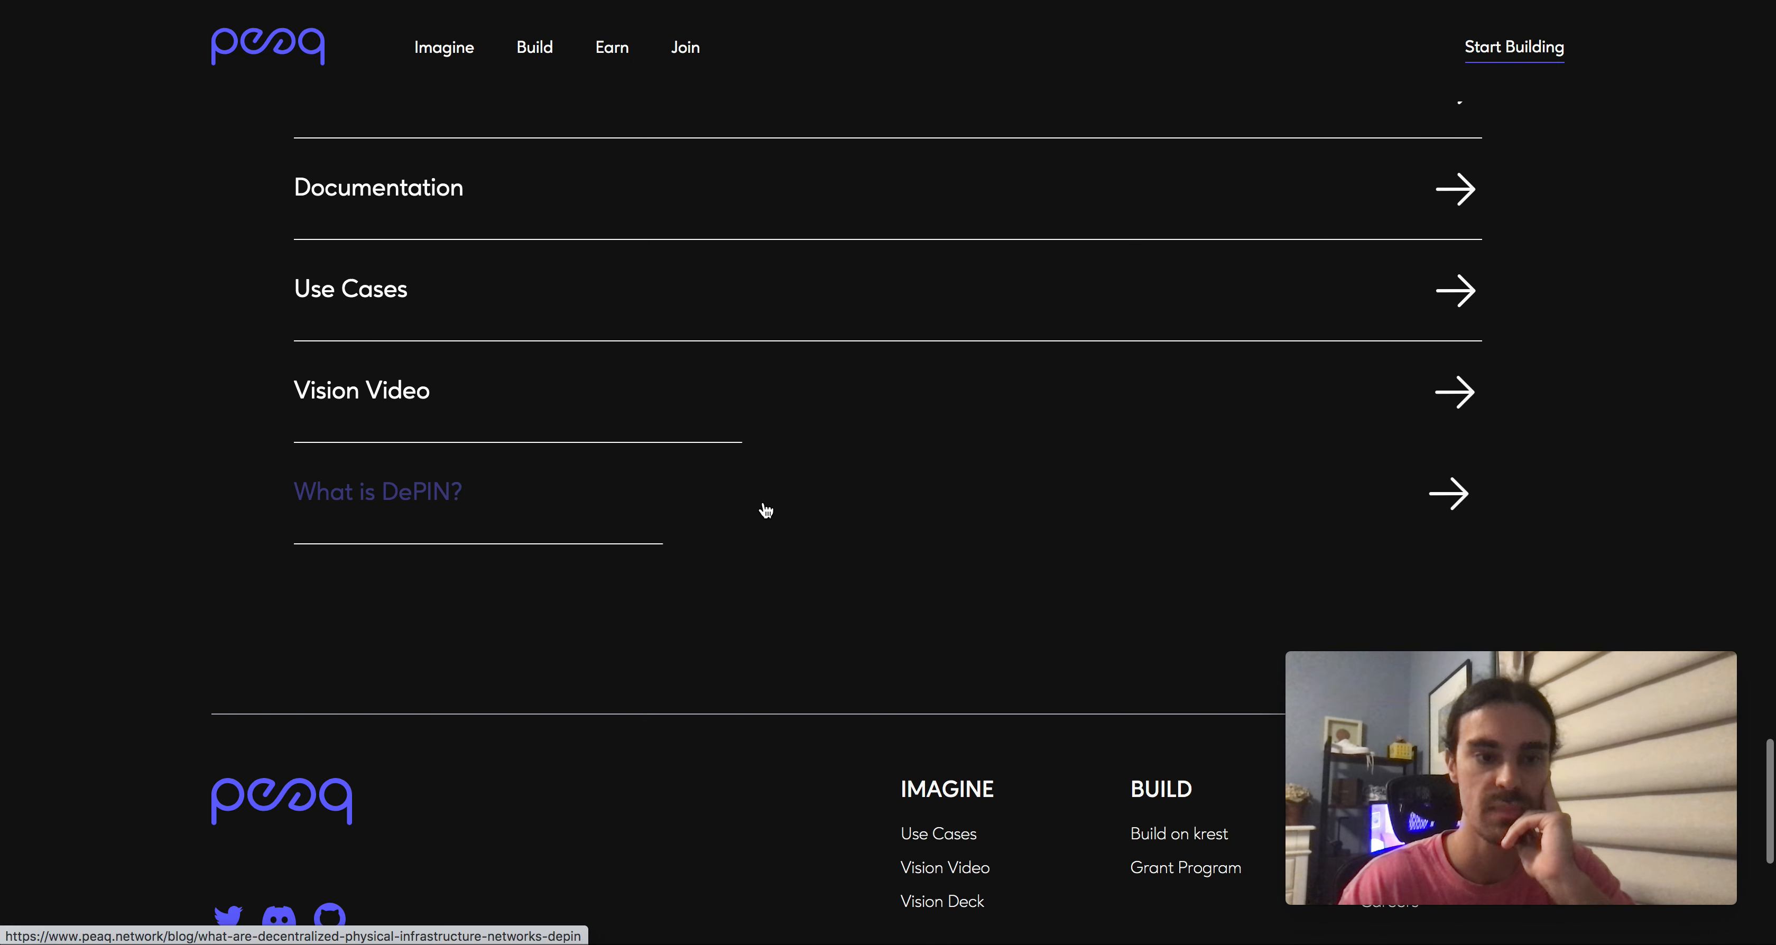
pyautogui.scroll(3)
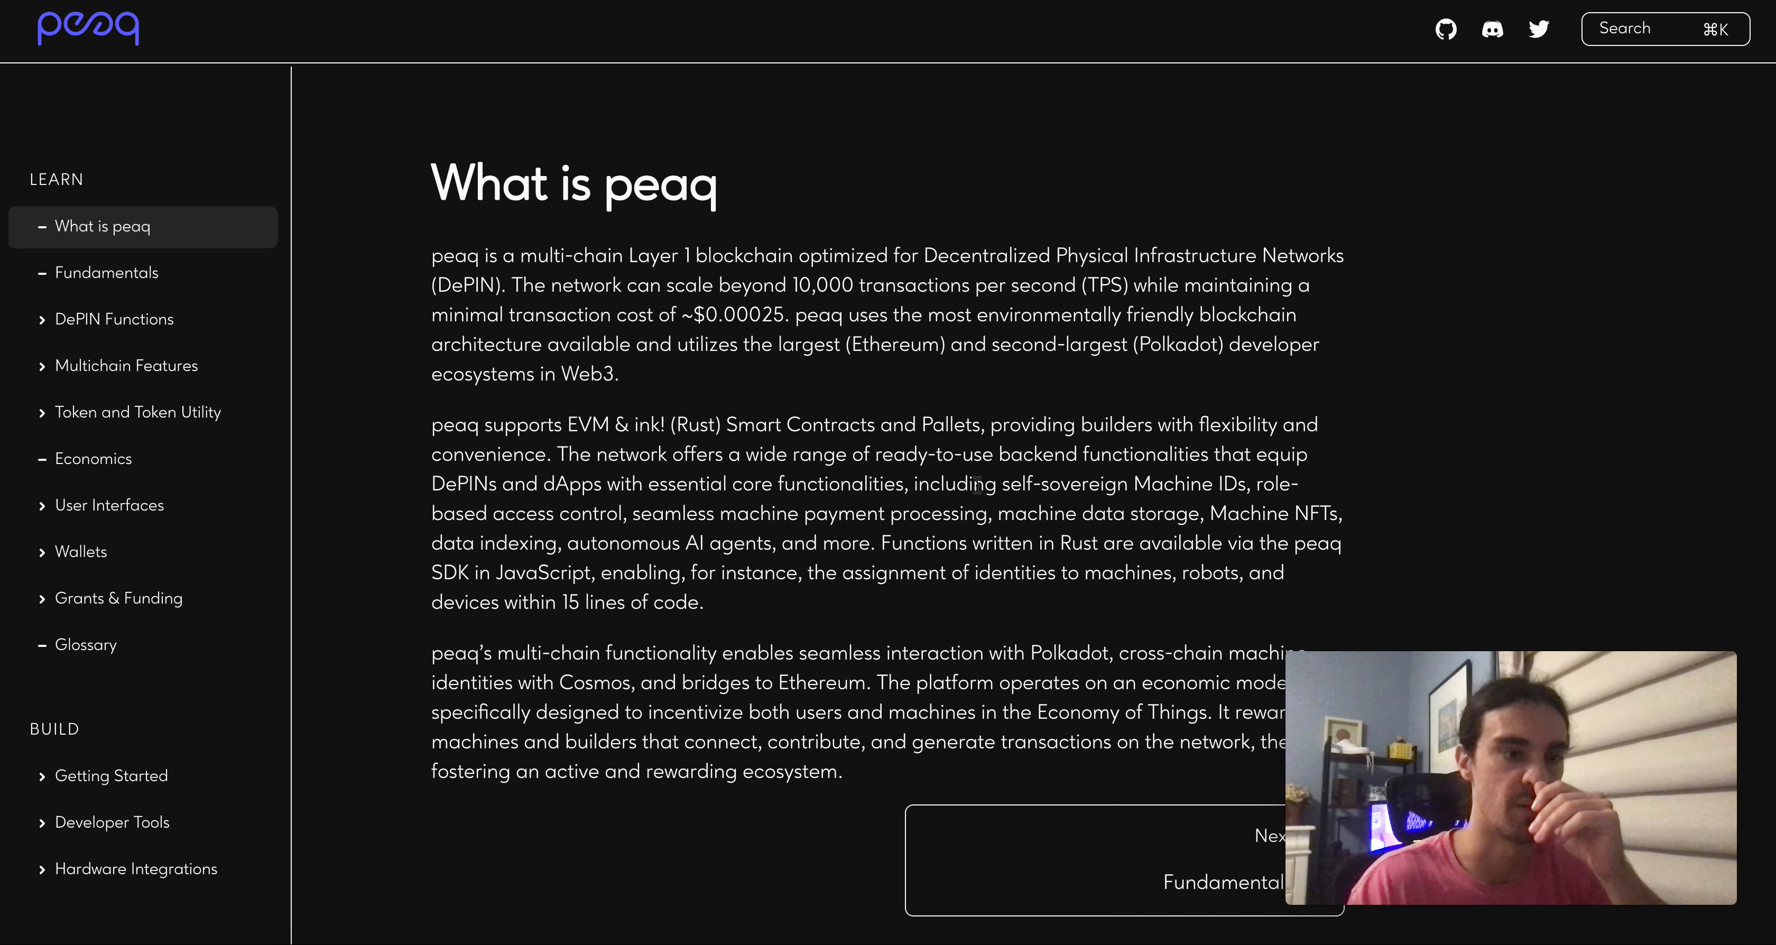
pyautogui.moveTo(140, 411)
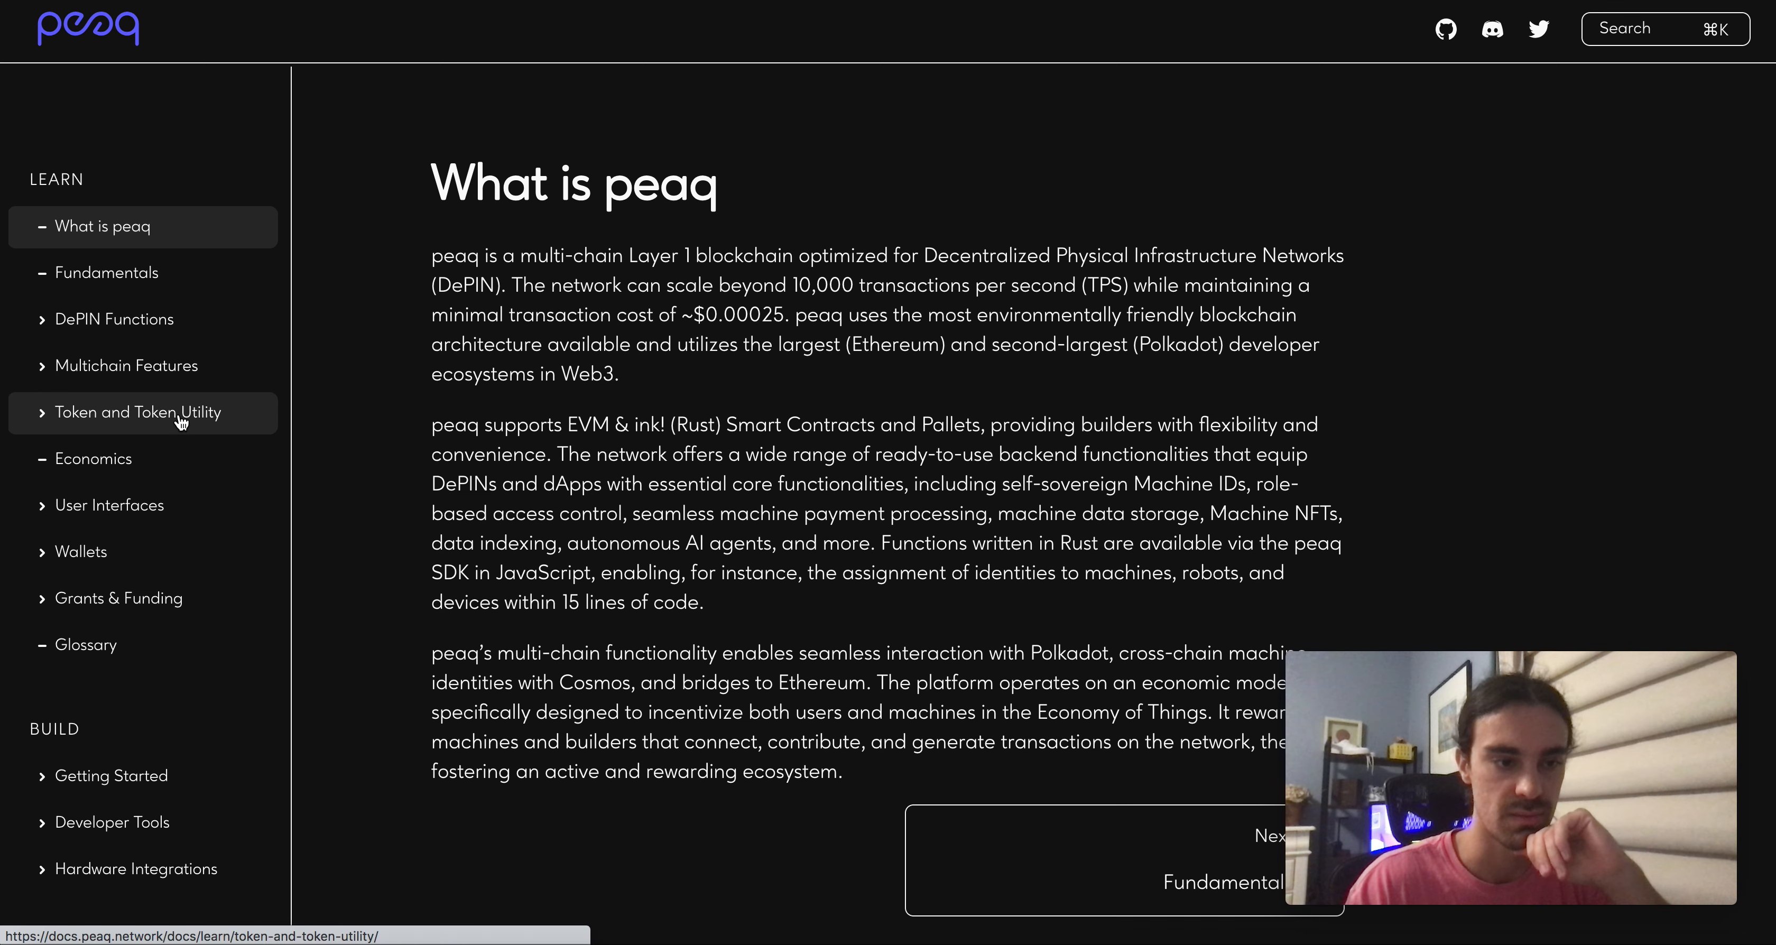
# - Visit Token and Token Utility, then DePIN Functions, reaching the AI-Agents page on Fetch.ai integration
pyautogui.click(139, 411)
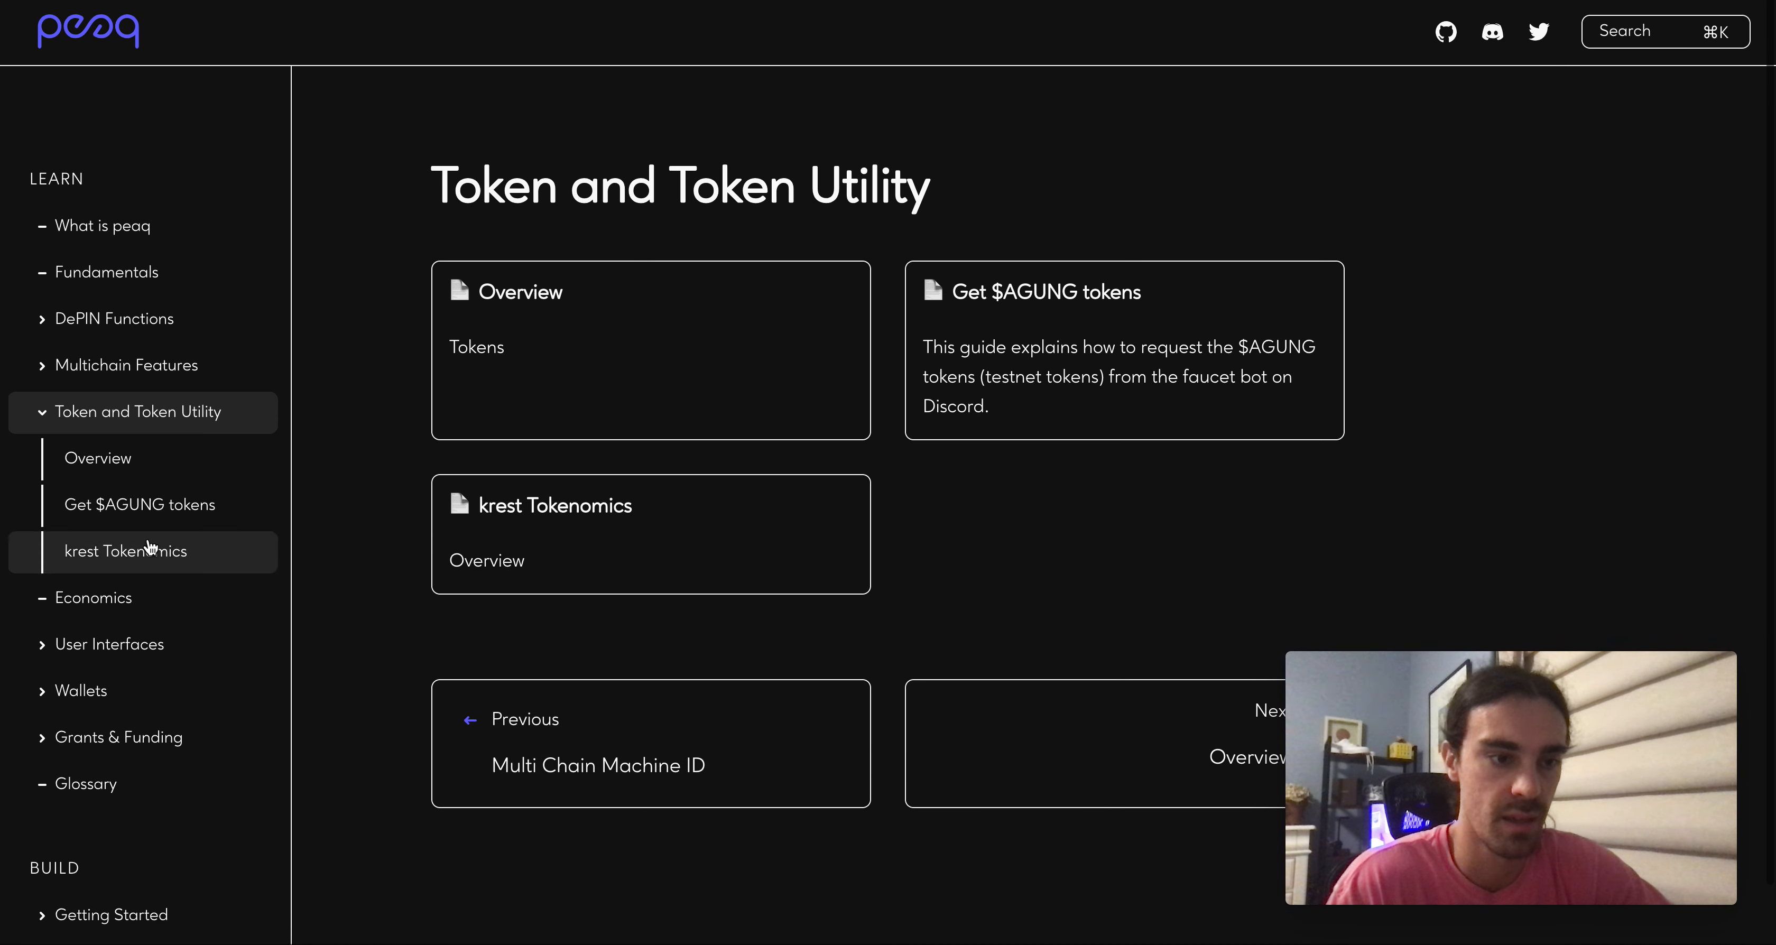
pyautogui.click(113, 318)
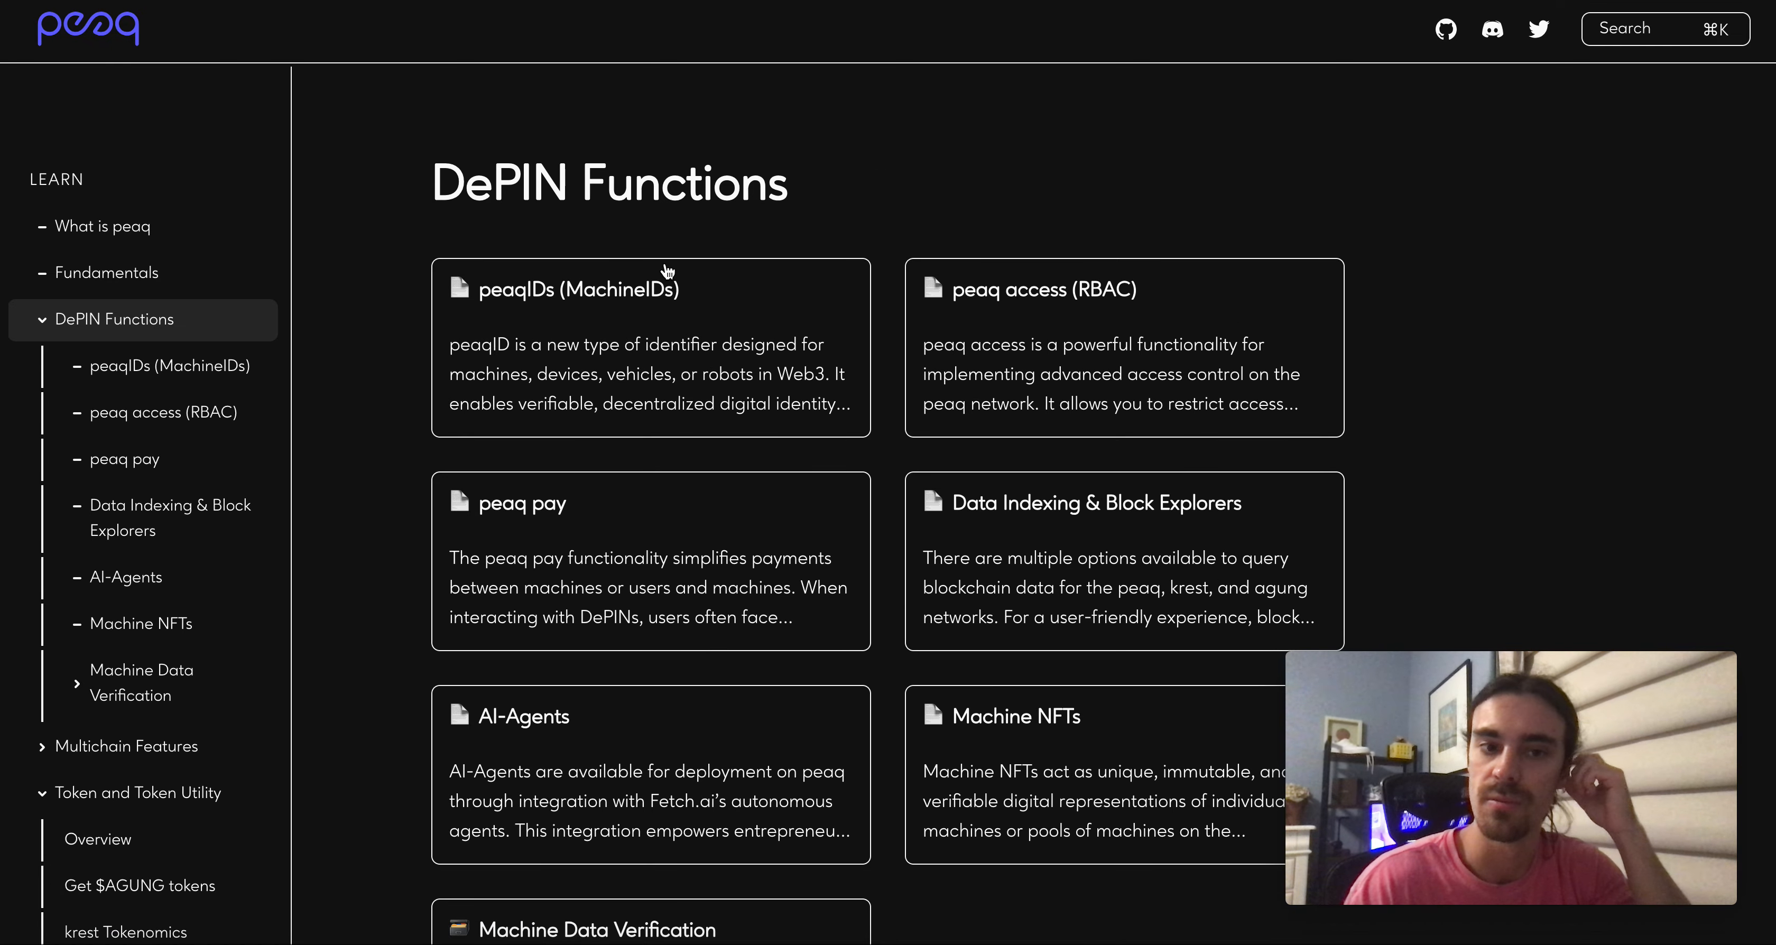
pyautogui.scroll(3)
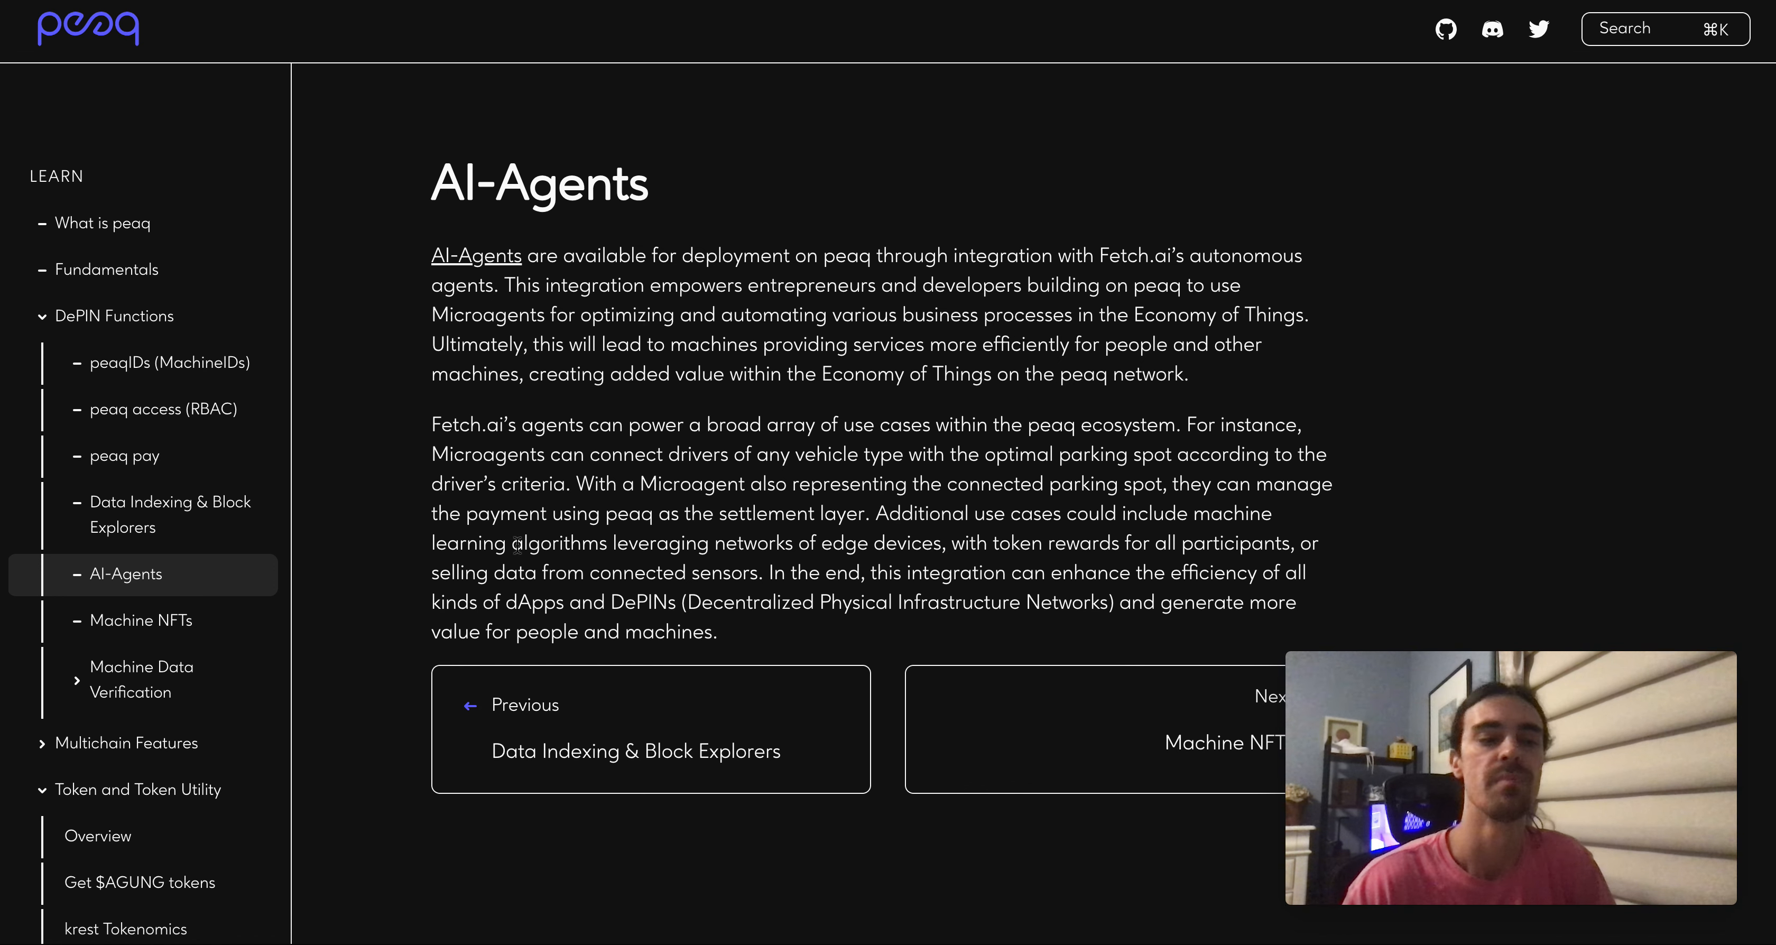
# - Scroll the docs sidebar and return to the Token and Token Utility section page
pyautogui.scroll(-3)
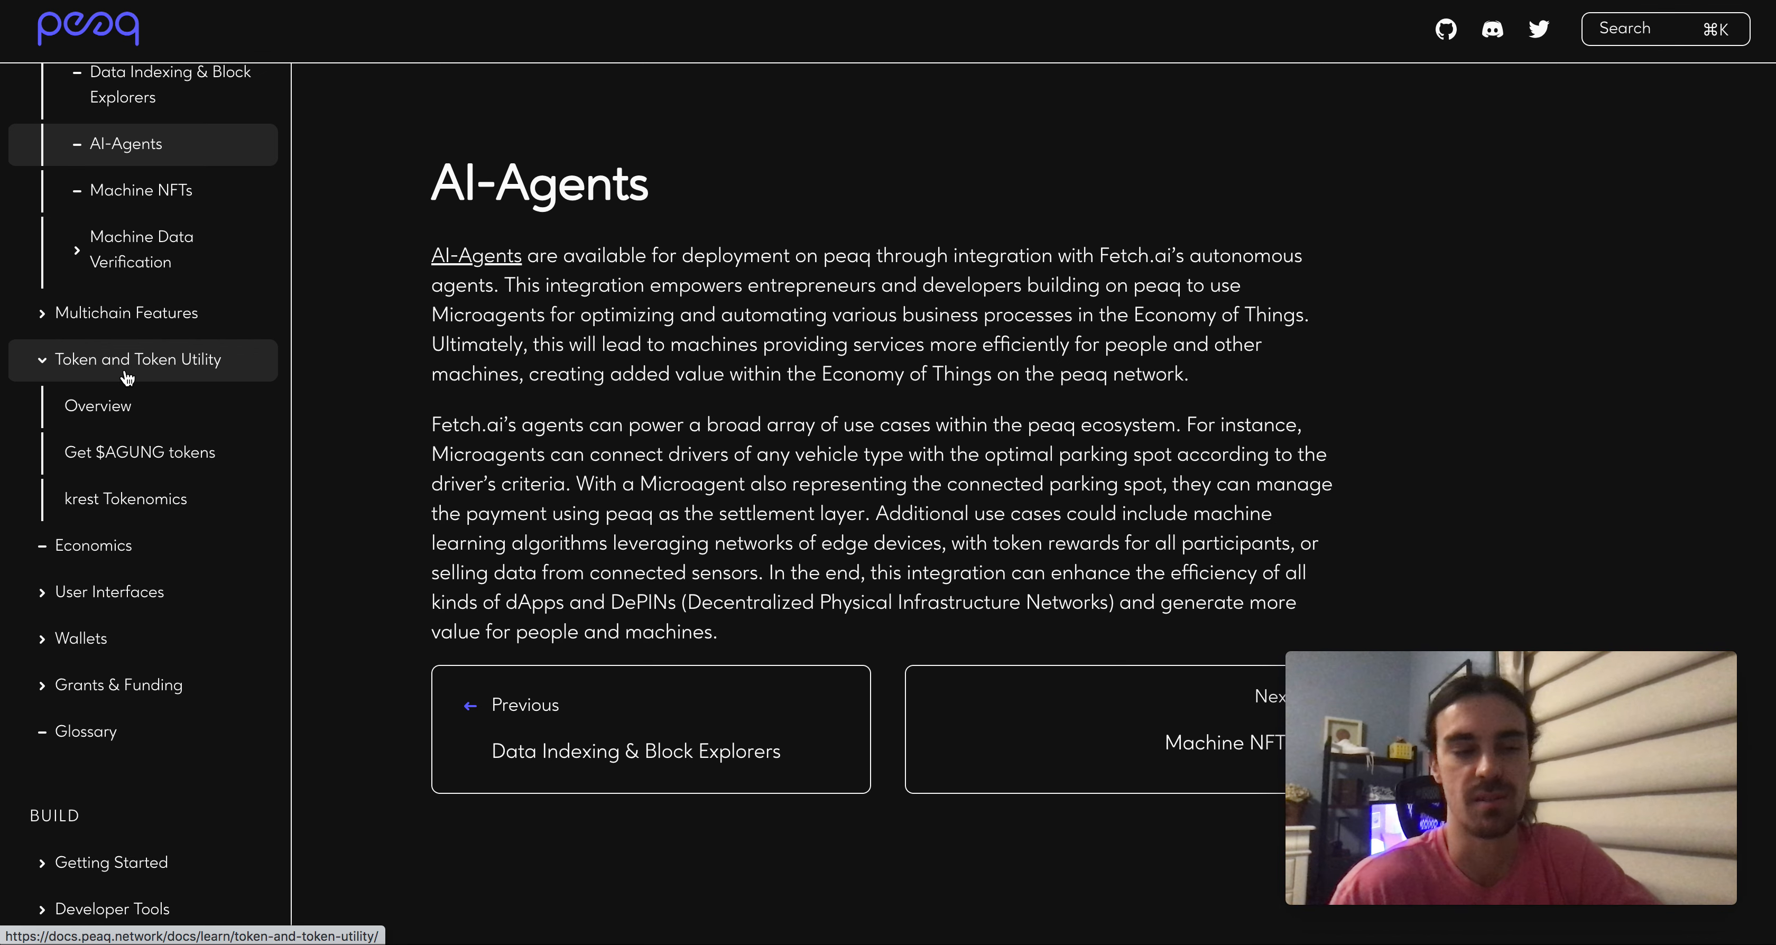
pyautogui.scroll(-3)
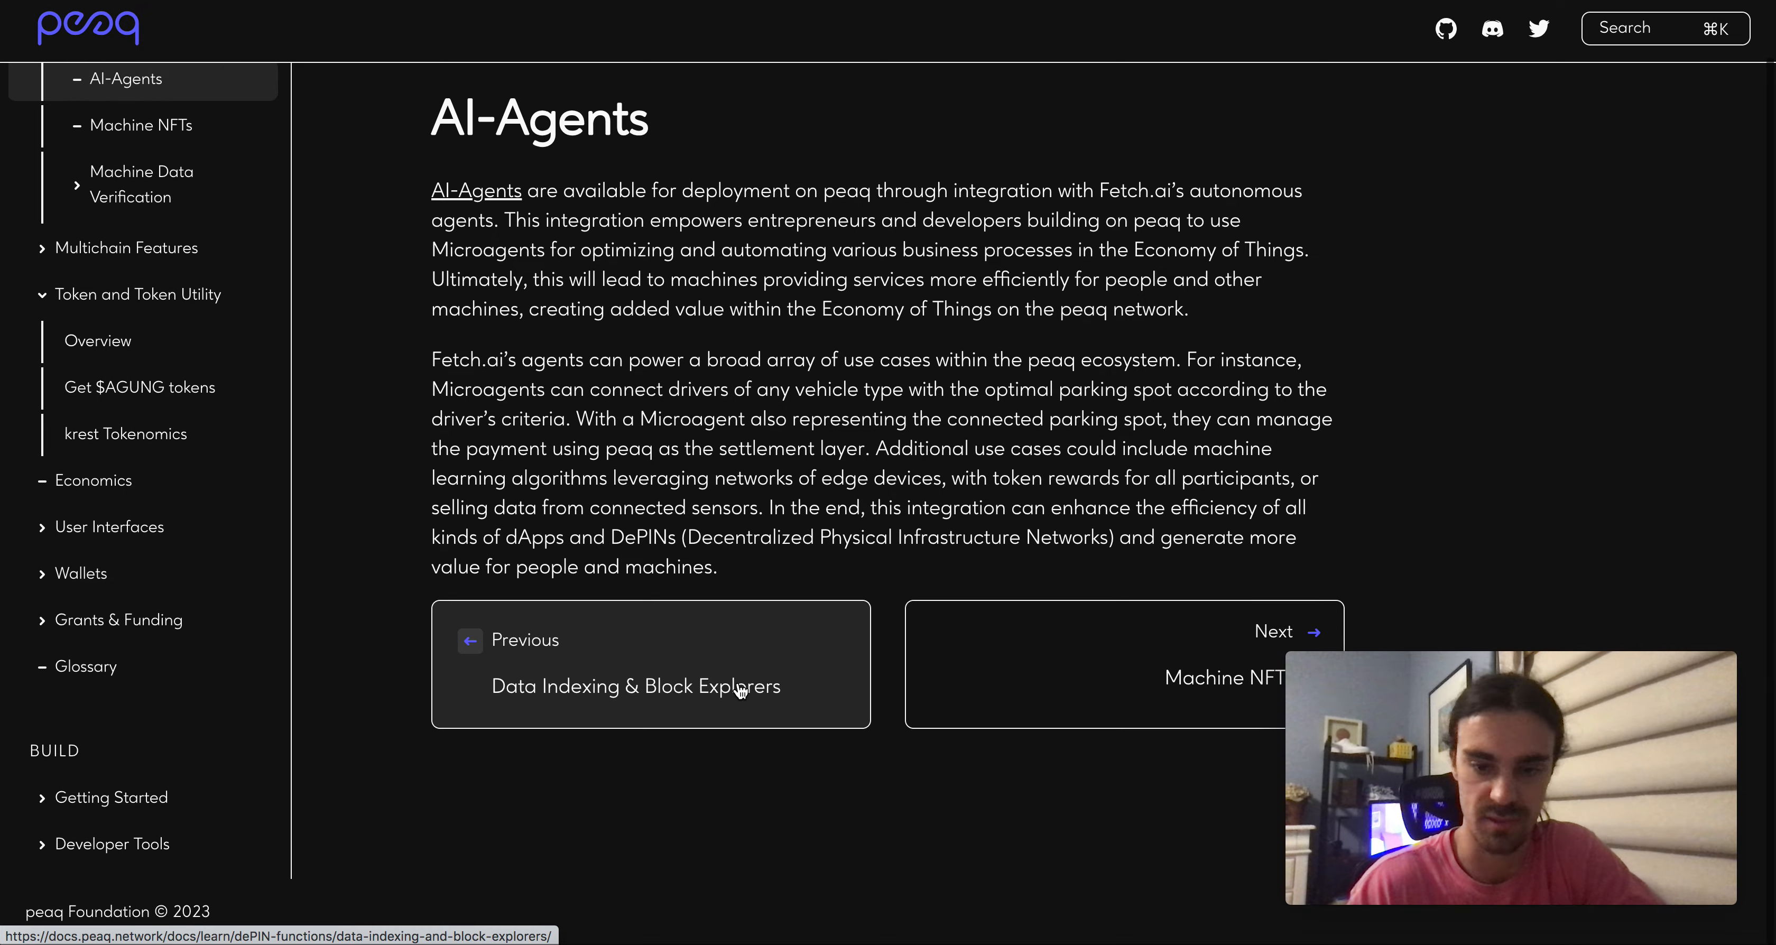
pyautogui.moveTo(844, 533)
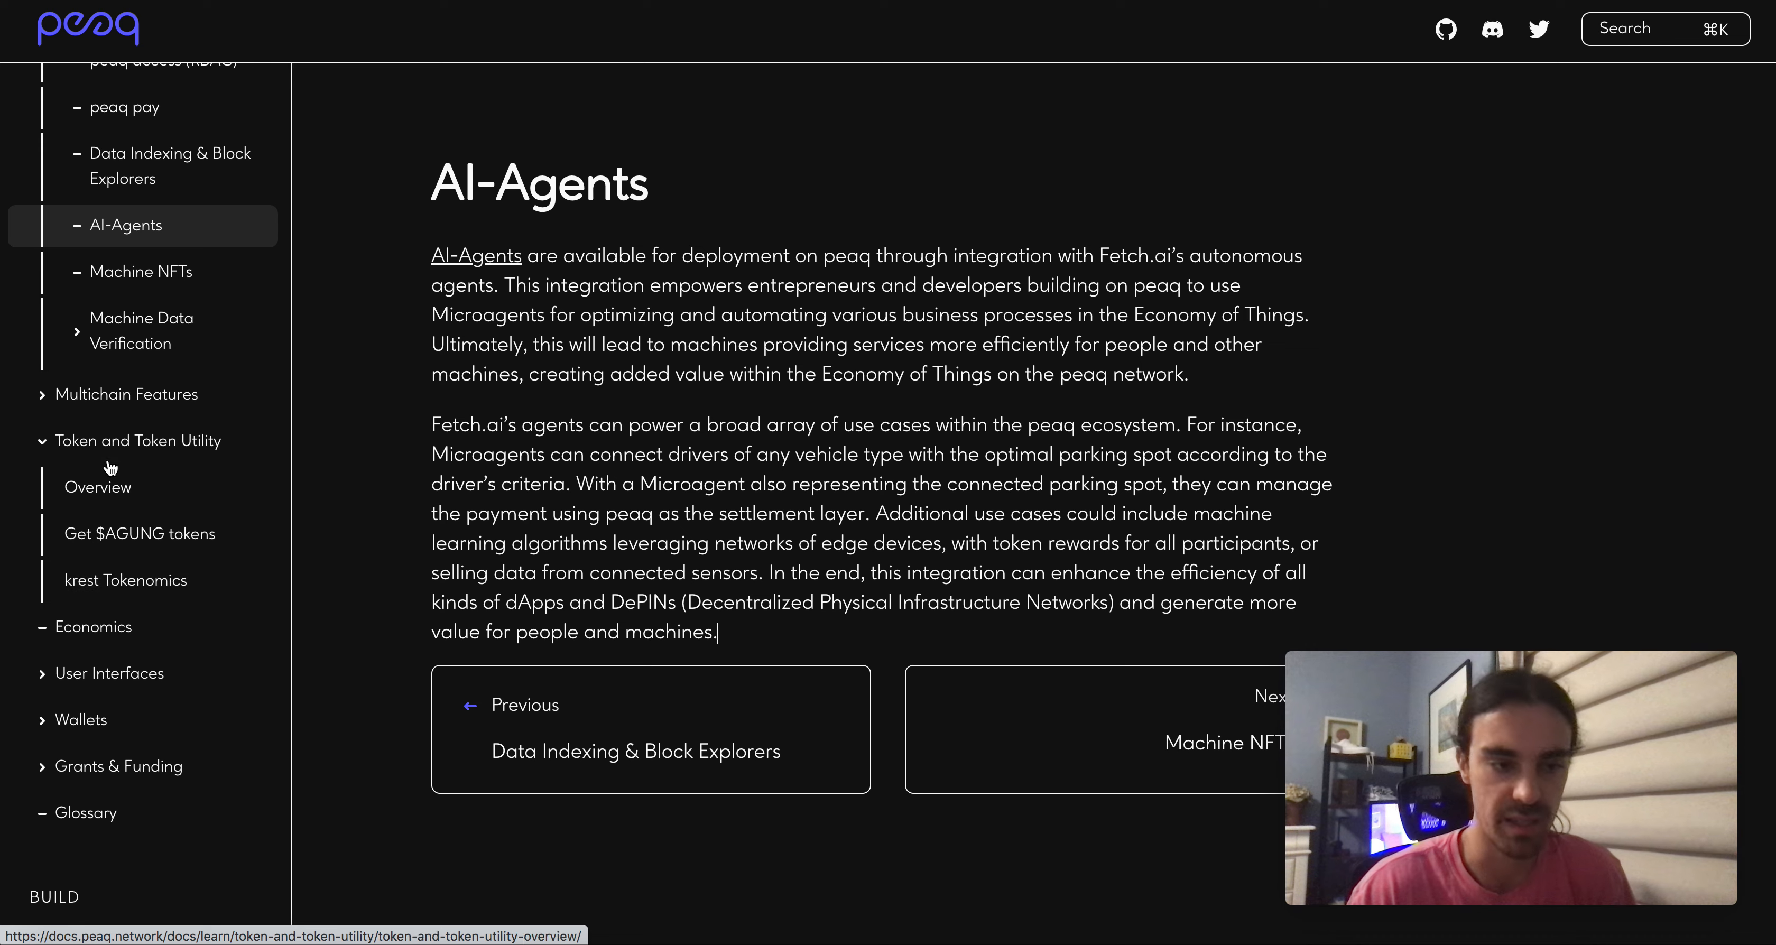
pyautogui.click(142, 441)
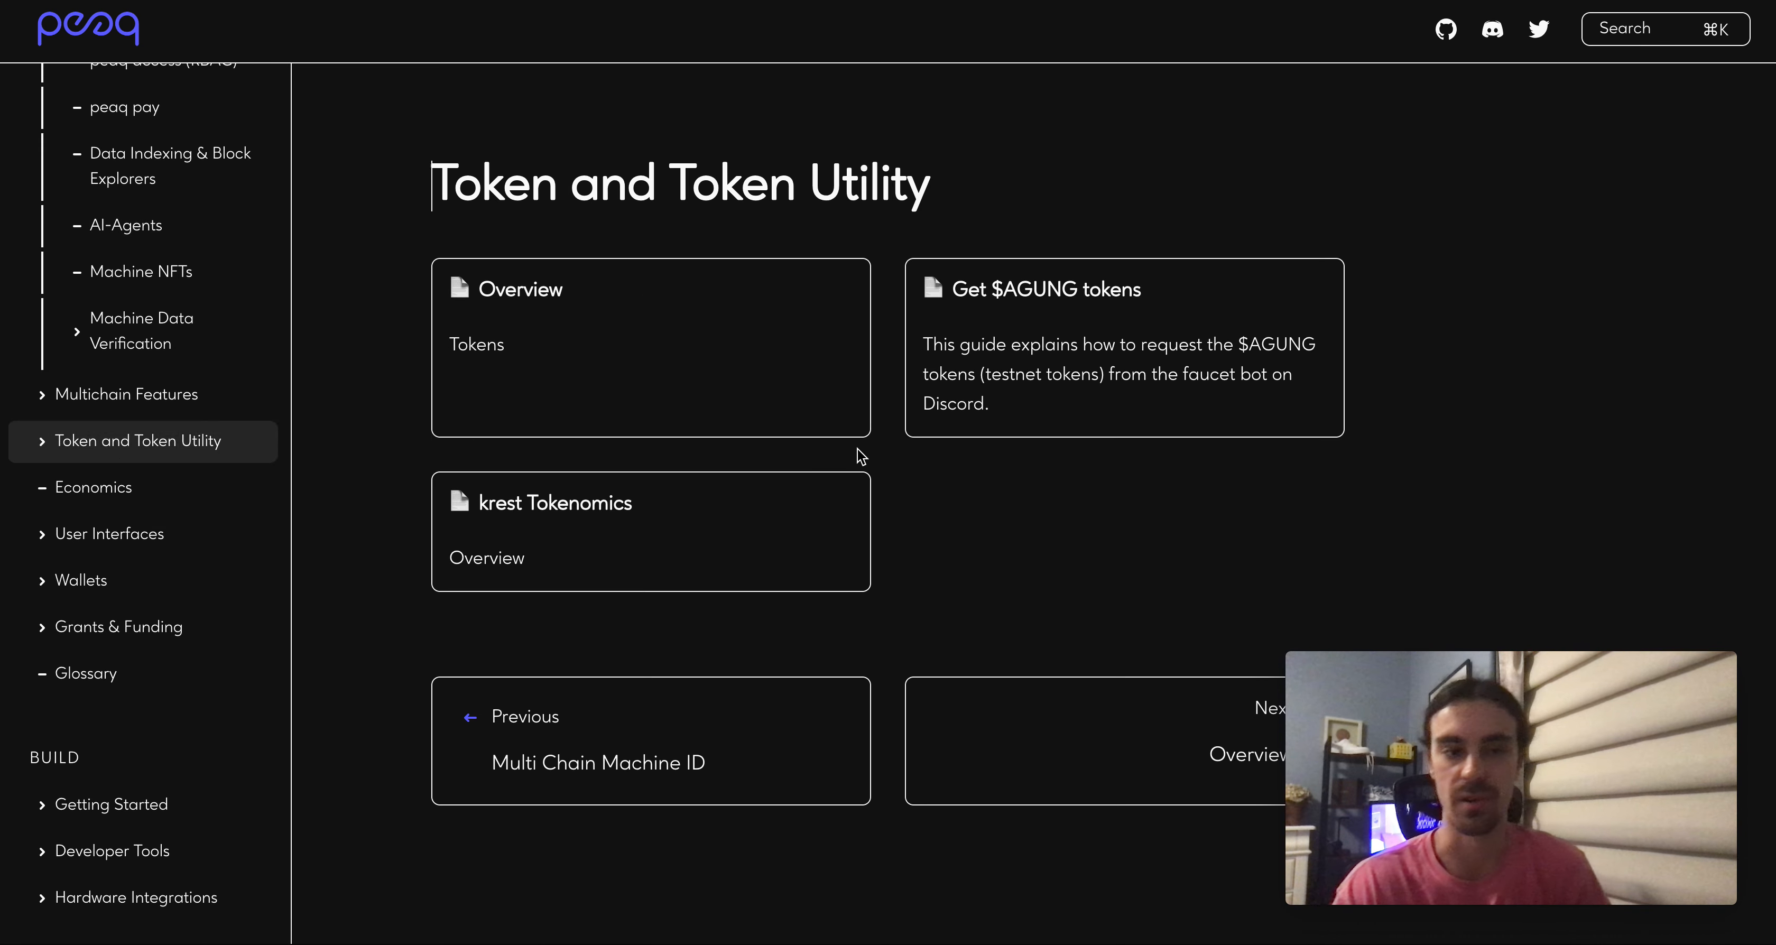
# - Read through the token Overview page covering PEAQ, KREST and AGUNG tokens and their utilities
pyautogui.click(519, 287)
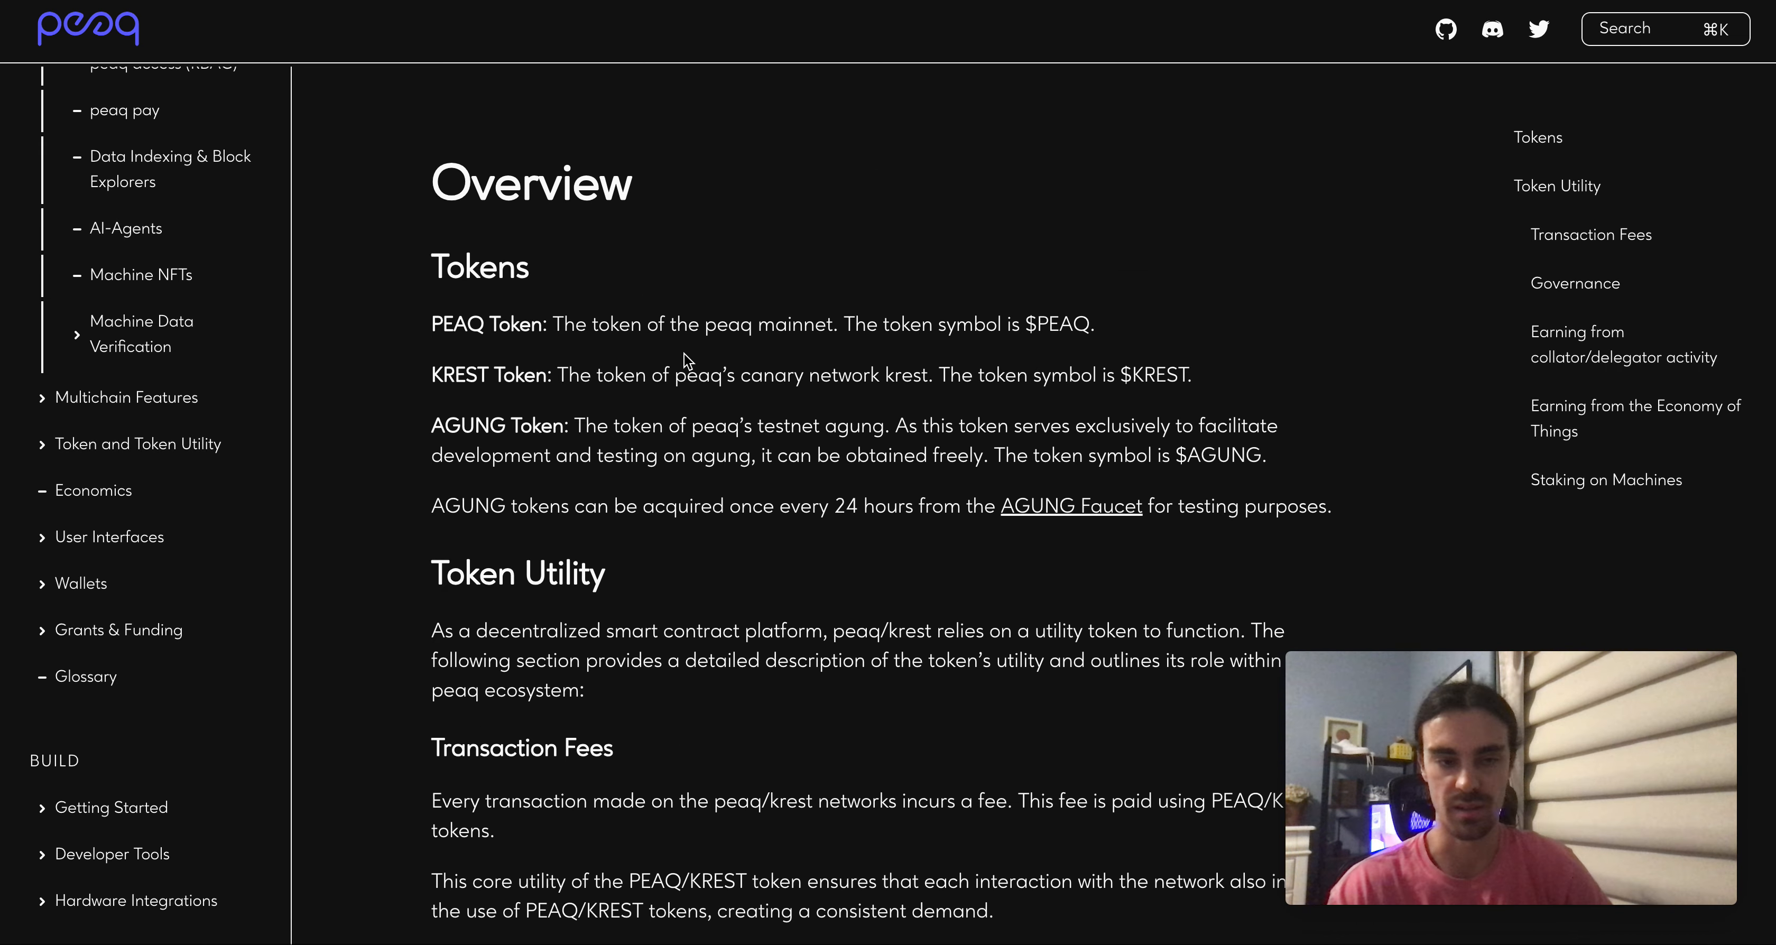
pyautogui.scroll(-3)
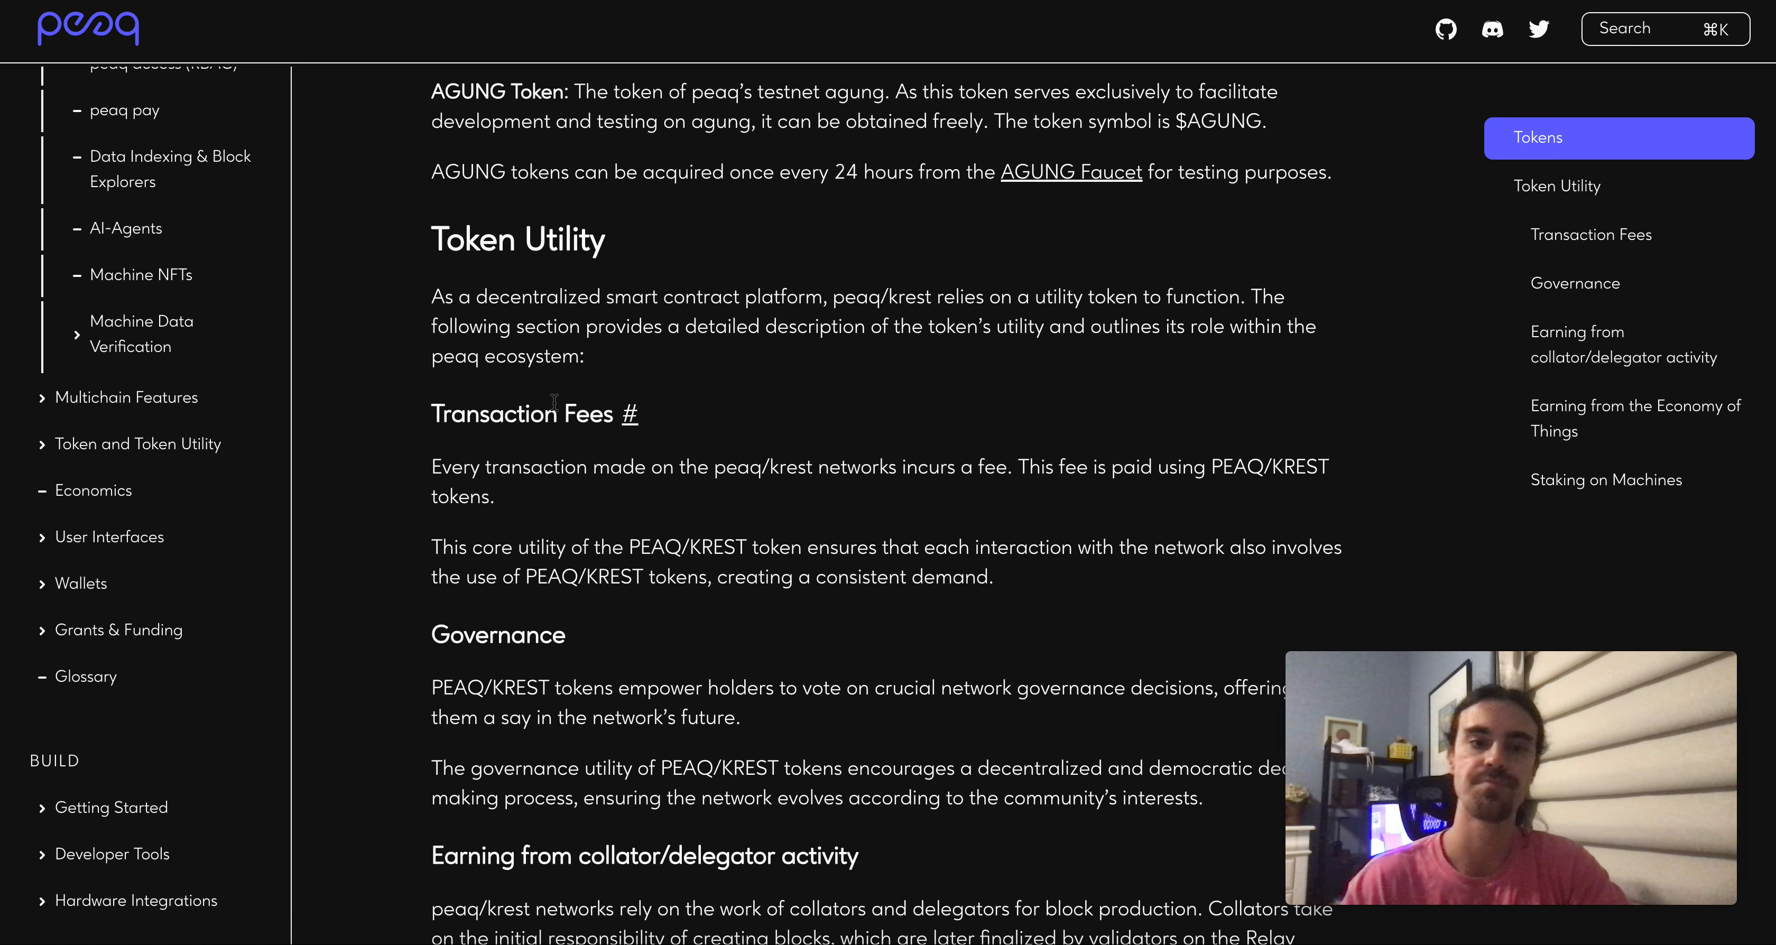
pyautogui.scroll(-3)
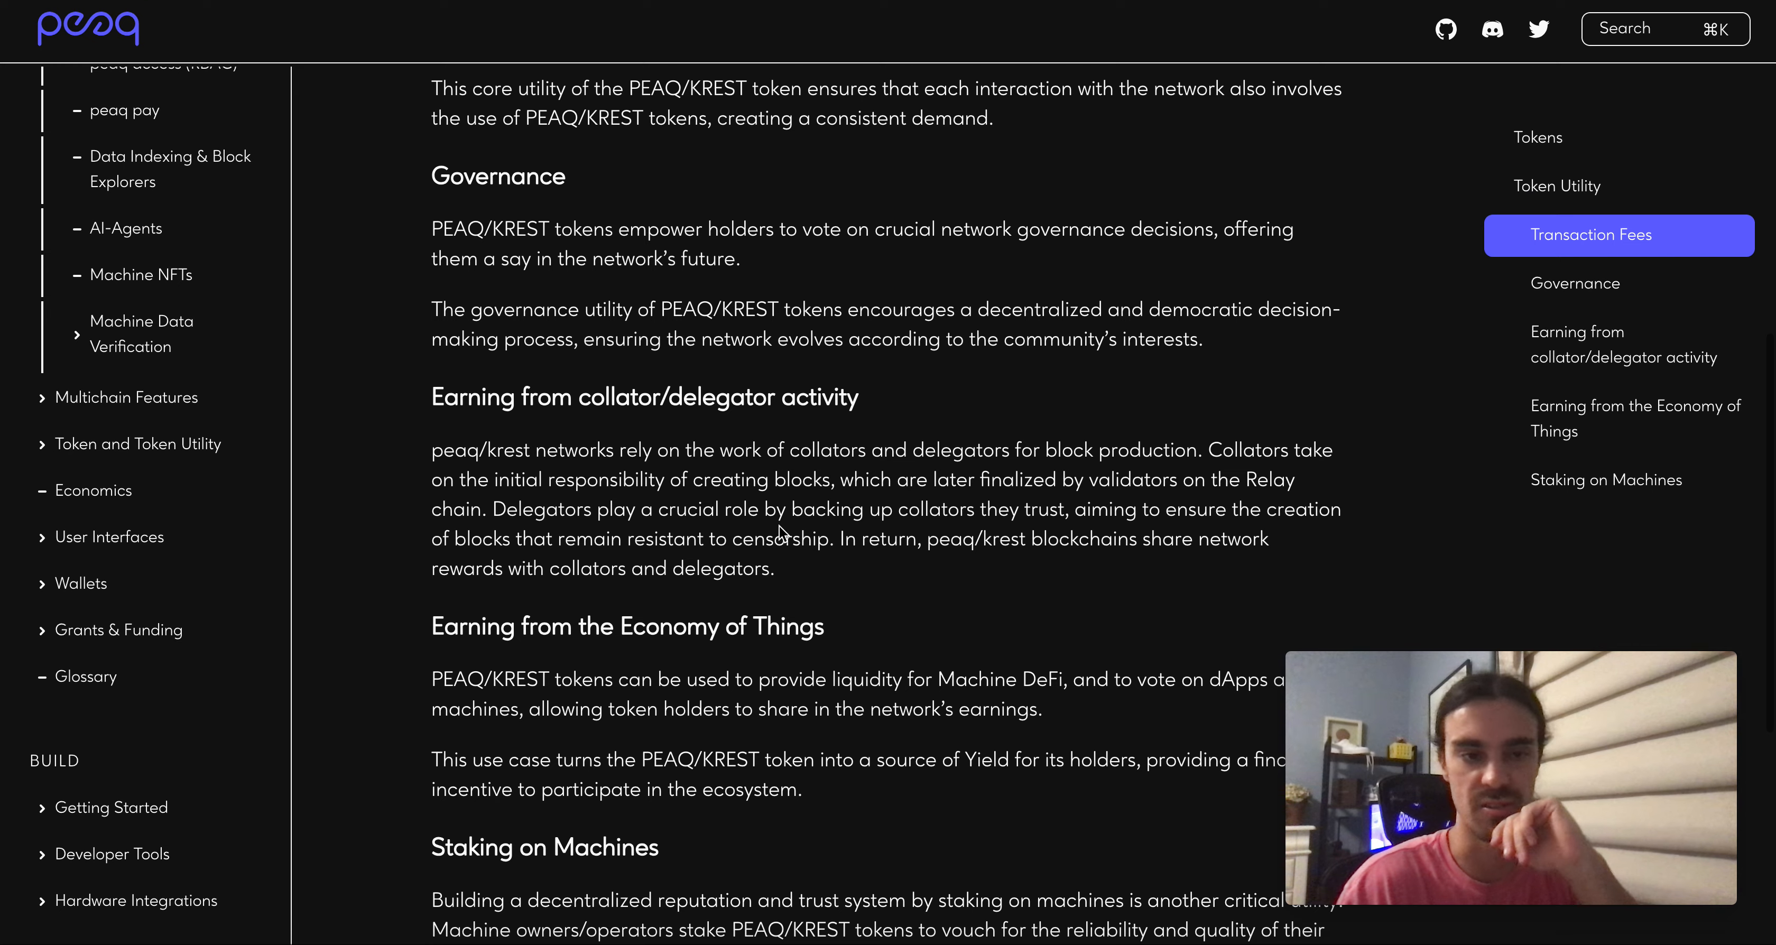
pyautogui.scroll(-3)
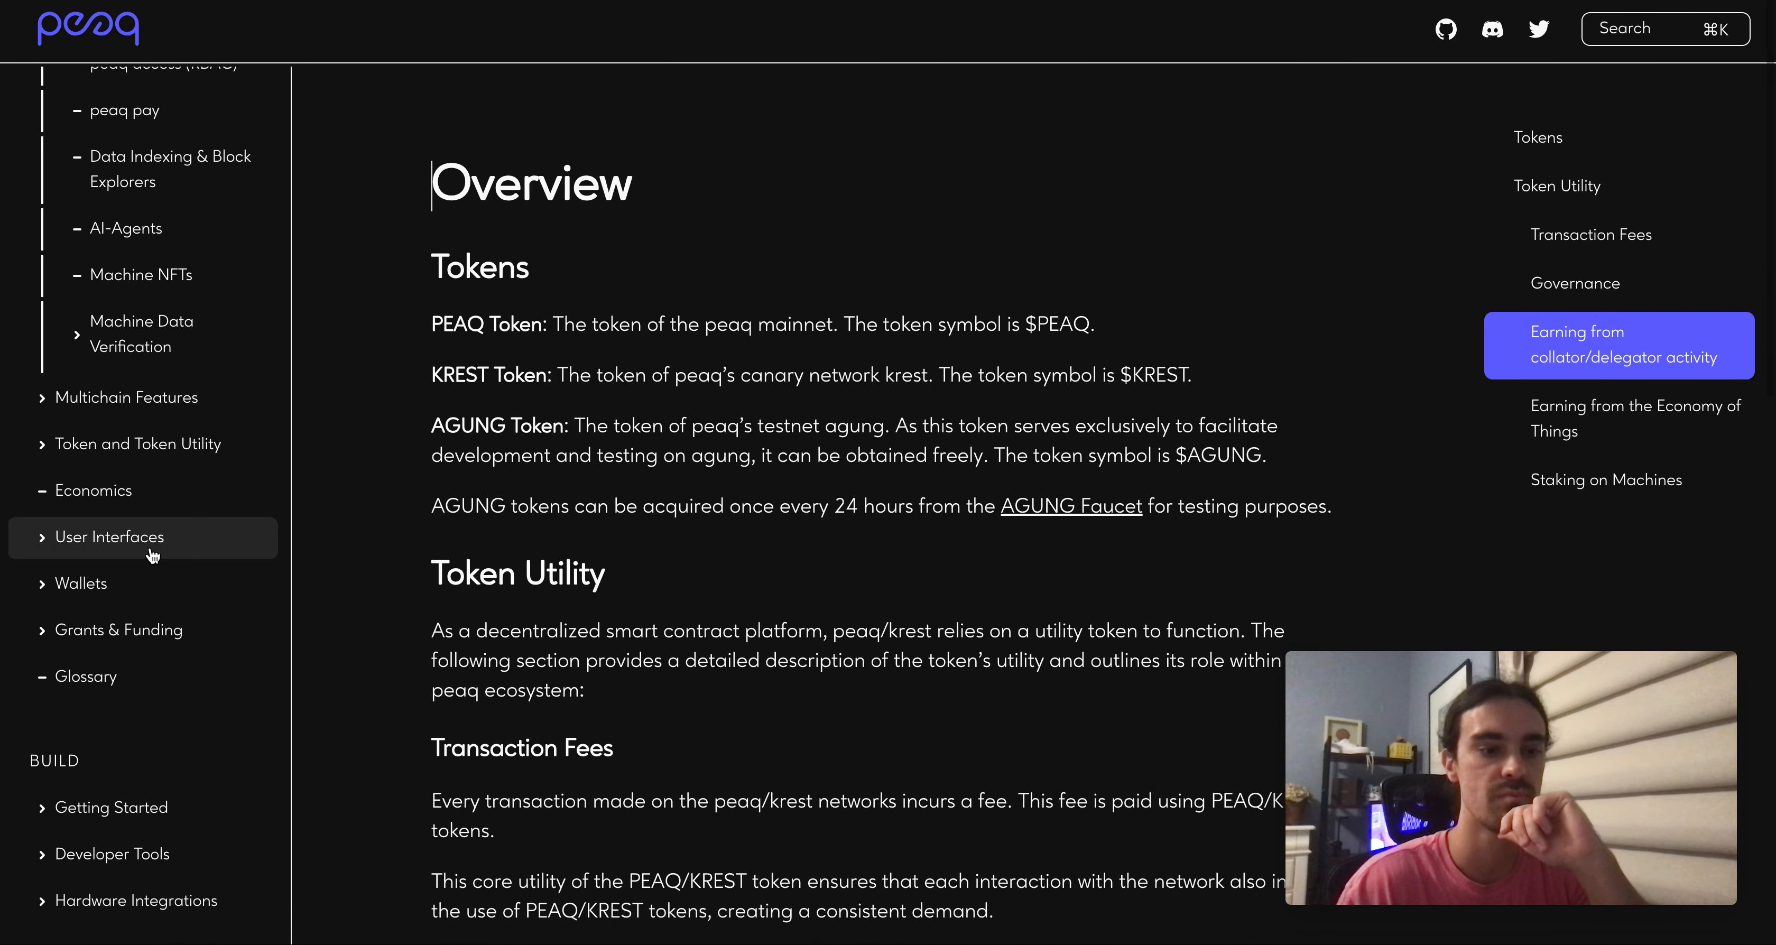
pyautogui.scroll(-3)
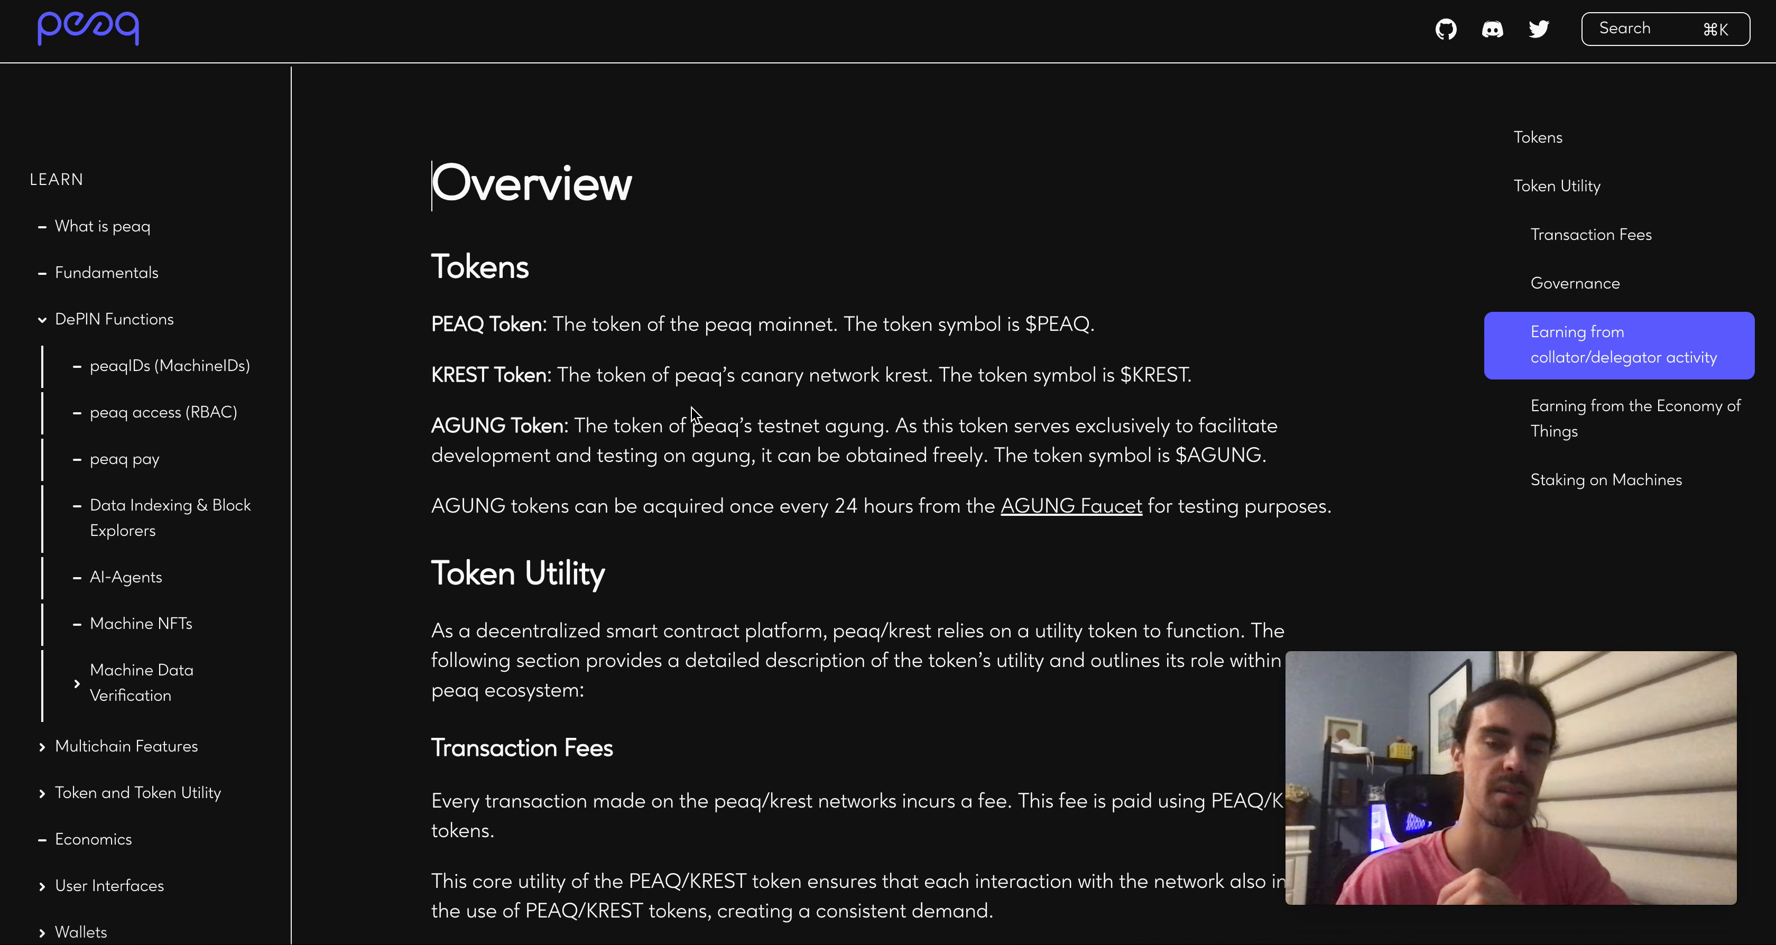
pyautogui.scroll(-3)
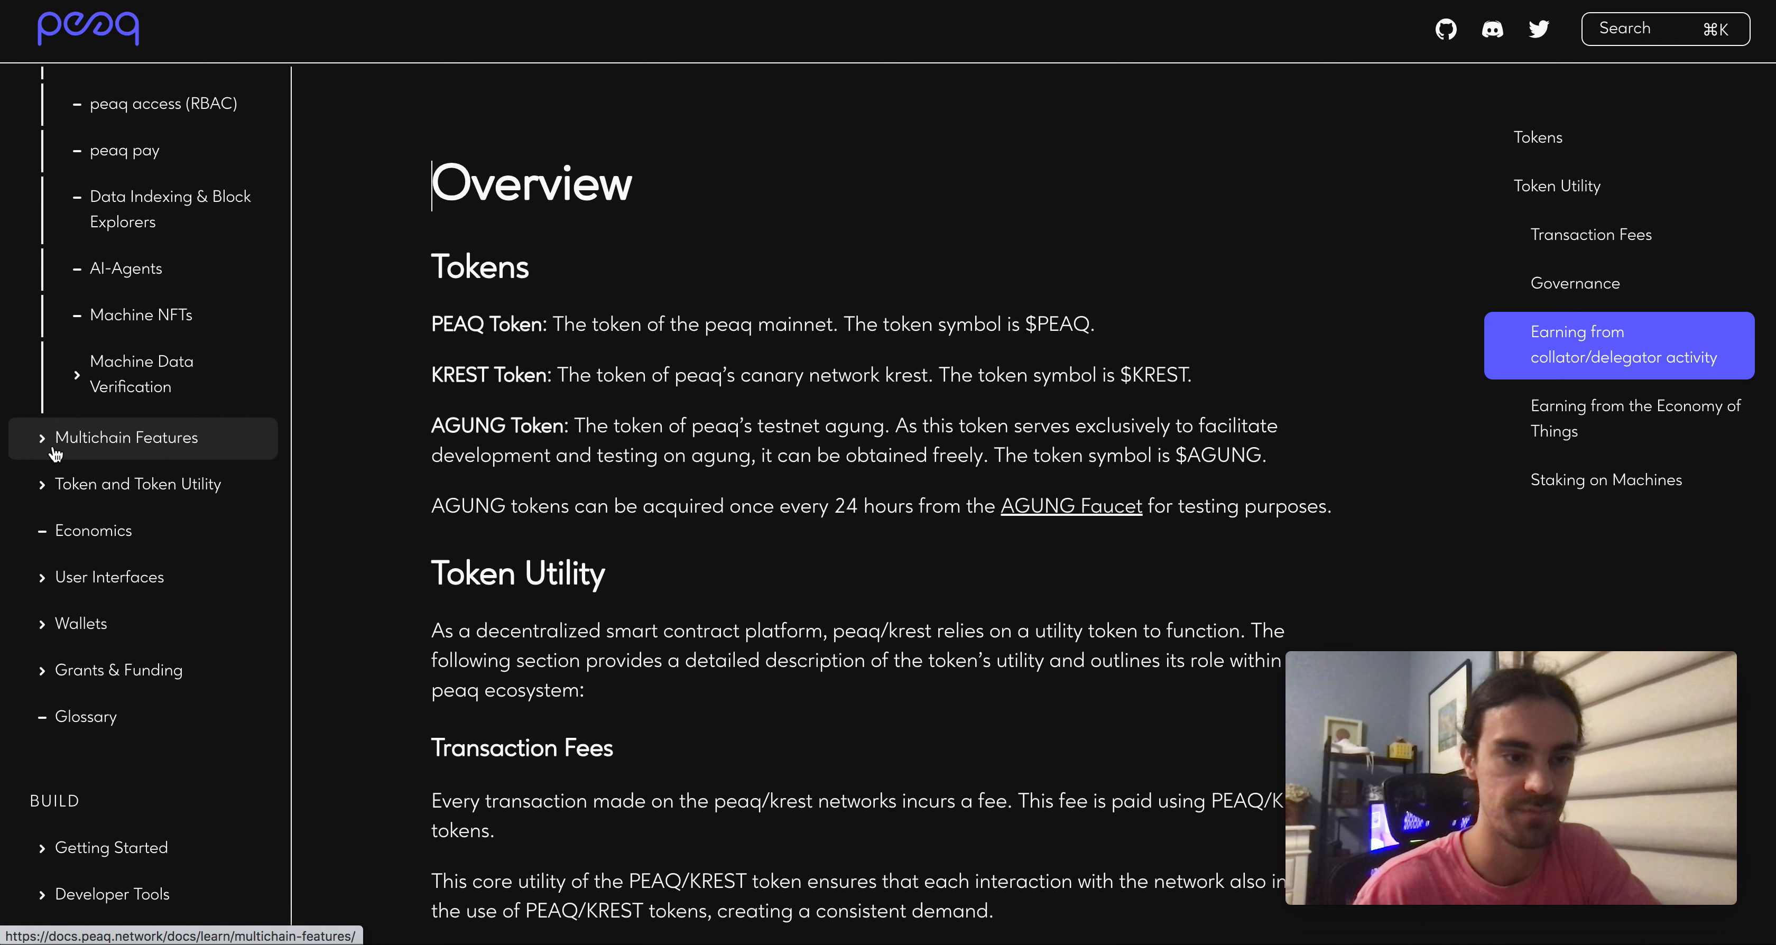
# - Visit Multichain Features, then the User Interfaces page listing peaq control (beta) and peaq portal (demo)
pyautogui.click(127, 437)
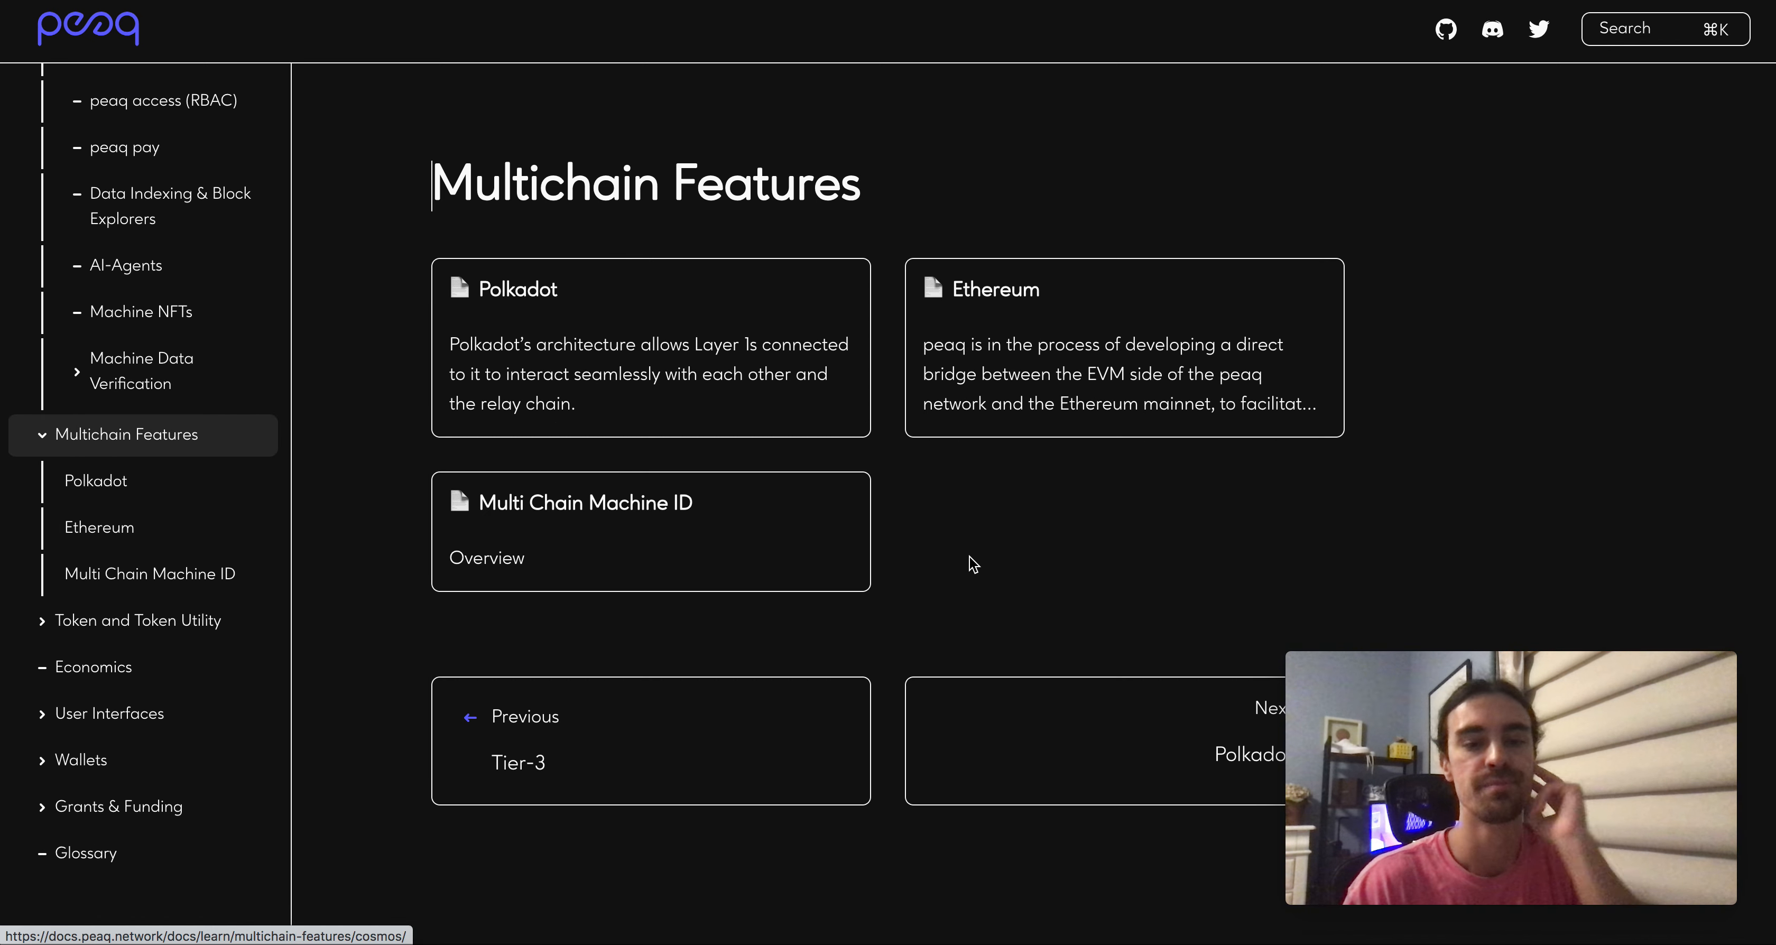
pyautogui.moveTo(880, 470)
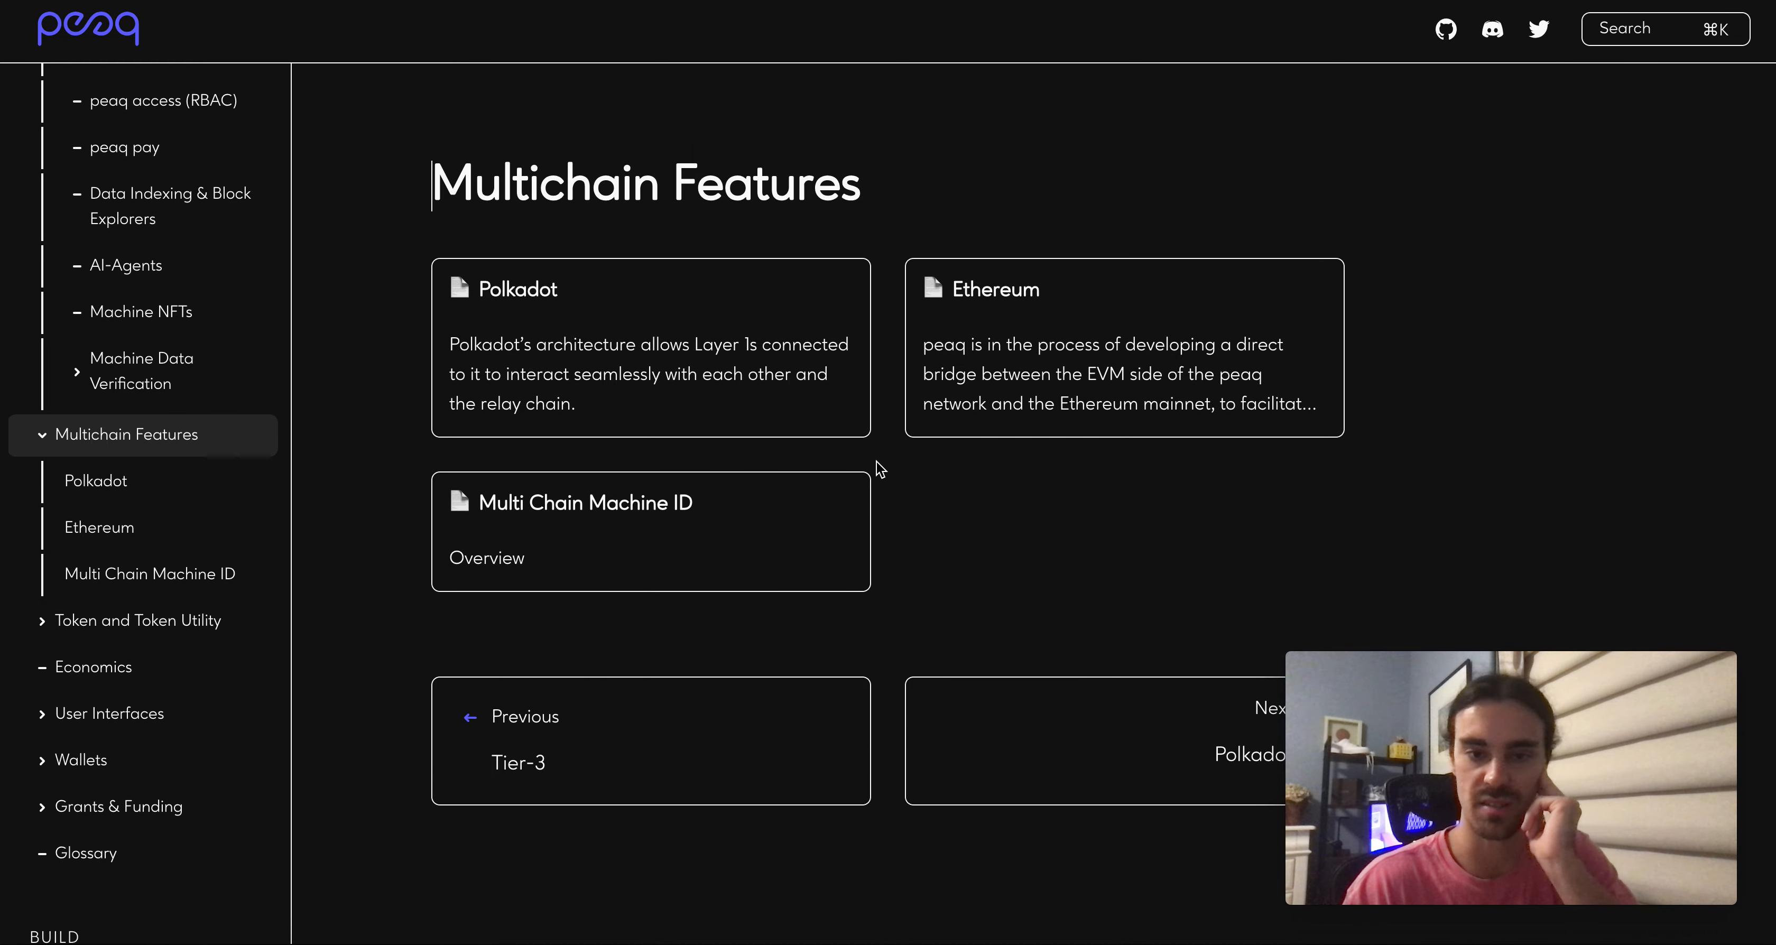
pyautogui.scroll(-3)
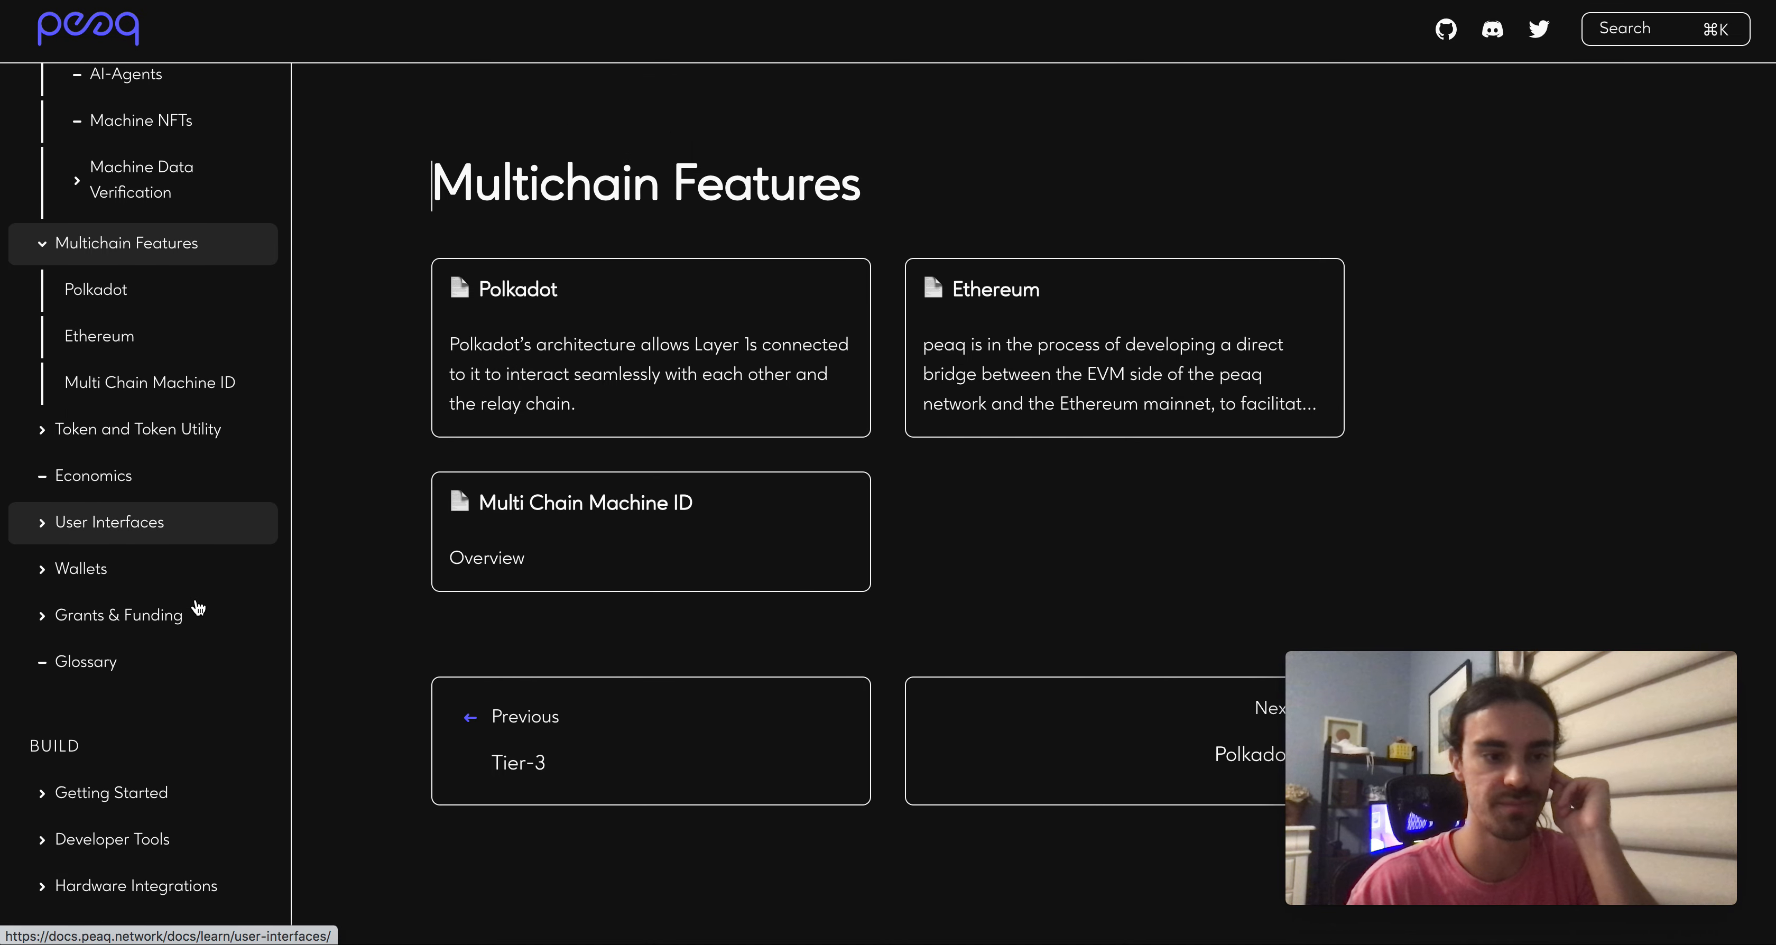
pyautogui.click(110, 523)
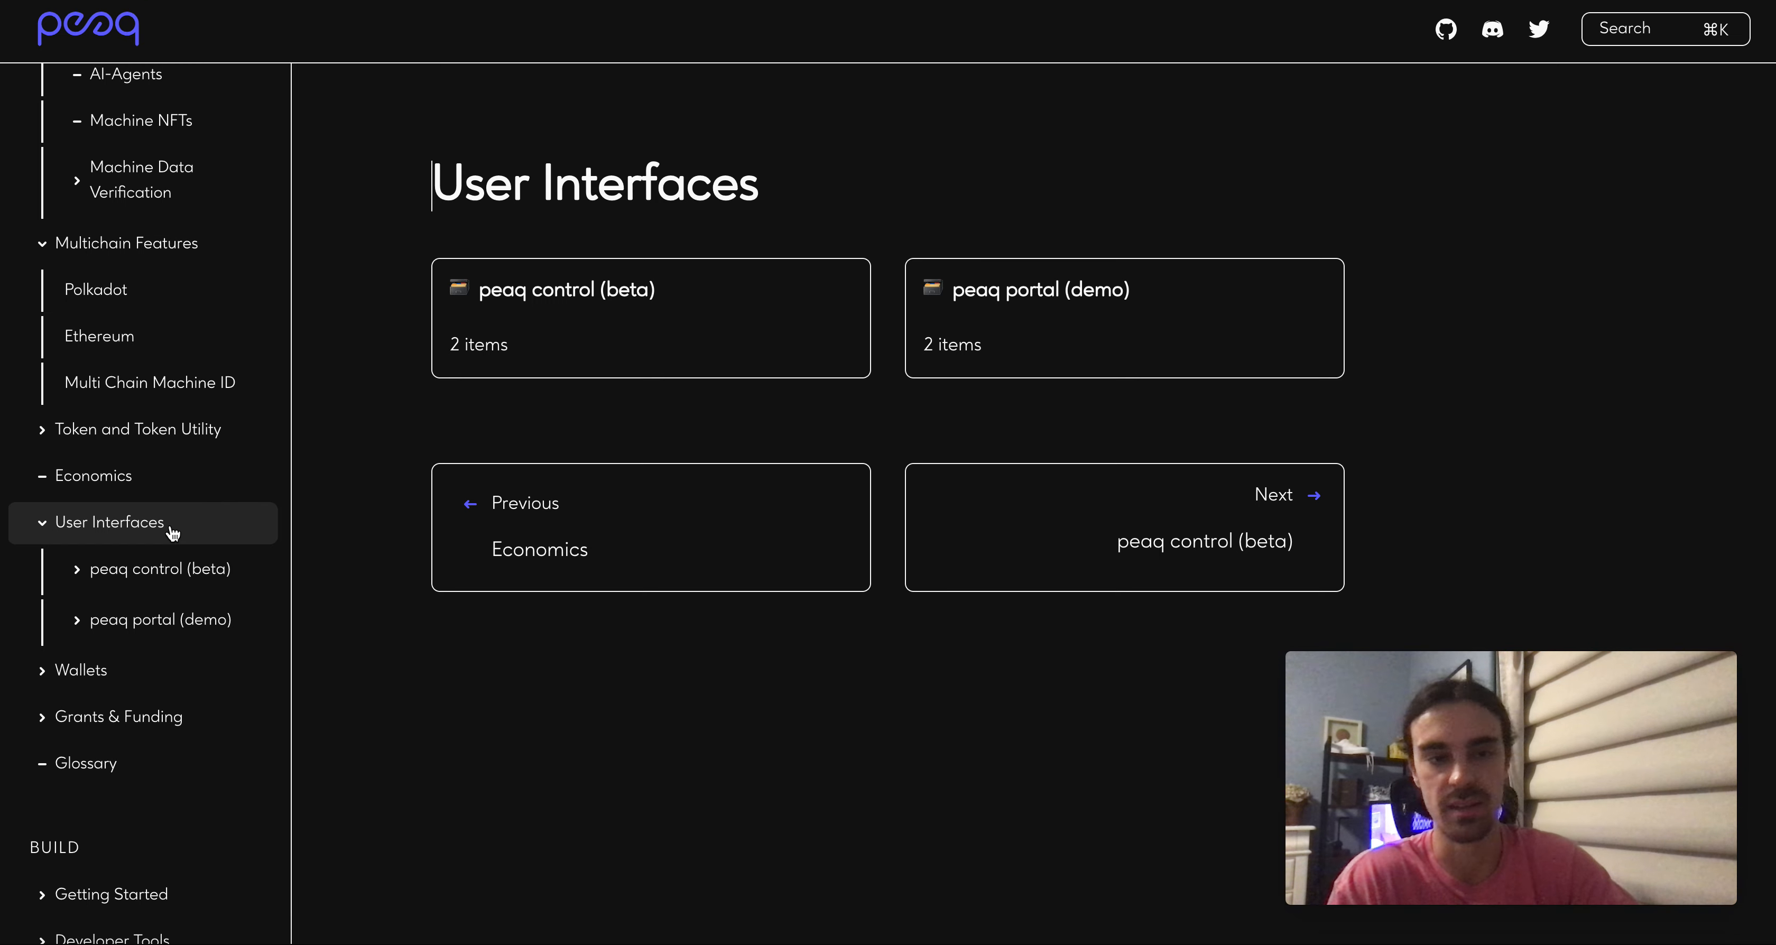
# - Switch back to the peaq.network tab and settle on the 2024 launch announcement with the Dive deeper links
pyautogui.click(85, 29)
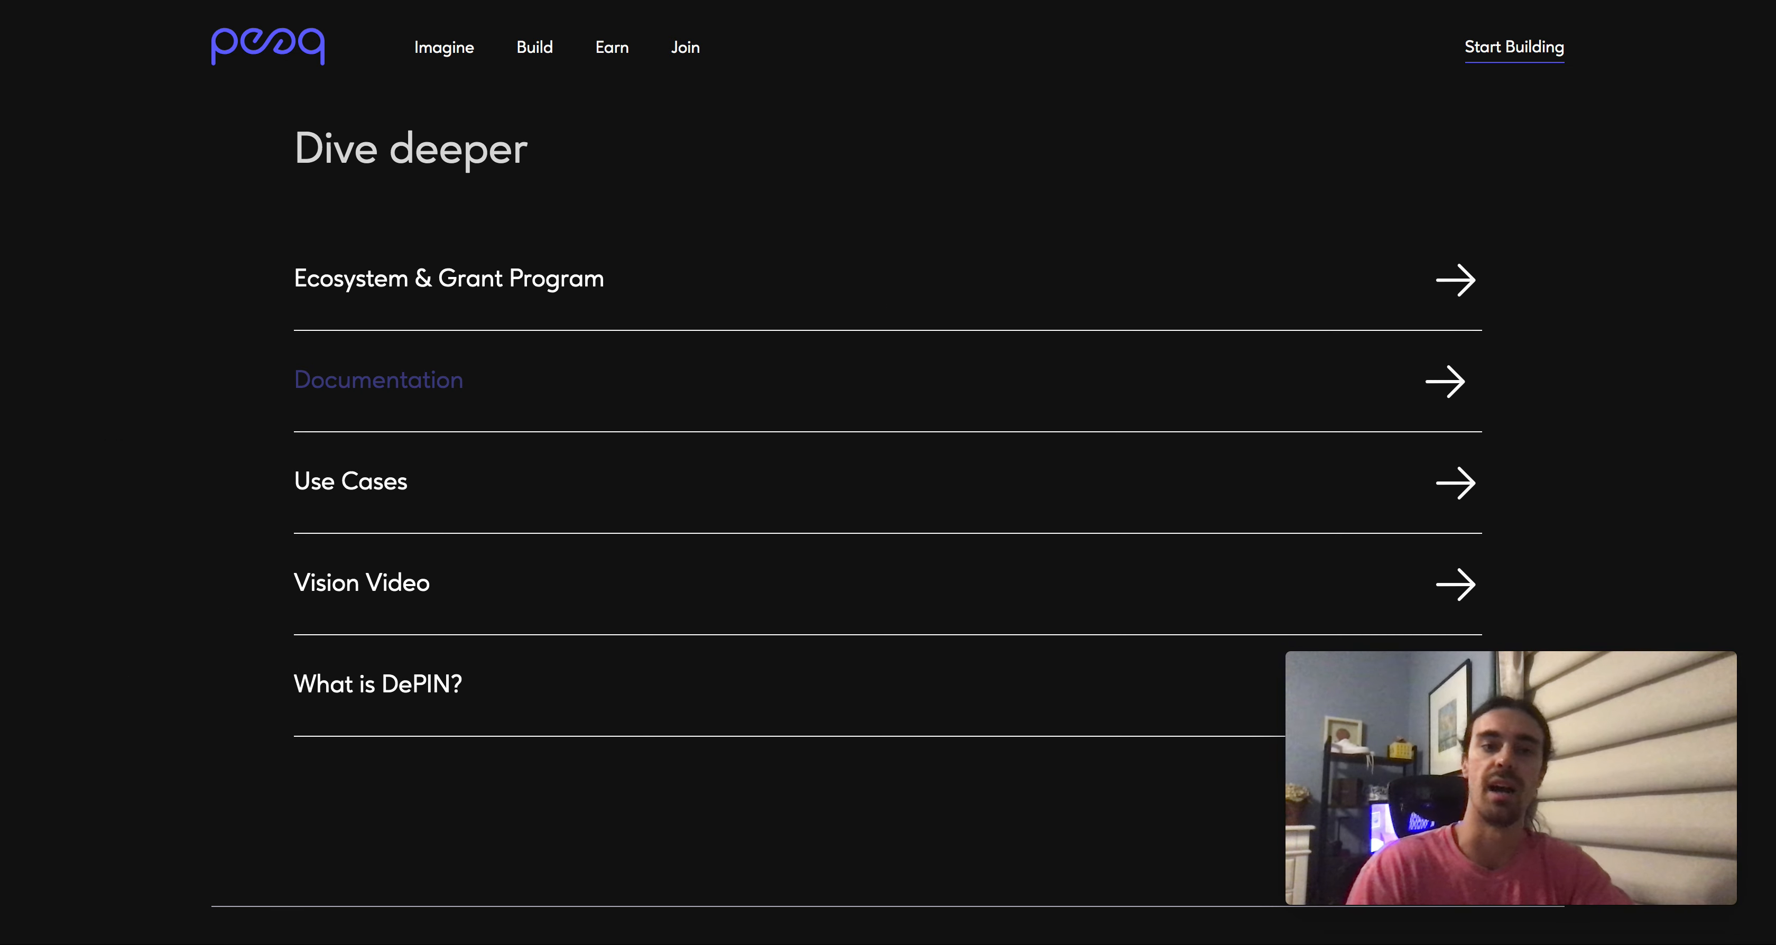
pyautogui.scroll(-3)
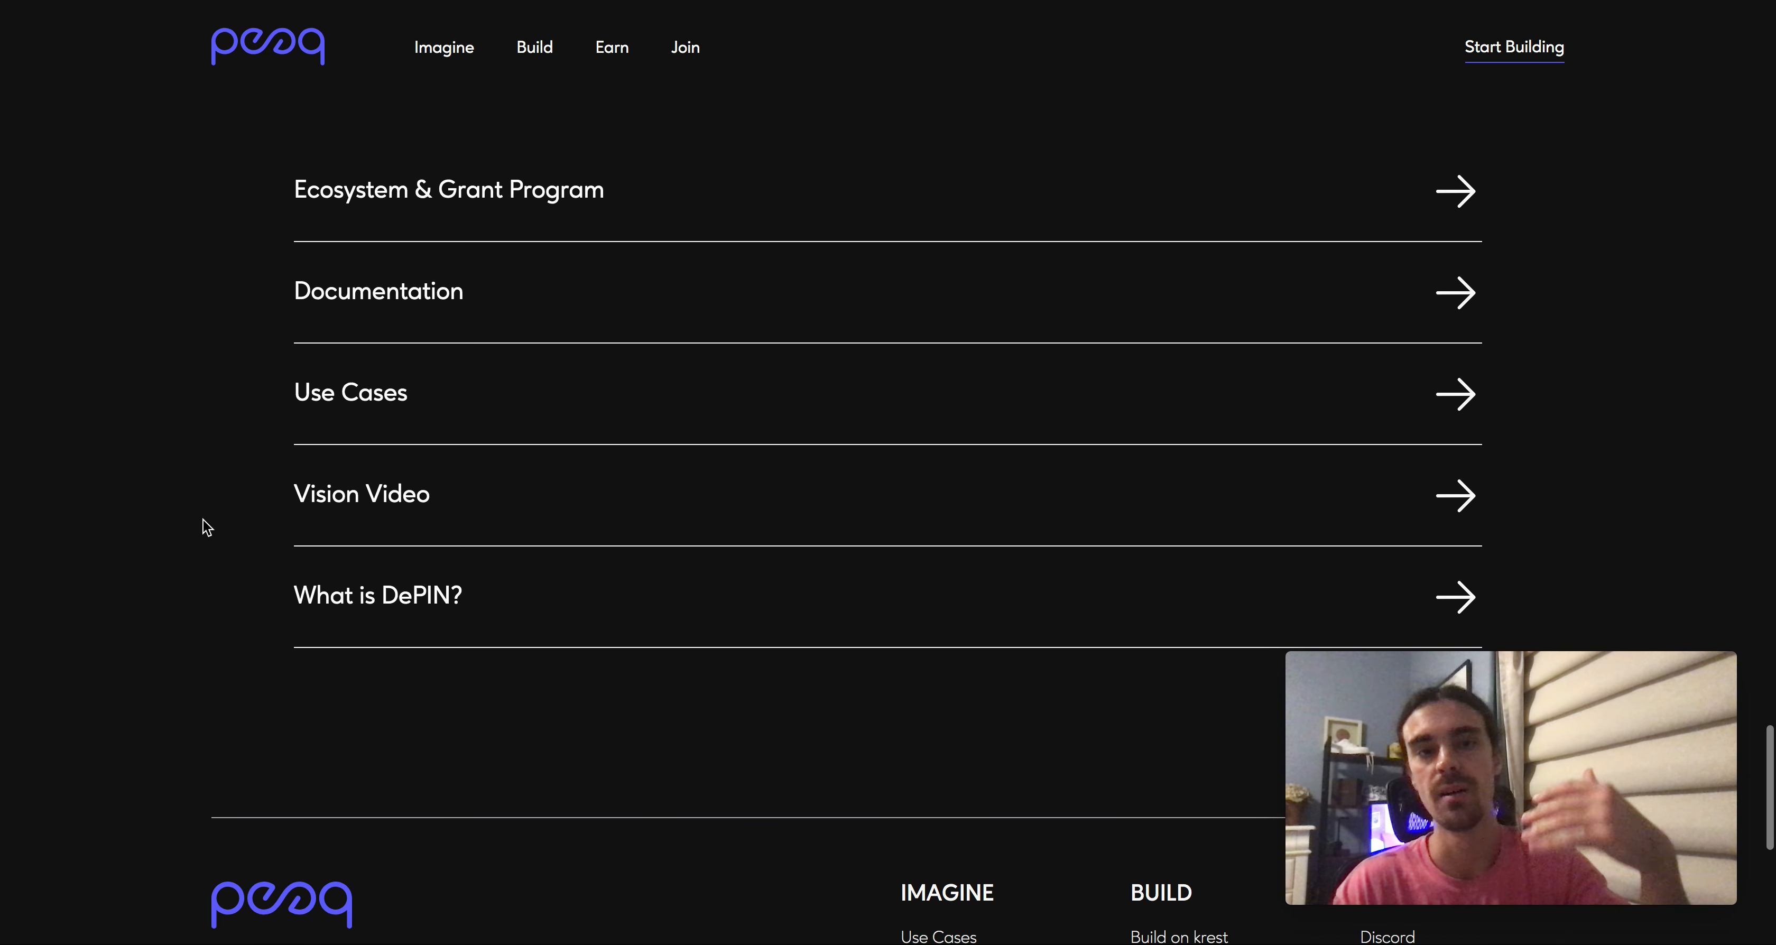
pyautogui.scroll(-3)
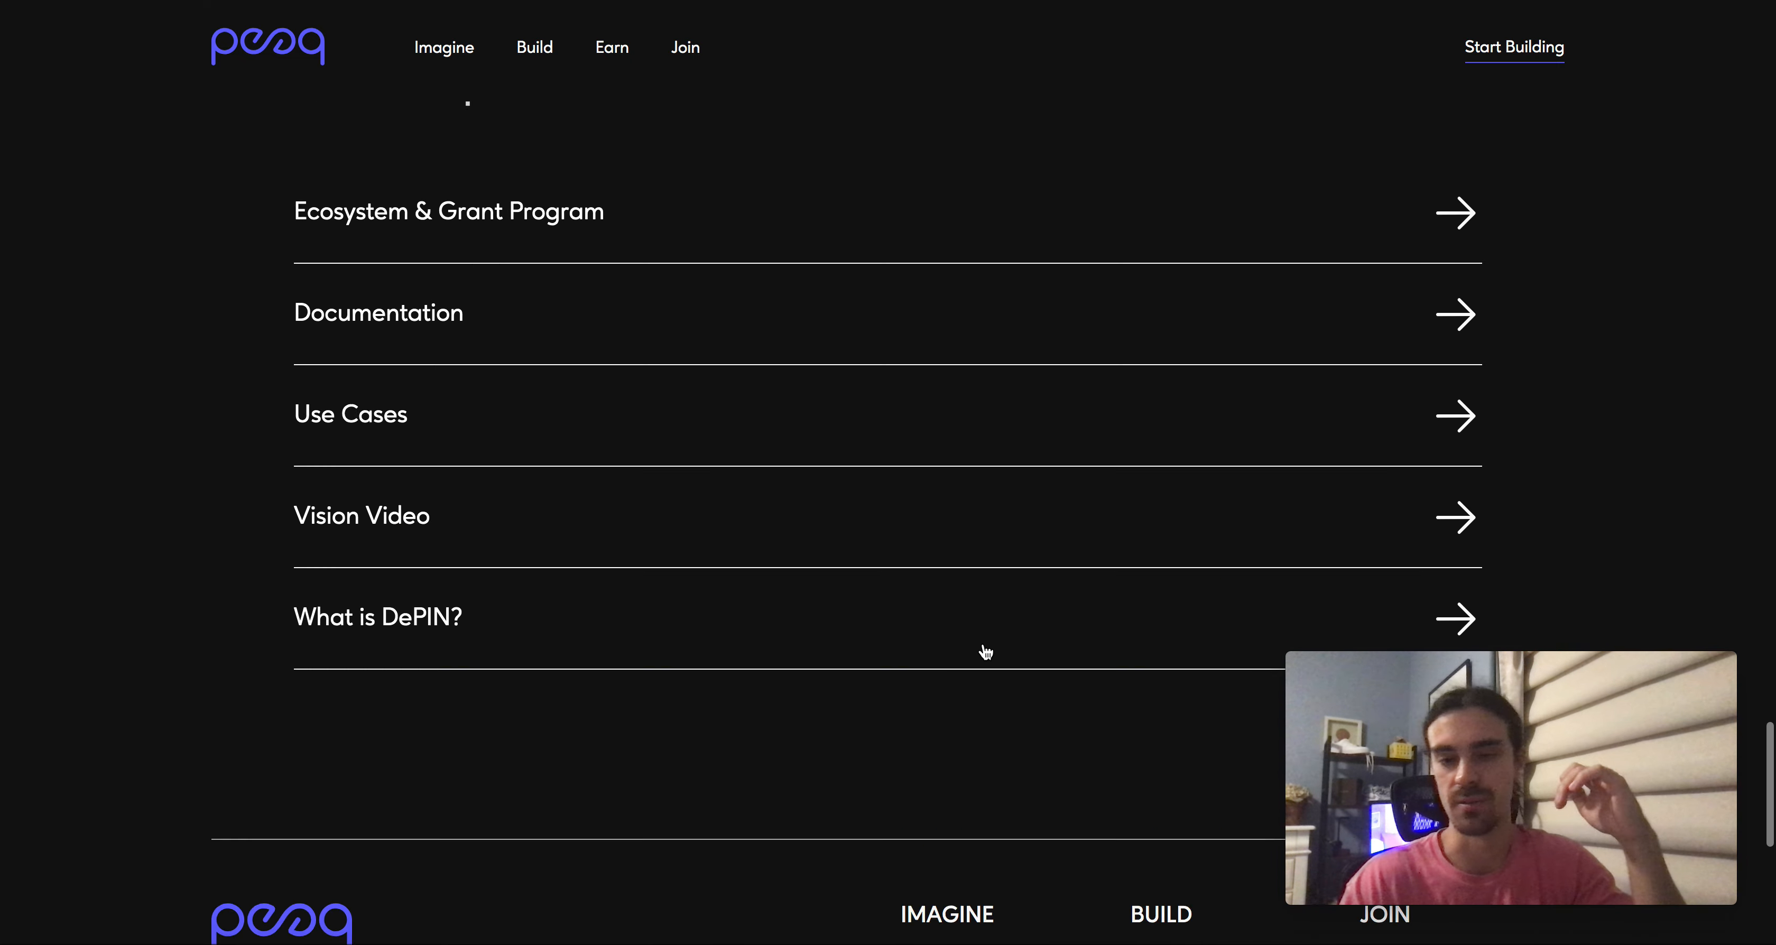
pyautogui.scroll(3)
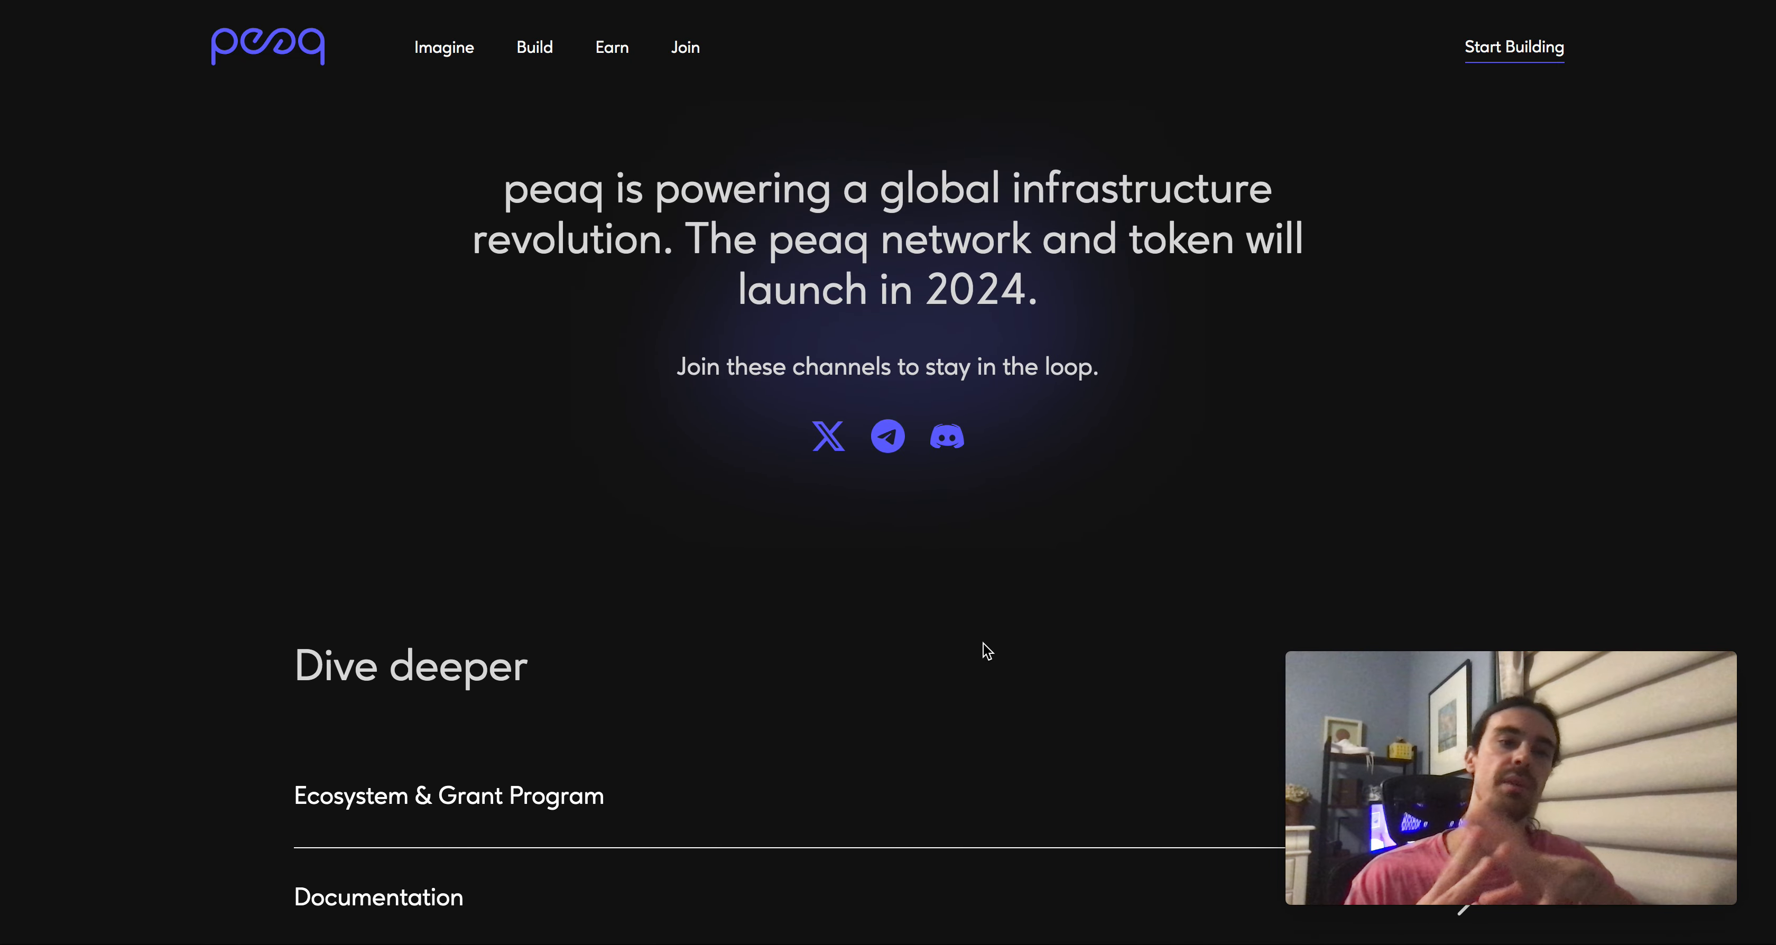